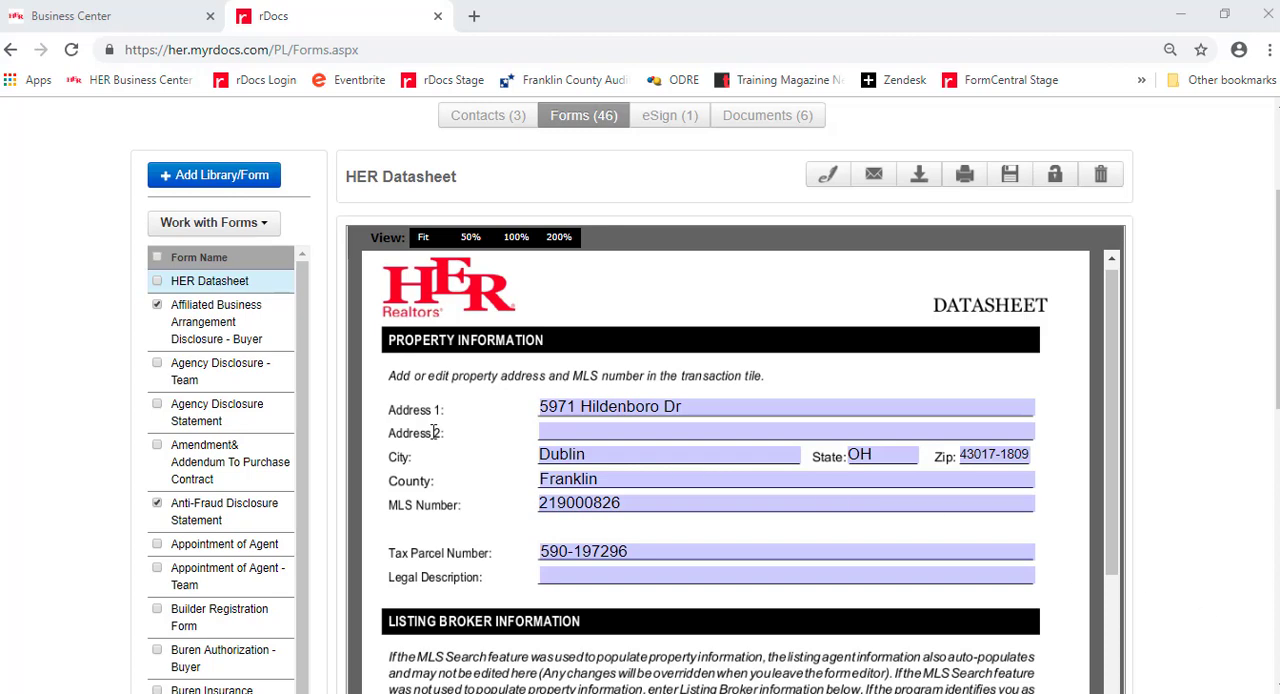
# Start an eSign session from the checked forms via Work with Forms.
pyautogui.click(212, 222)
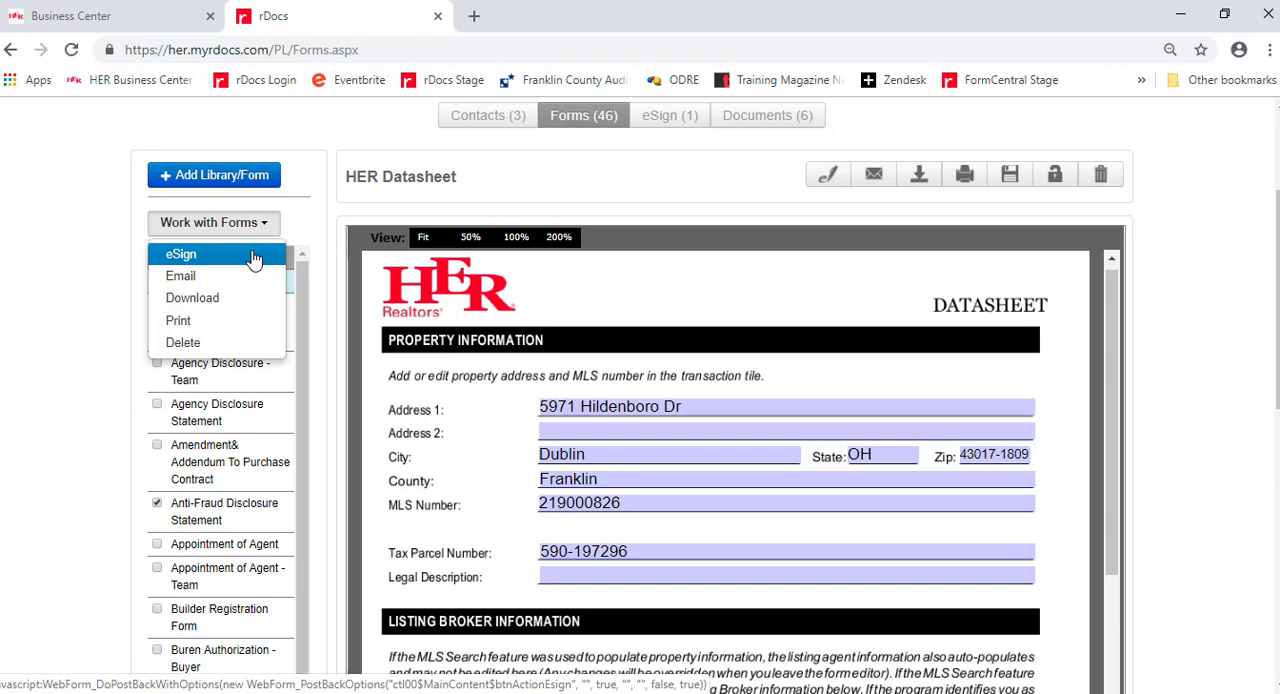
pyautogui.moveTo(820, 206)
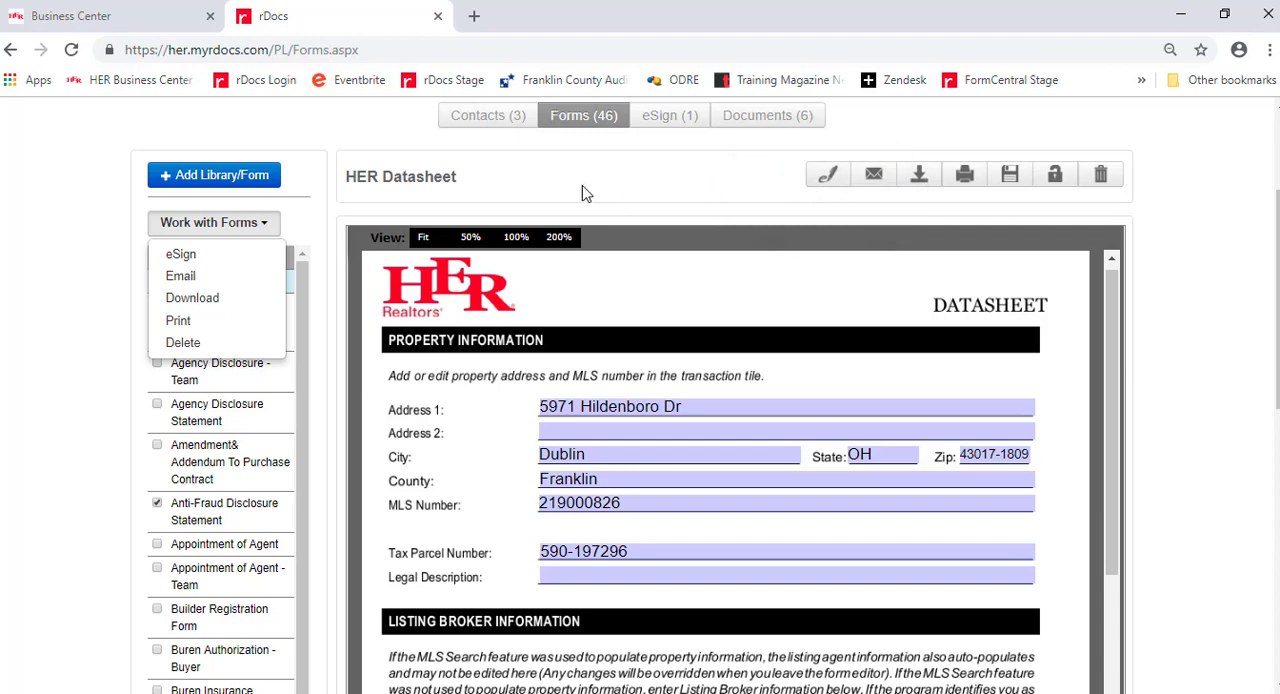
pyautogui.moveTo(180, 252)
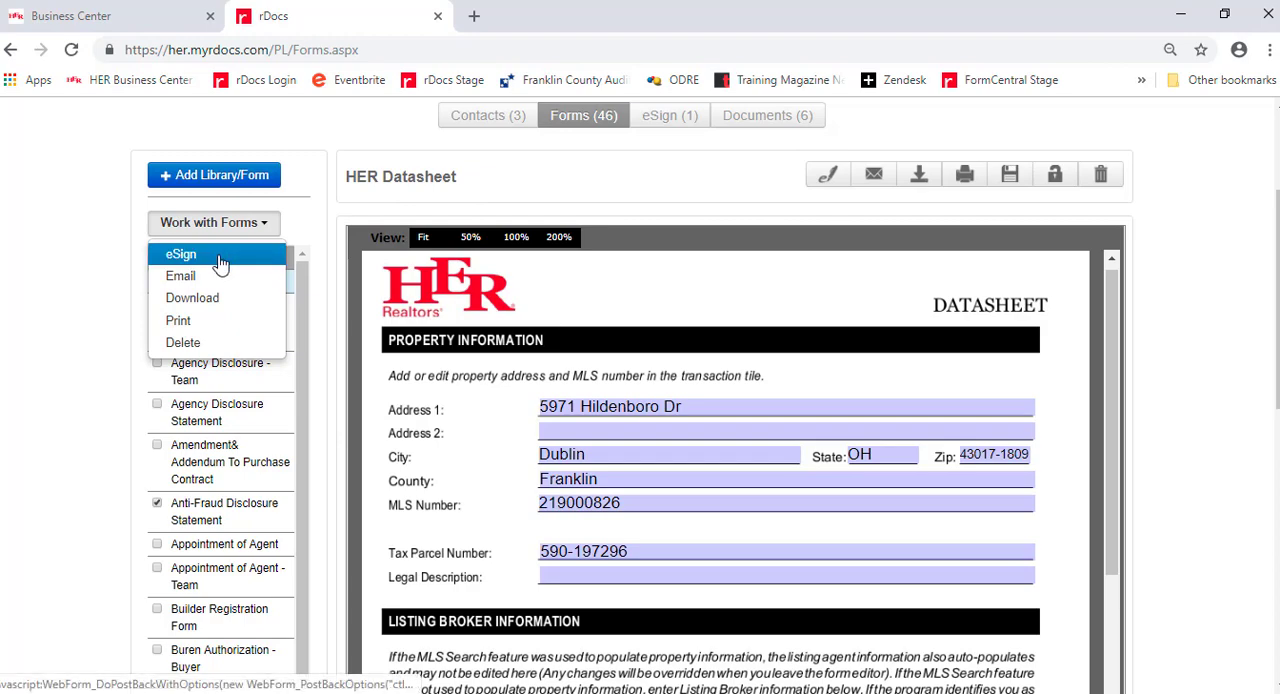
pyautogui.click(180, 252)
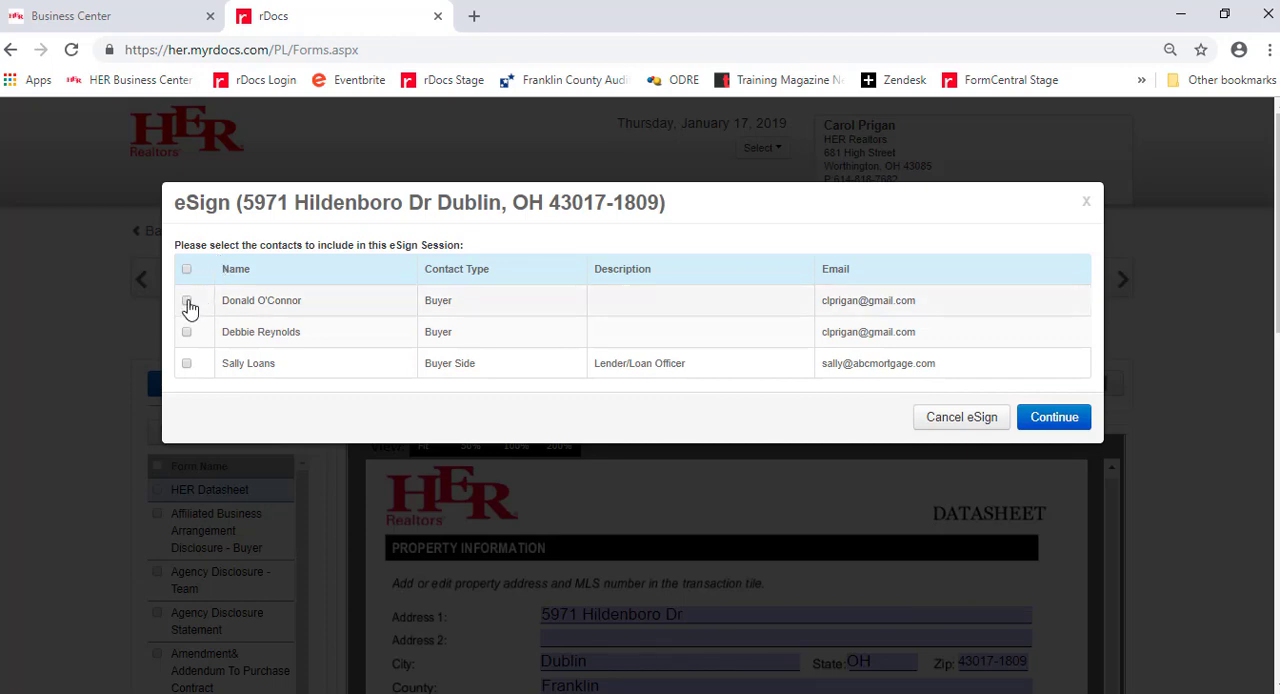
# Include buyers Donald O'Connor and Debbie Reynolds, leaving the lender out, and continue.
pyautogui.click(186, 300)
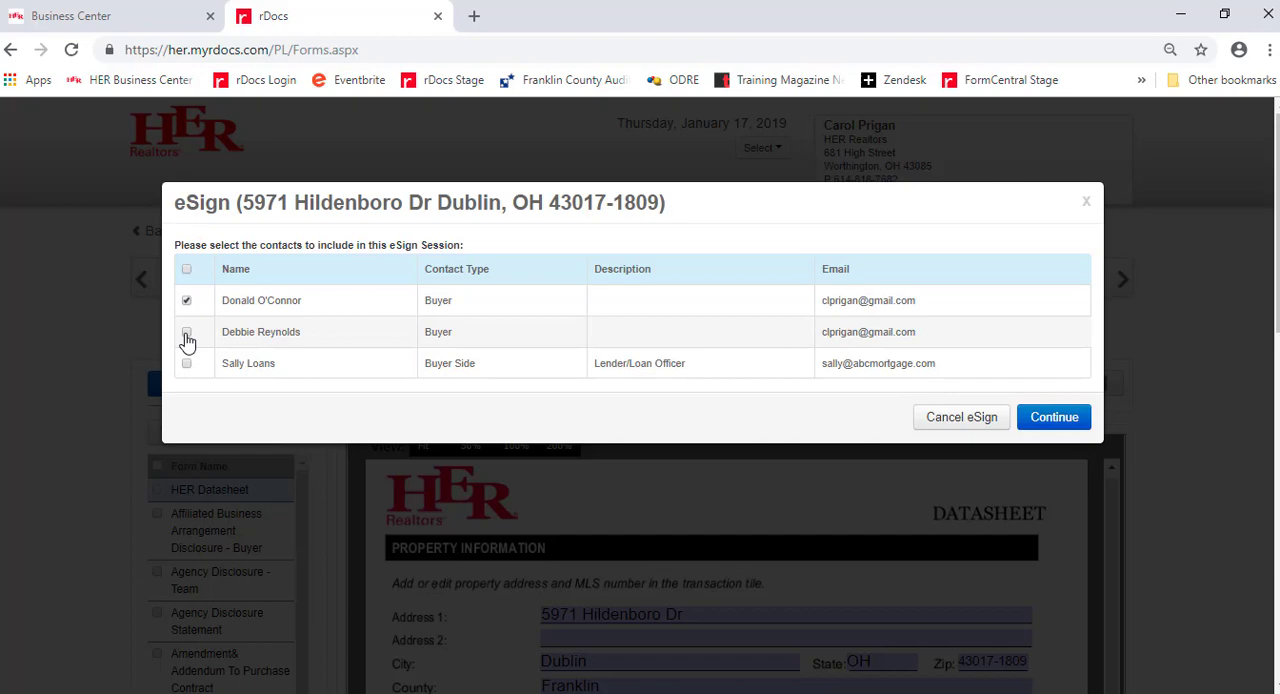
pyautogui.click(186, 332)
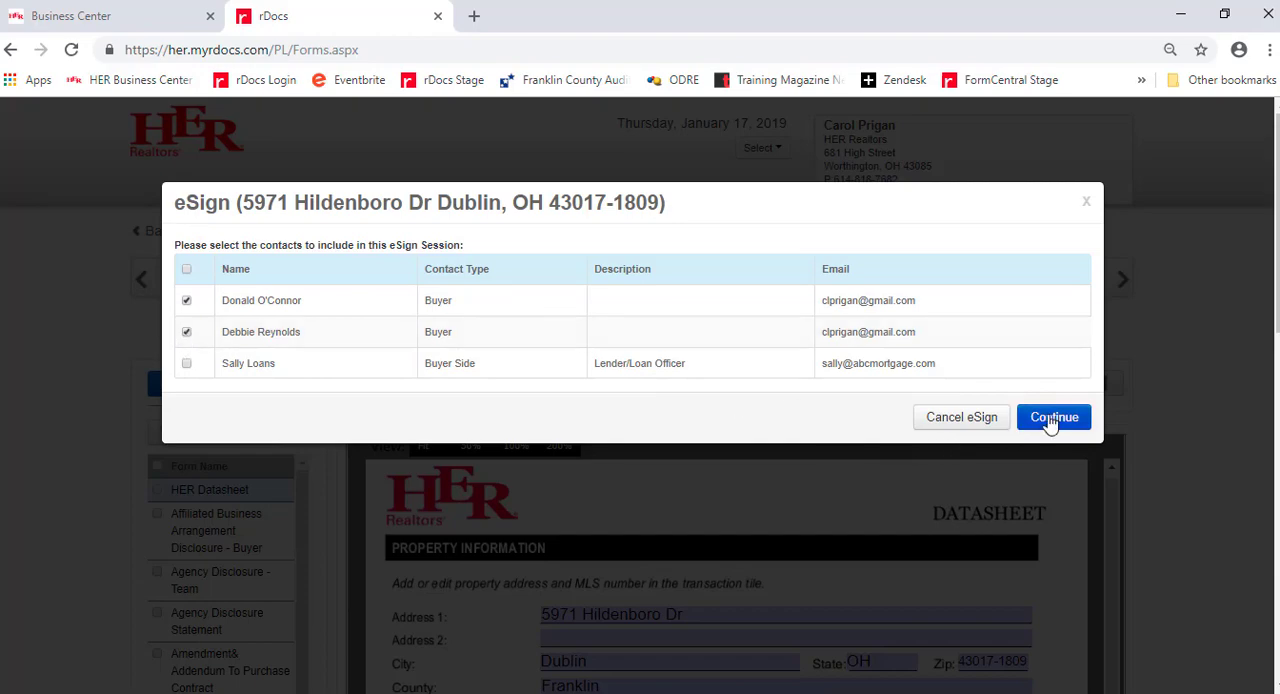
pyautogui.click(1052, 416)
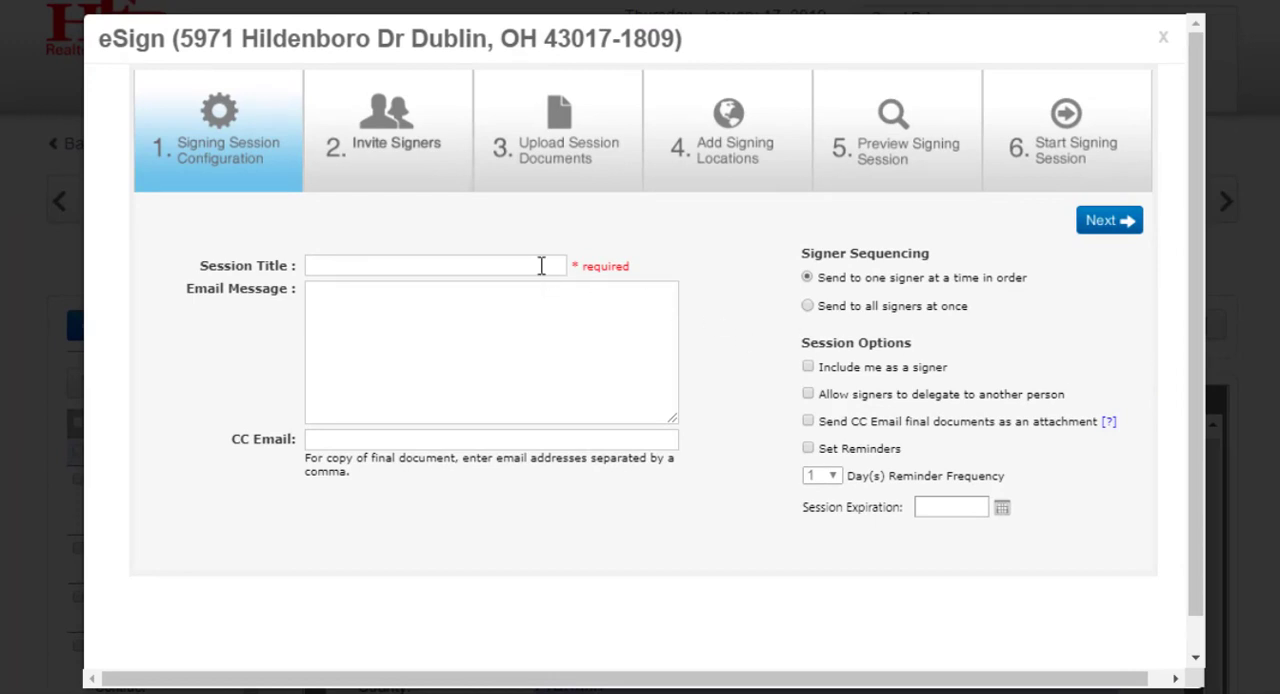
# Enter the session title "Documents for you", keeping one-at-a-time signer sequencing.
pyautogui.click(436, 264)
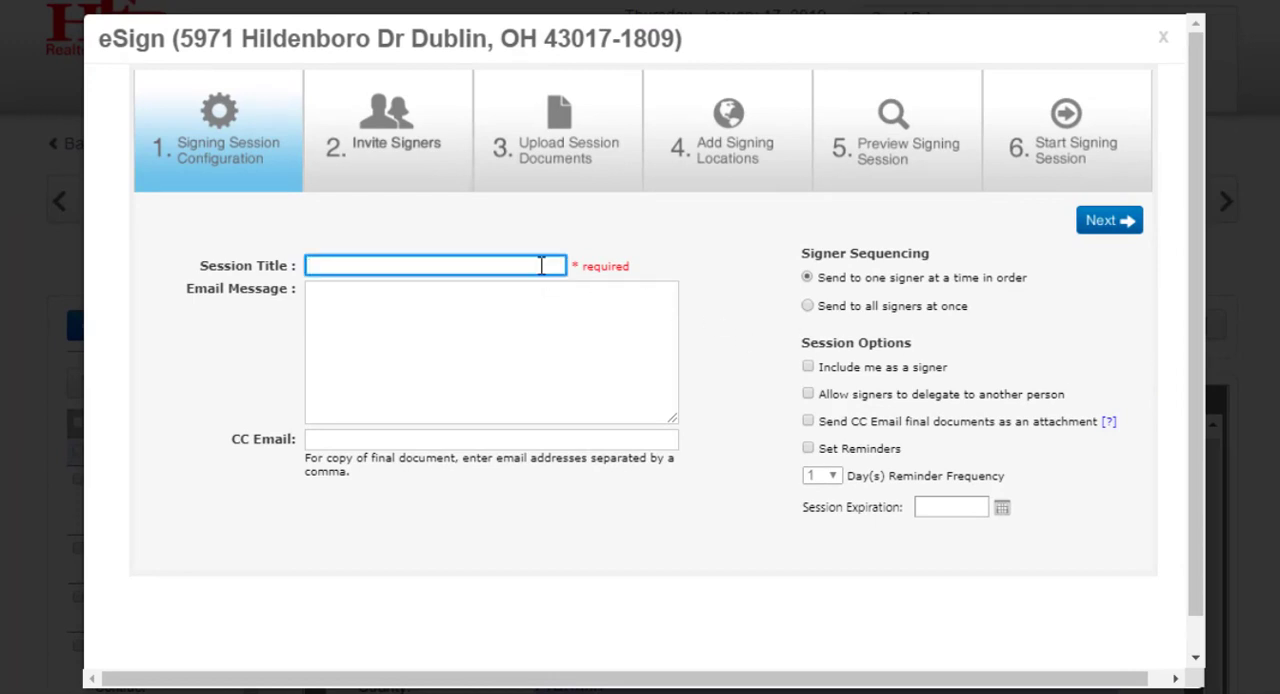
pyautogui.click(436, 264)
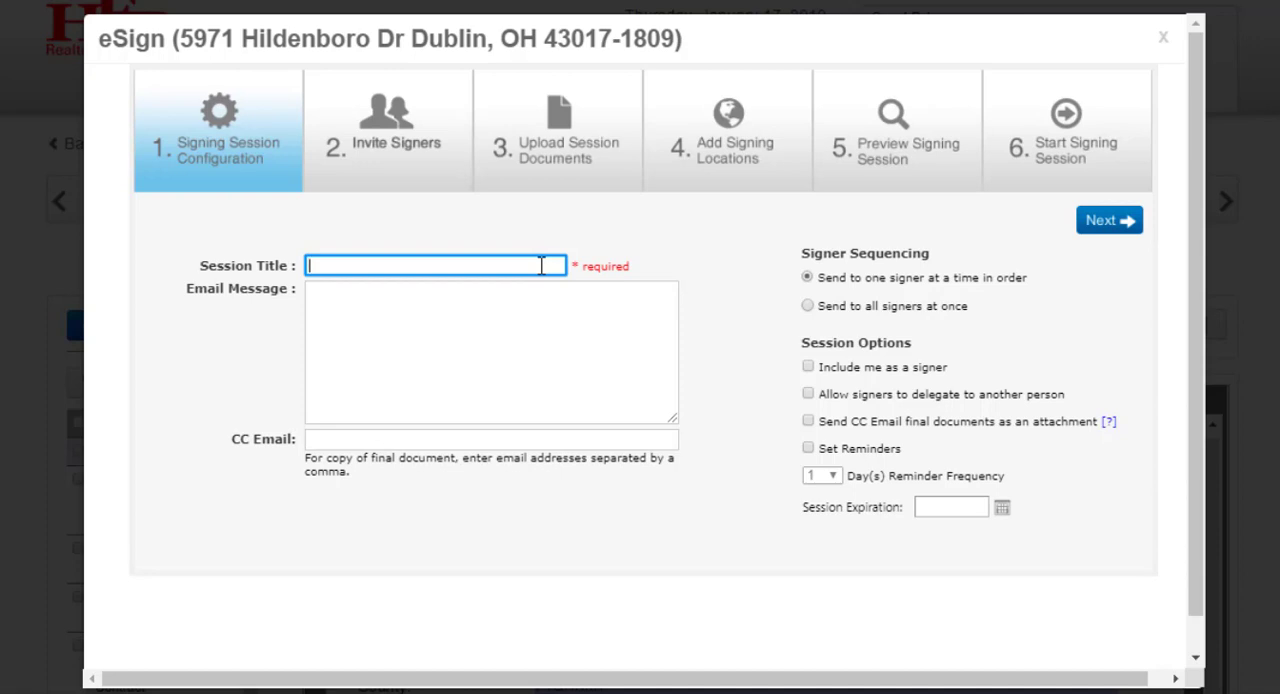
pyautogui.write('Documents for y')
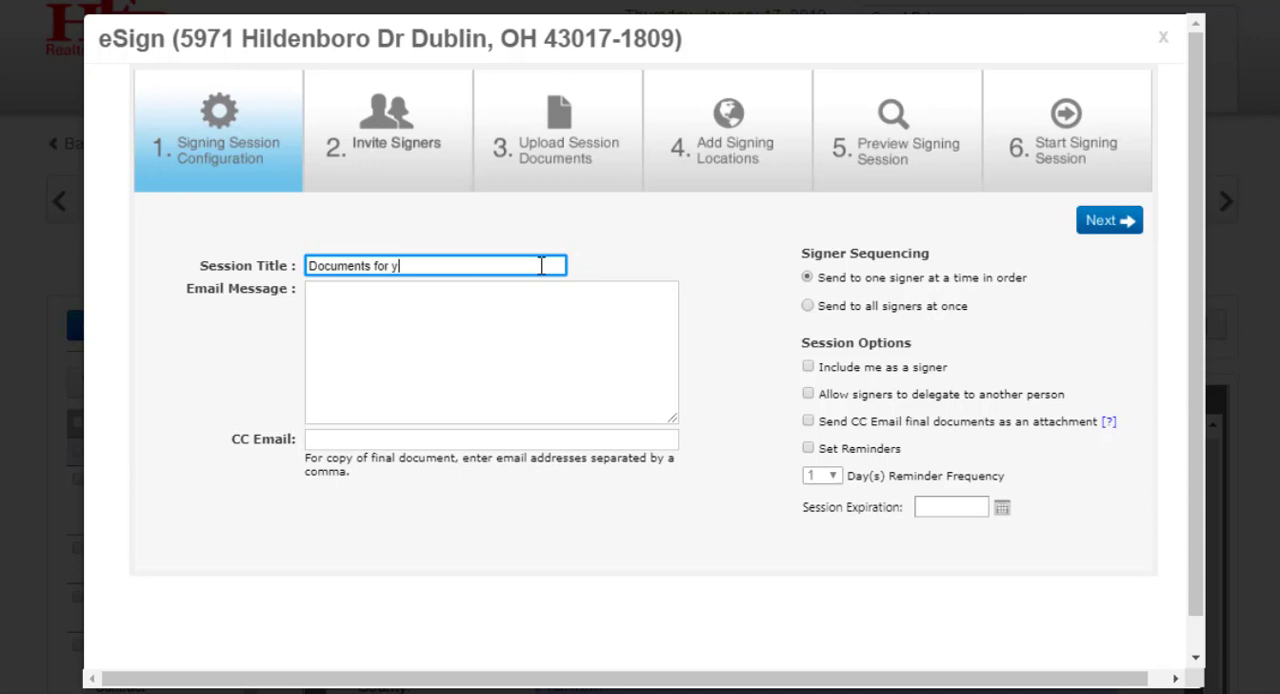
pyautogui.write('ou')
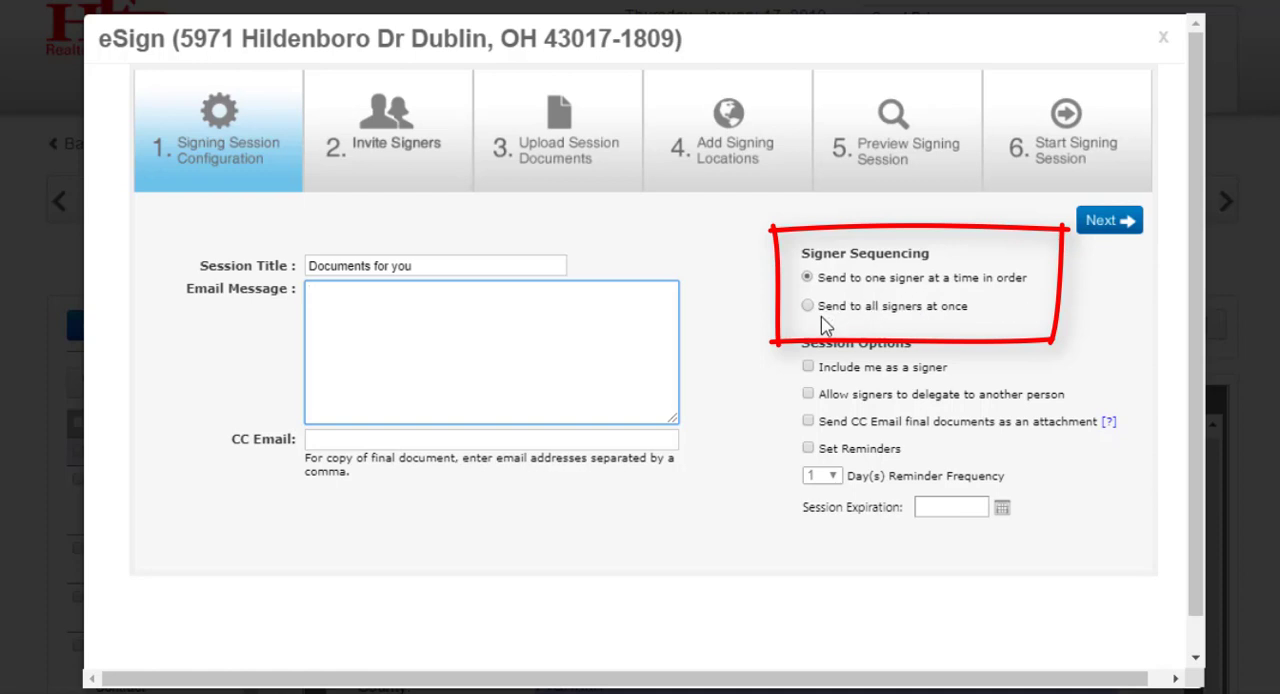
pyautogui.moveTo(856, 324)
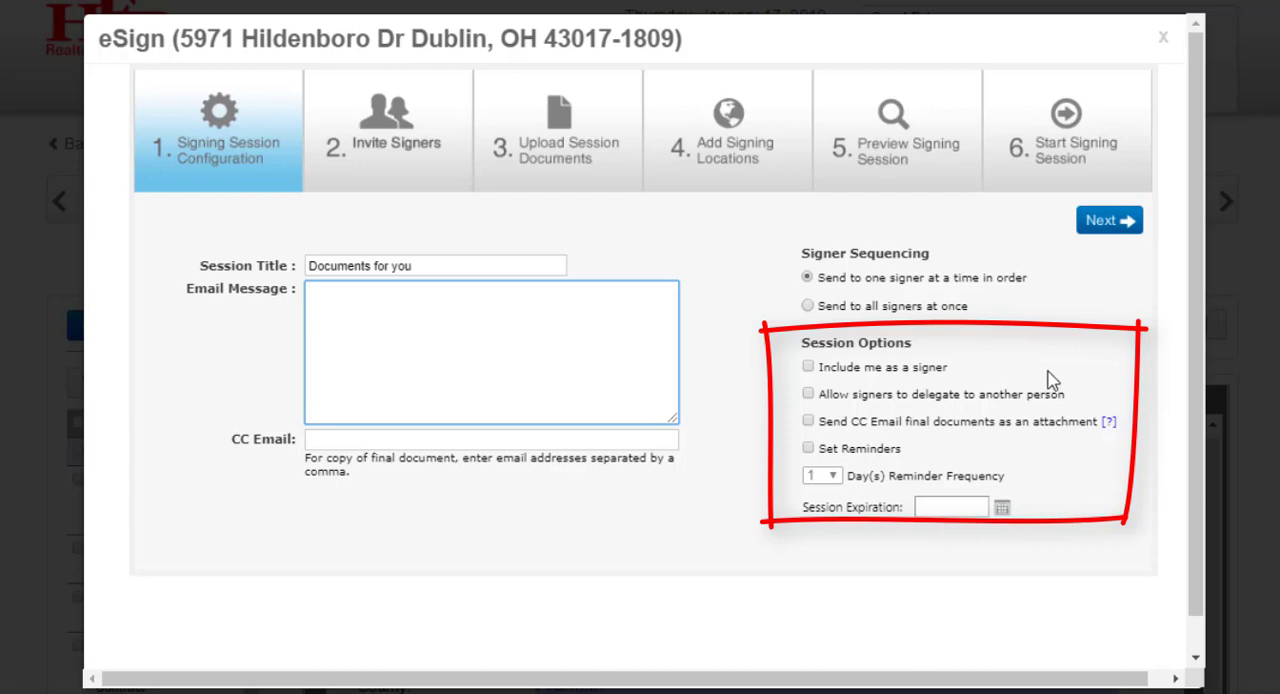
pyautogui.moveTo(1096, 436)
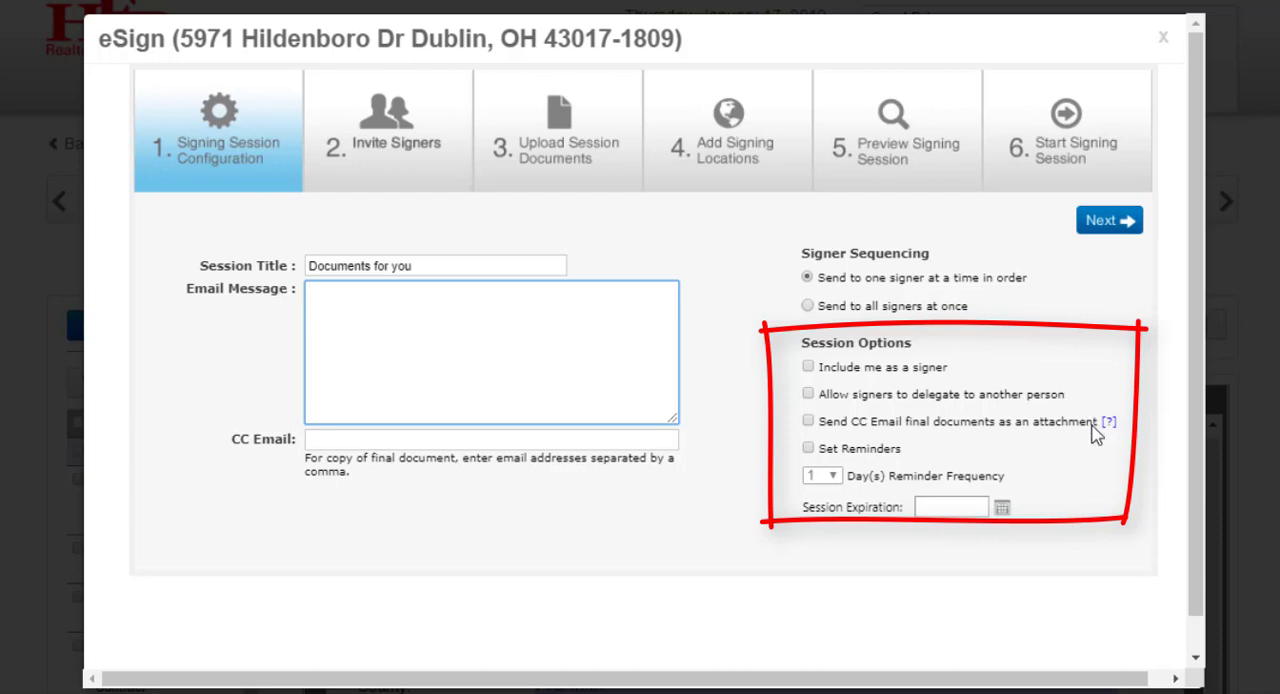
pyautogui.moveTo(1096, 436)
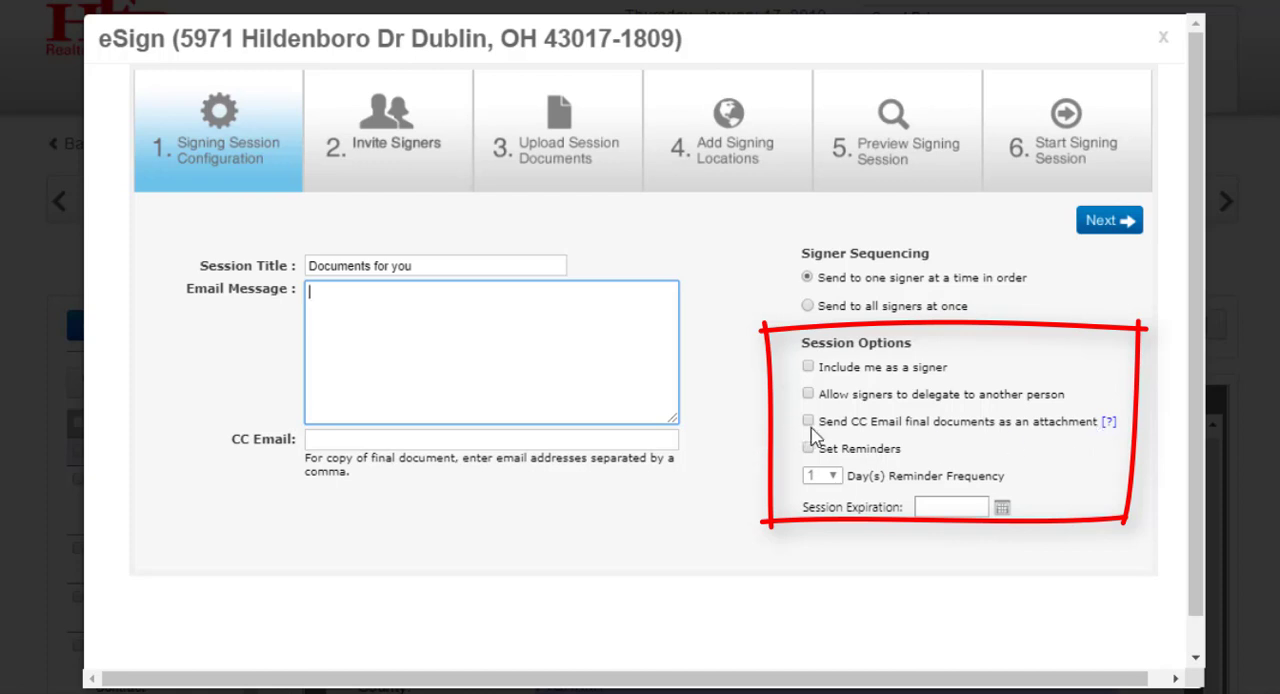
pyautogui.click(490, 440)
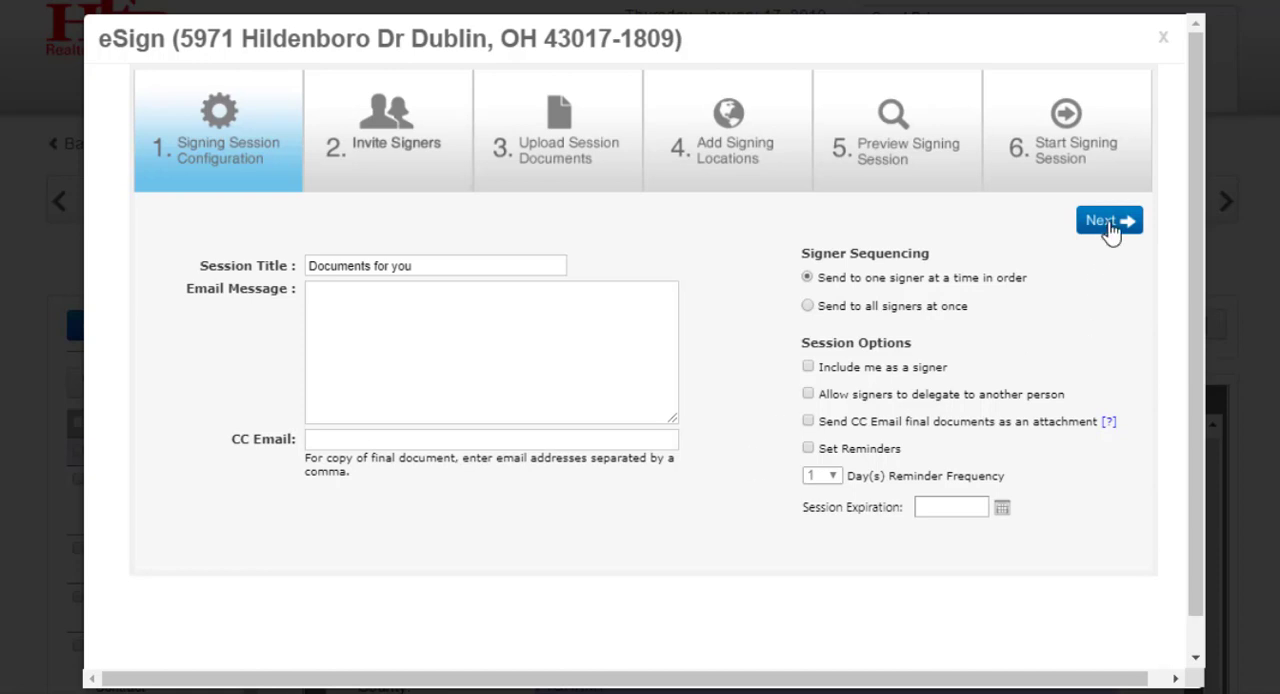
# Advance to Invite Signers and set Debbie Reynolds to sign 1st, Donald O'Connor 2nd.
pyautogui.click(1108, 220)
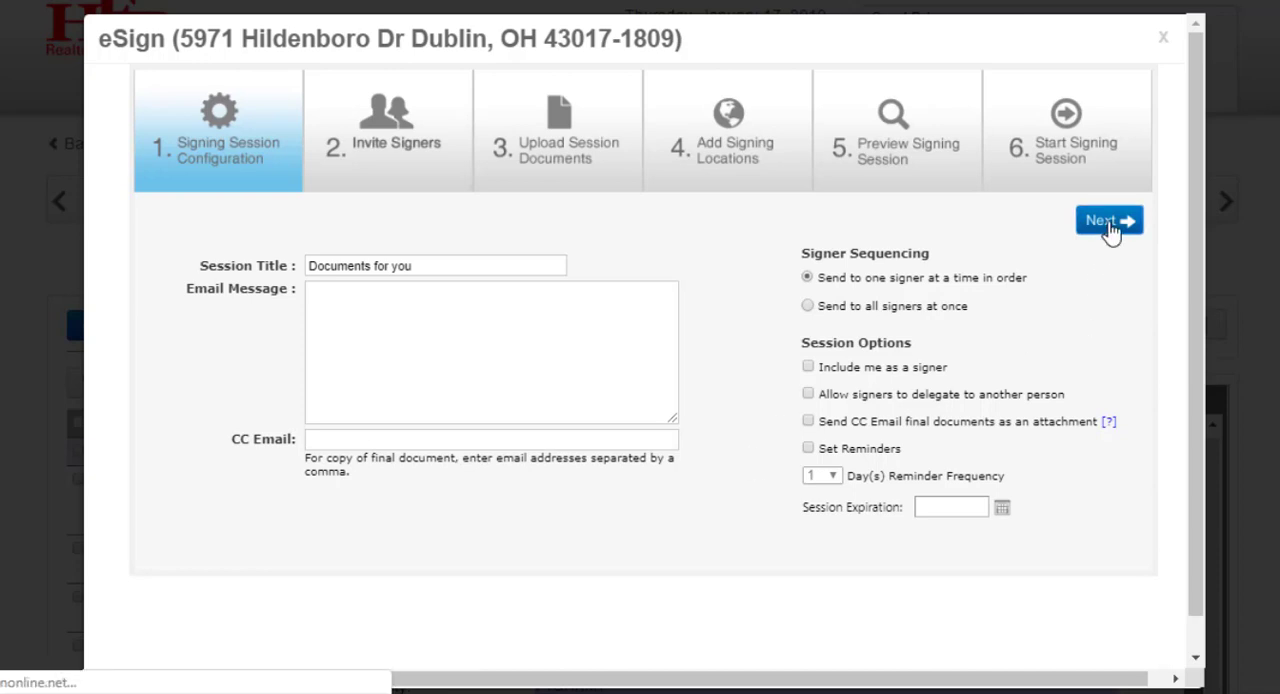
pyautogui.click(1108, 220)
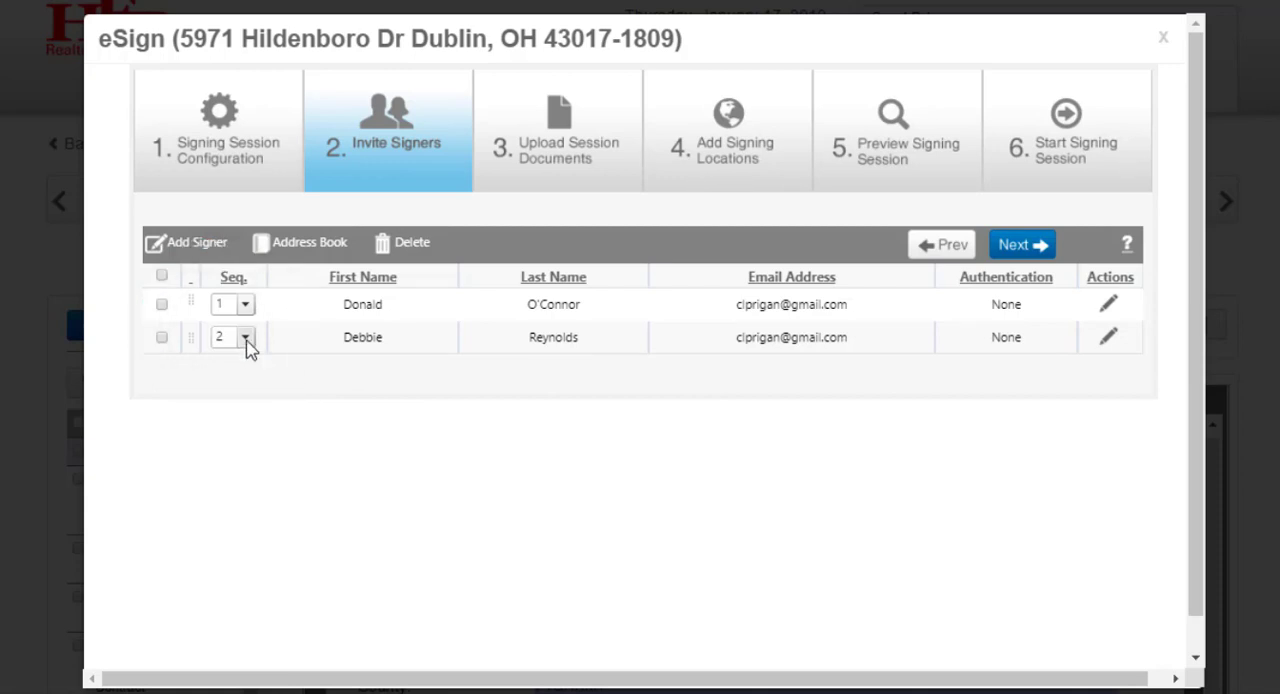
pyautogui.click(244, 336)
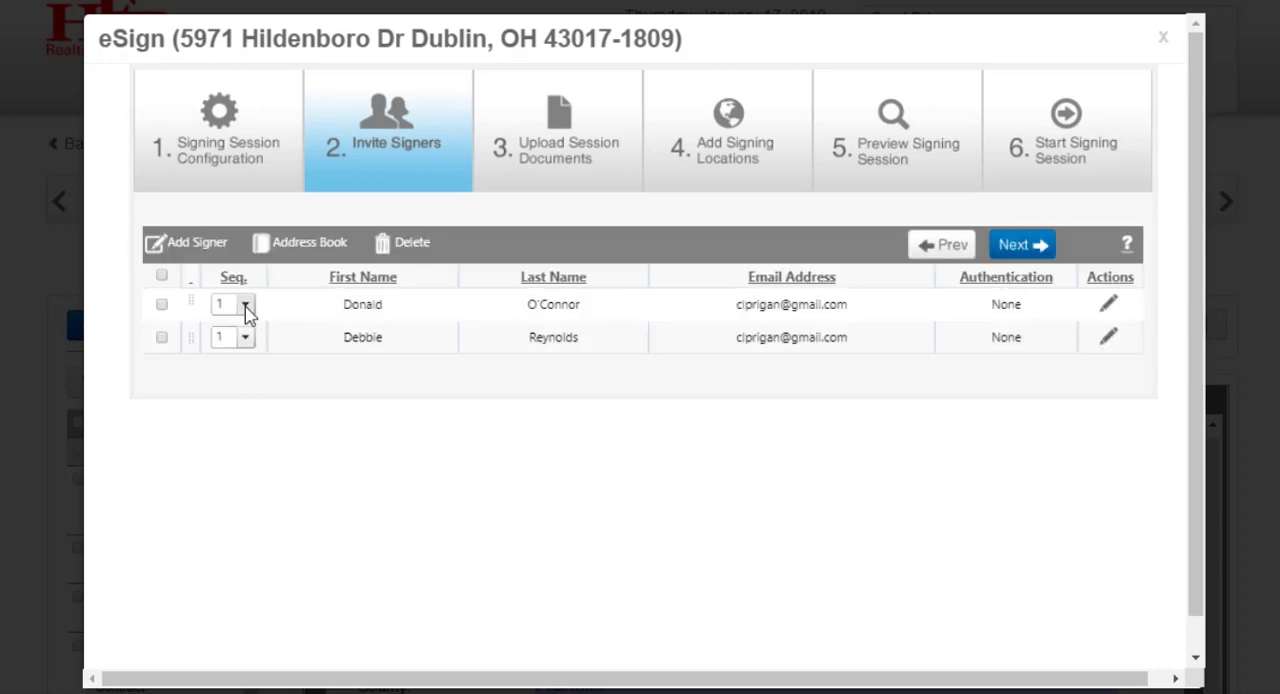
pyautogui.click(244, 304)
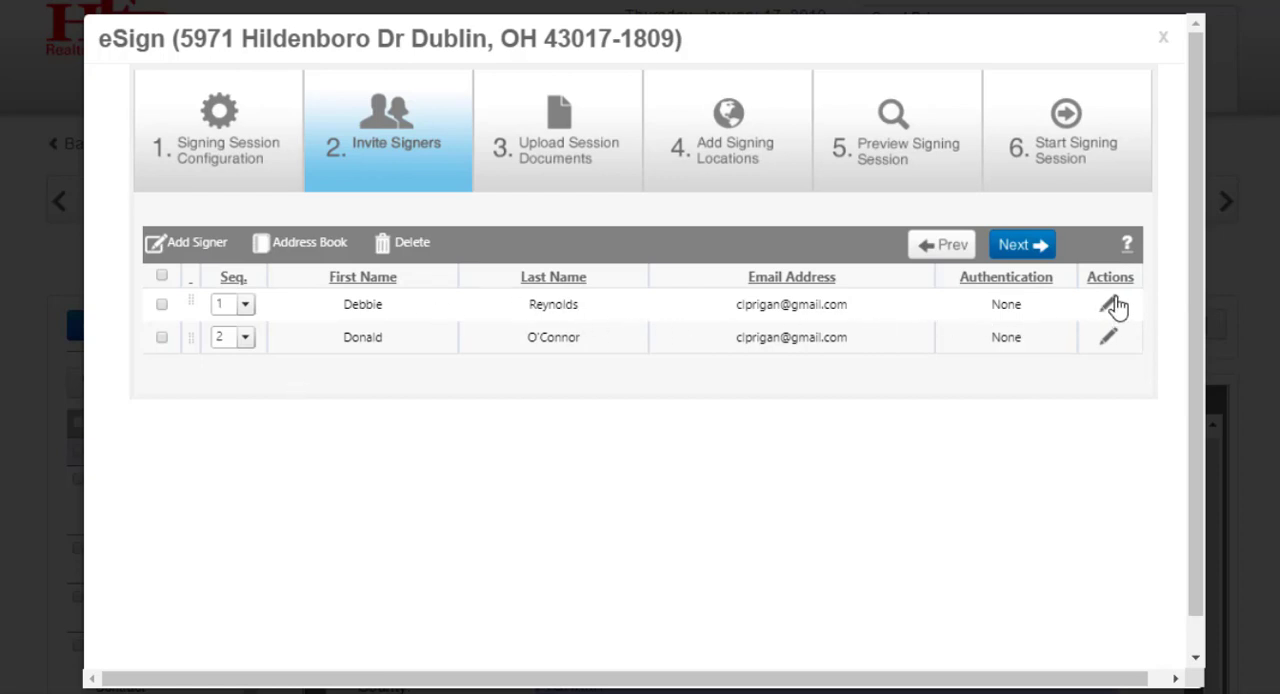
pyautogui.moveTo(1108, 304)
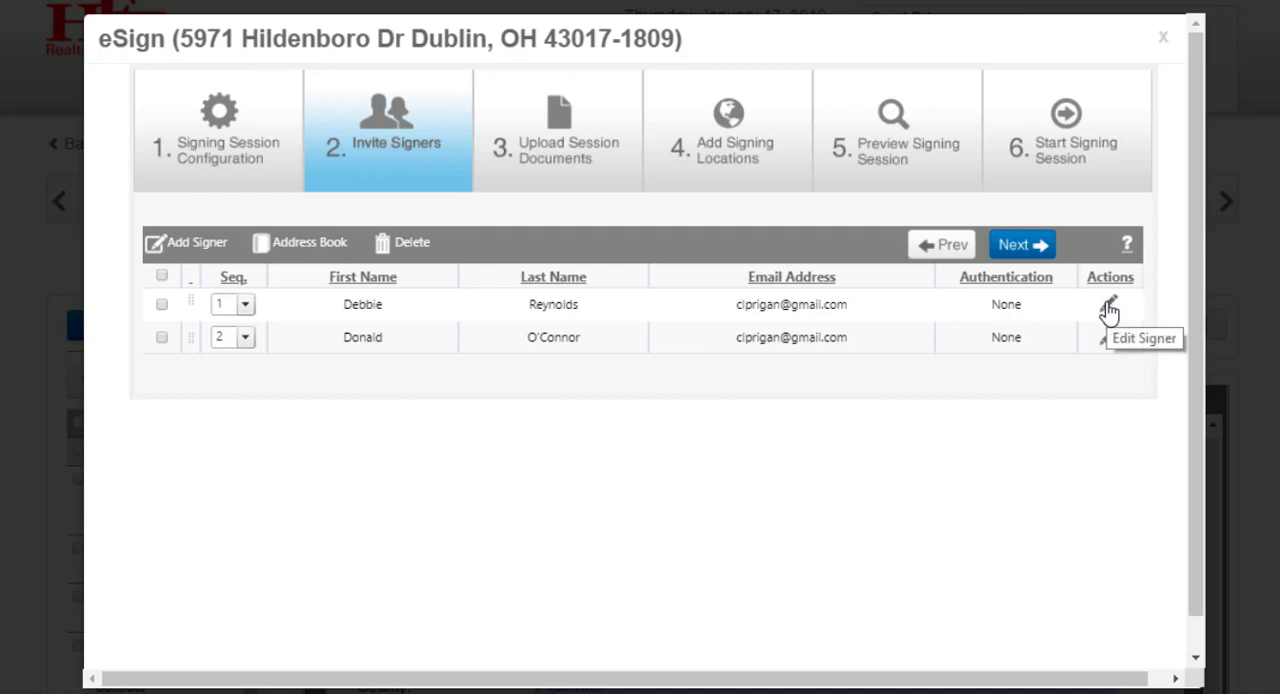
# Review Debbie Reynolds' signer details, keeping authentication set to None.
pyautogui.click(1108, 304)
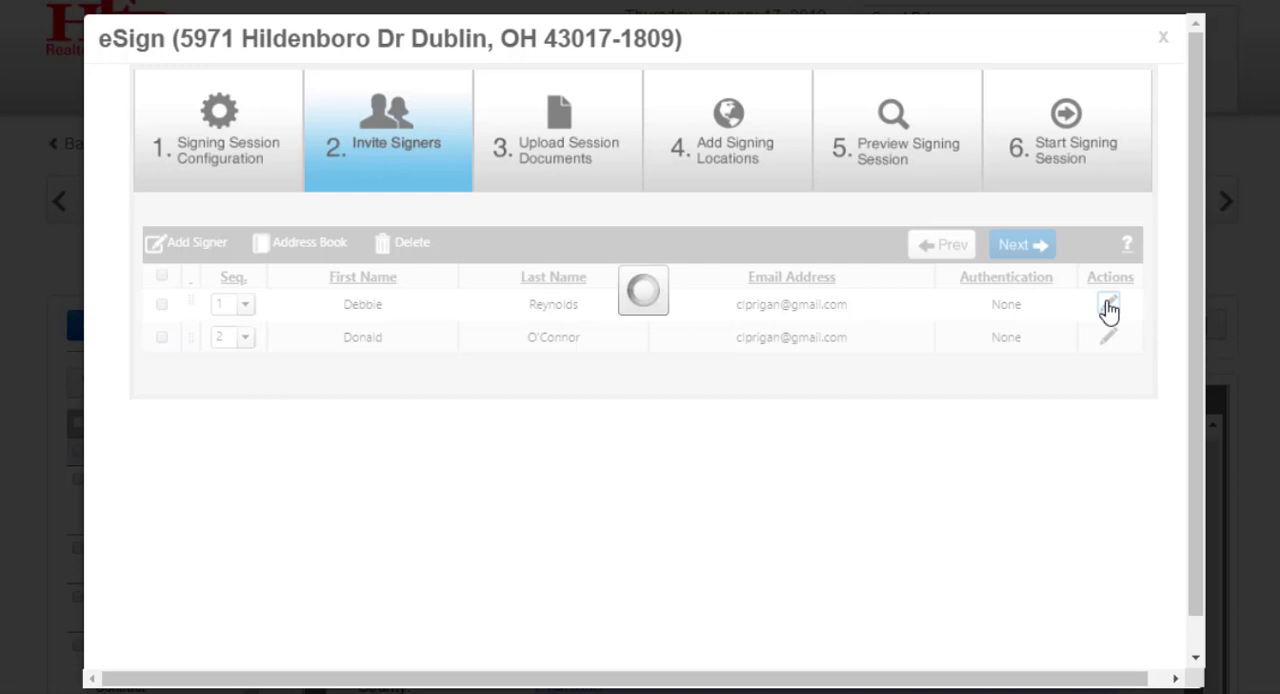
pyautogui.click(1108, 304)
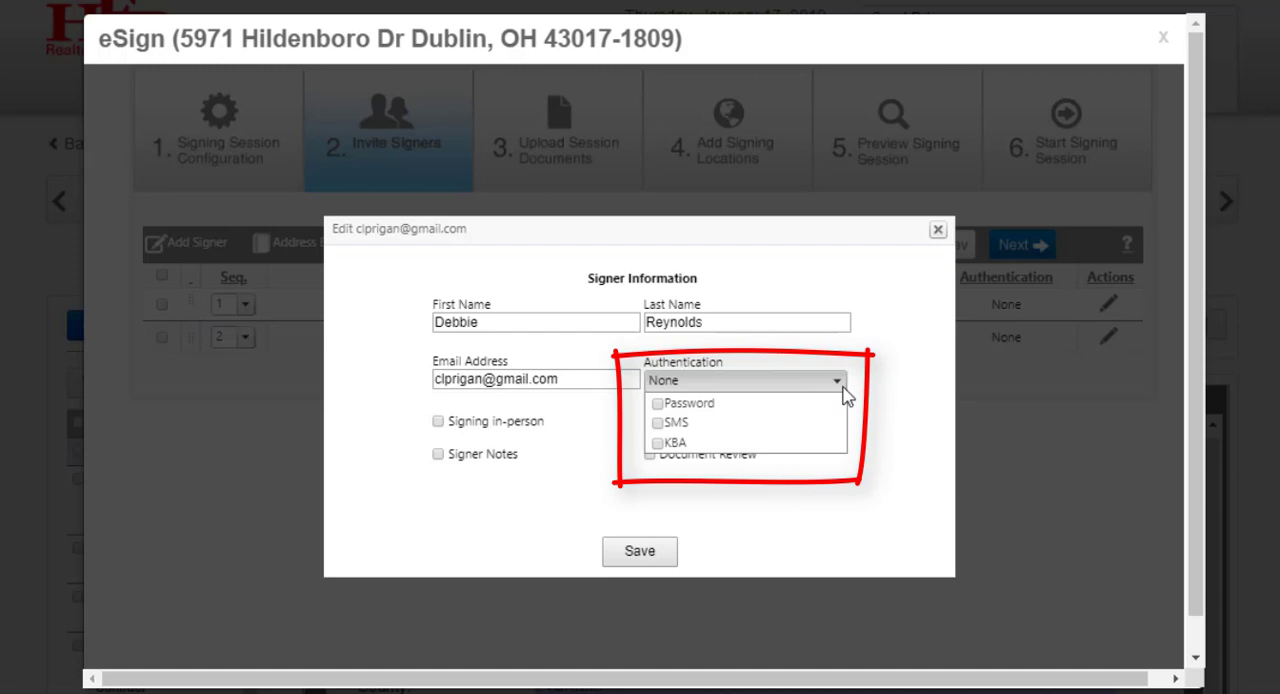
pyautogui.moveTo(844, 412)
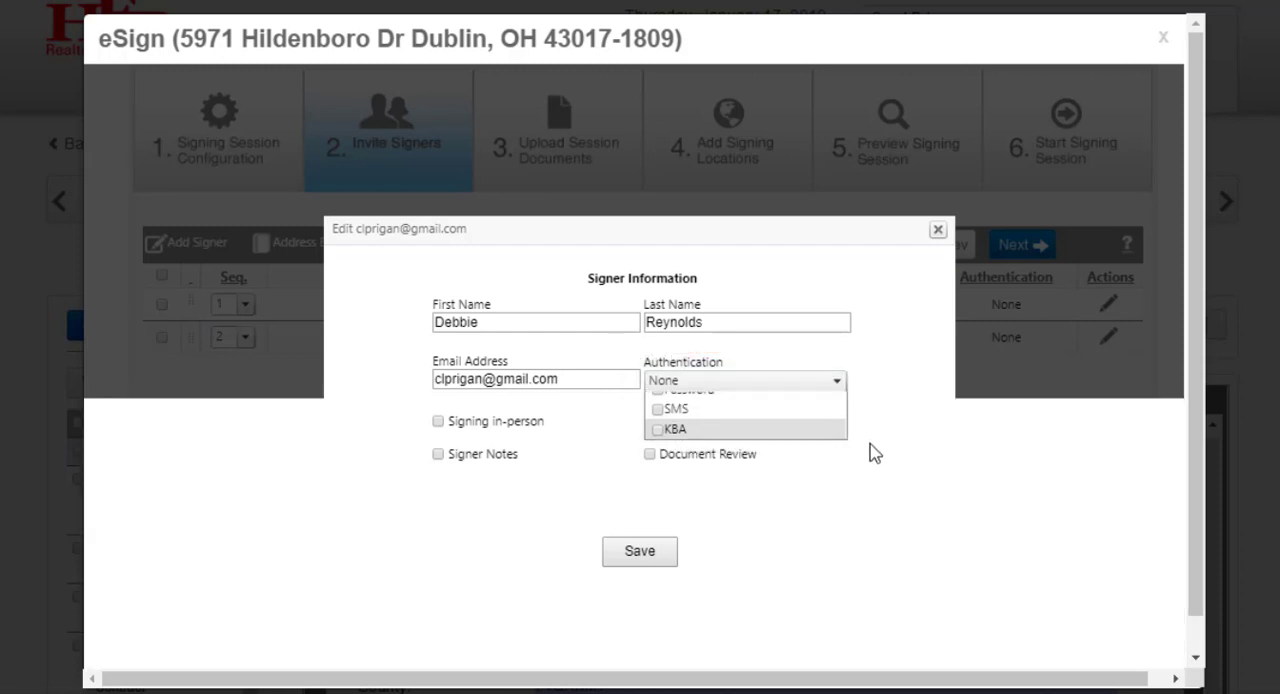
pyautogui.click(744, 380)
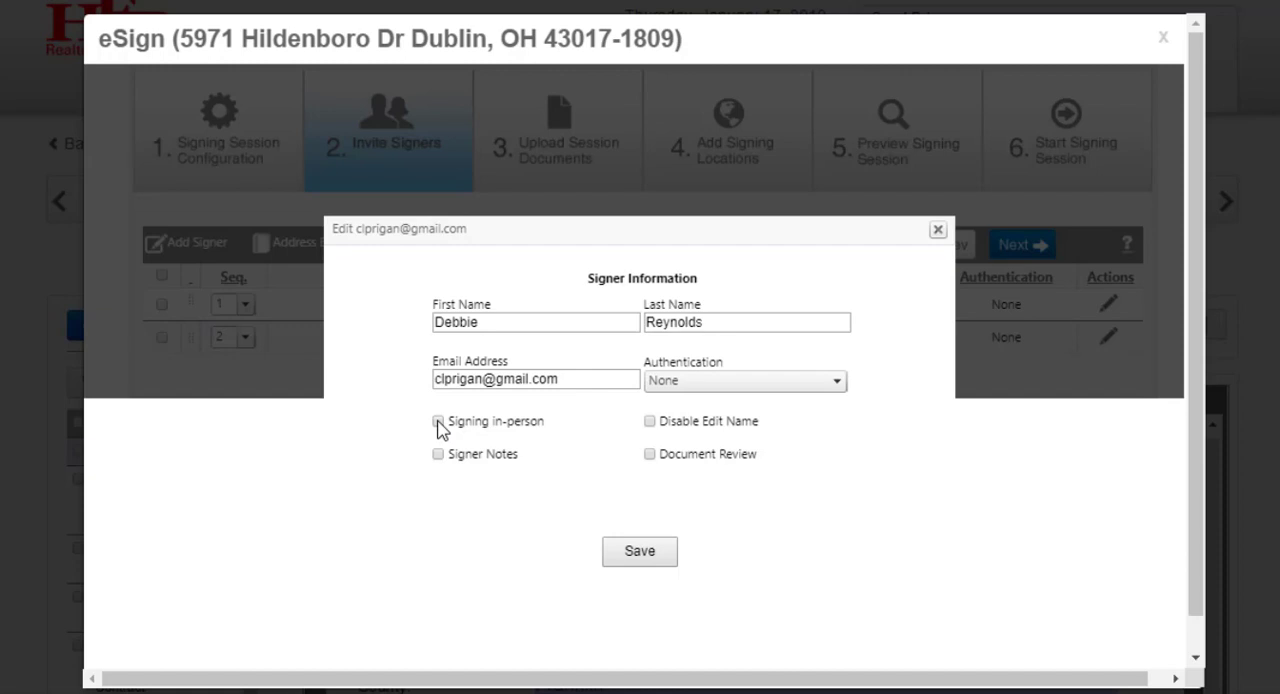
pyautogui.moveTo(440, 468)
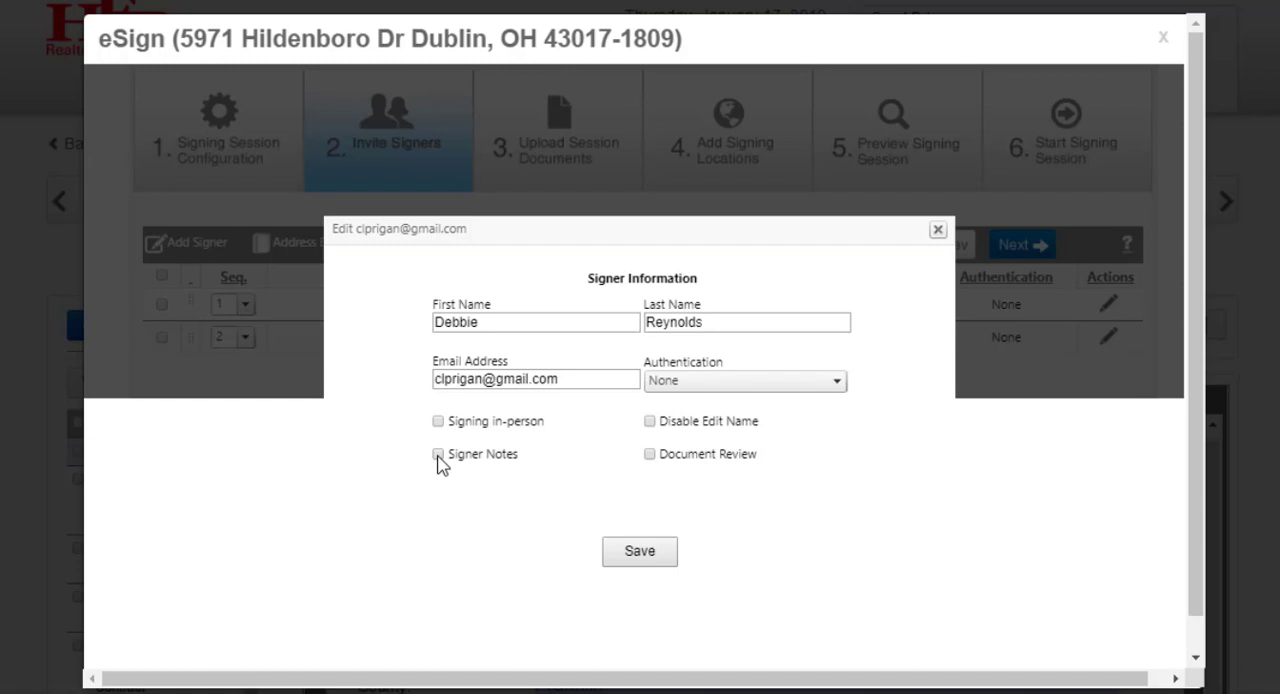
pyautogui.moveTo(652, 438)
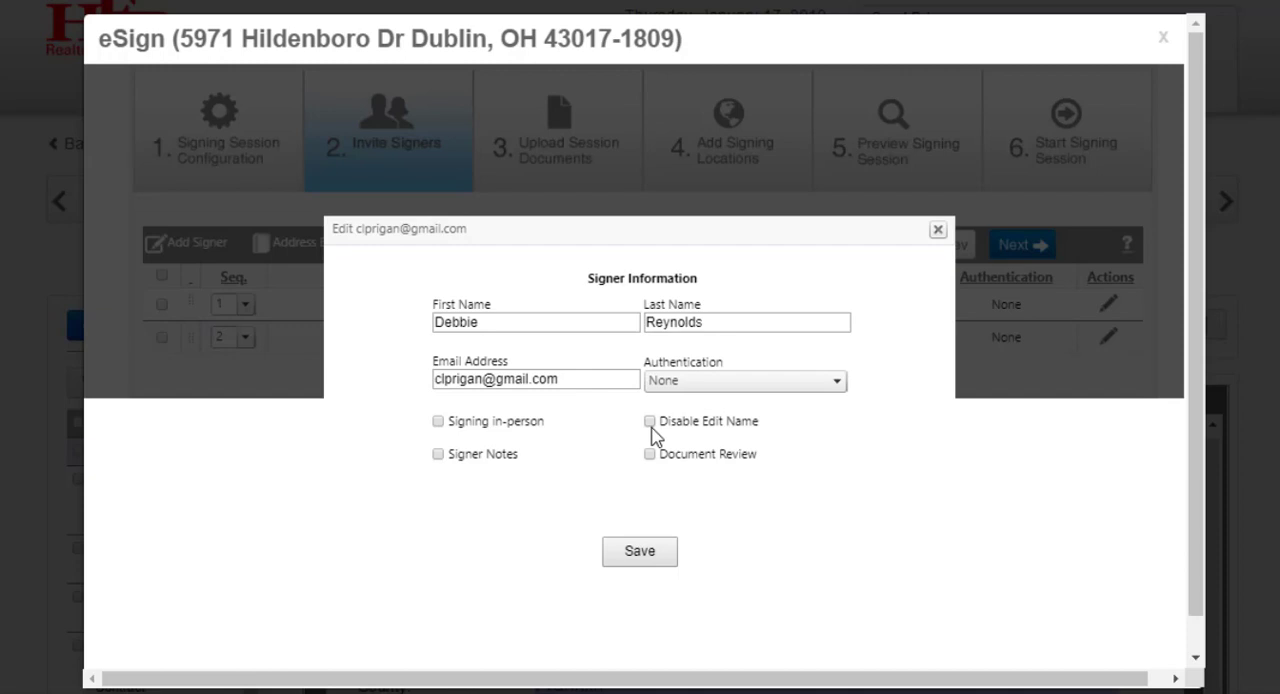
pyautogui.moveTo(650, 464)
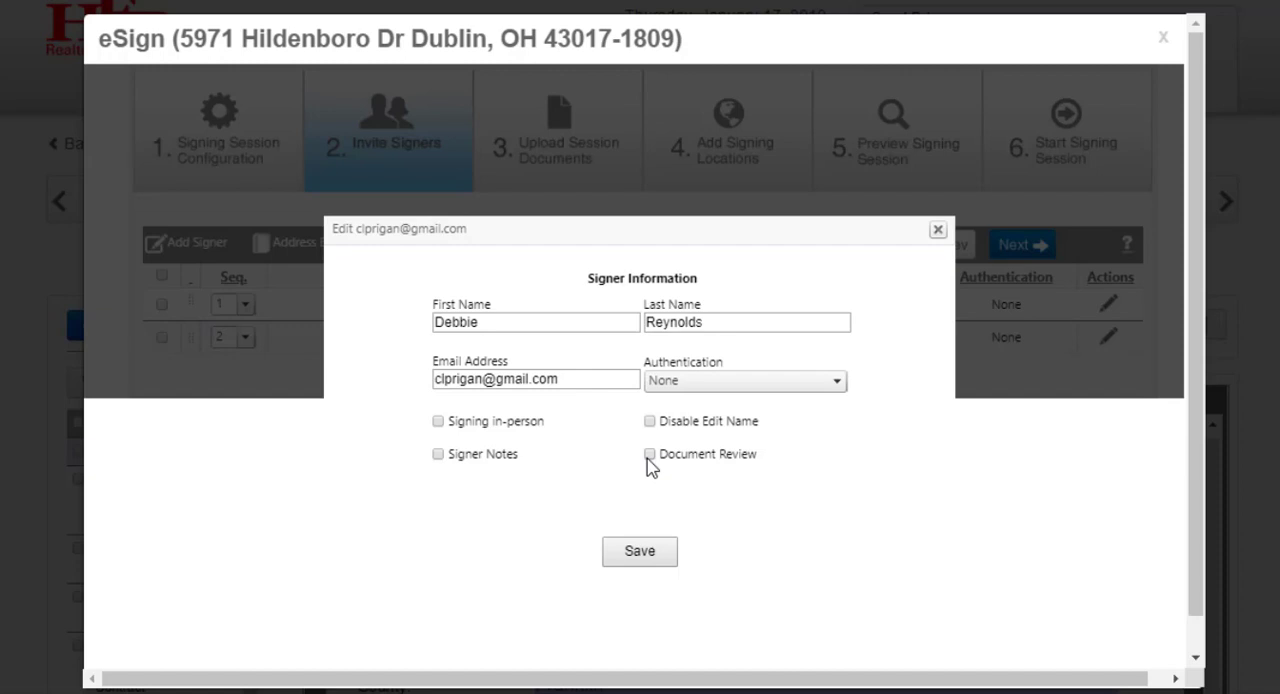
pyautogui.moveTo(620, 472)
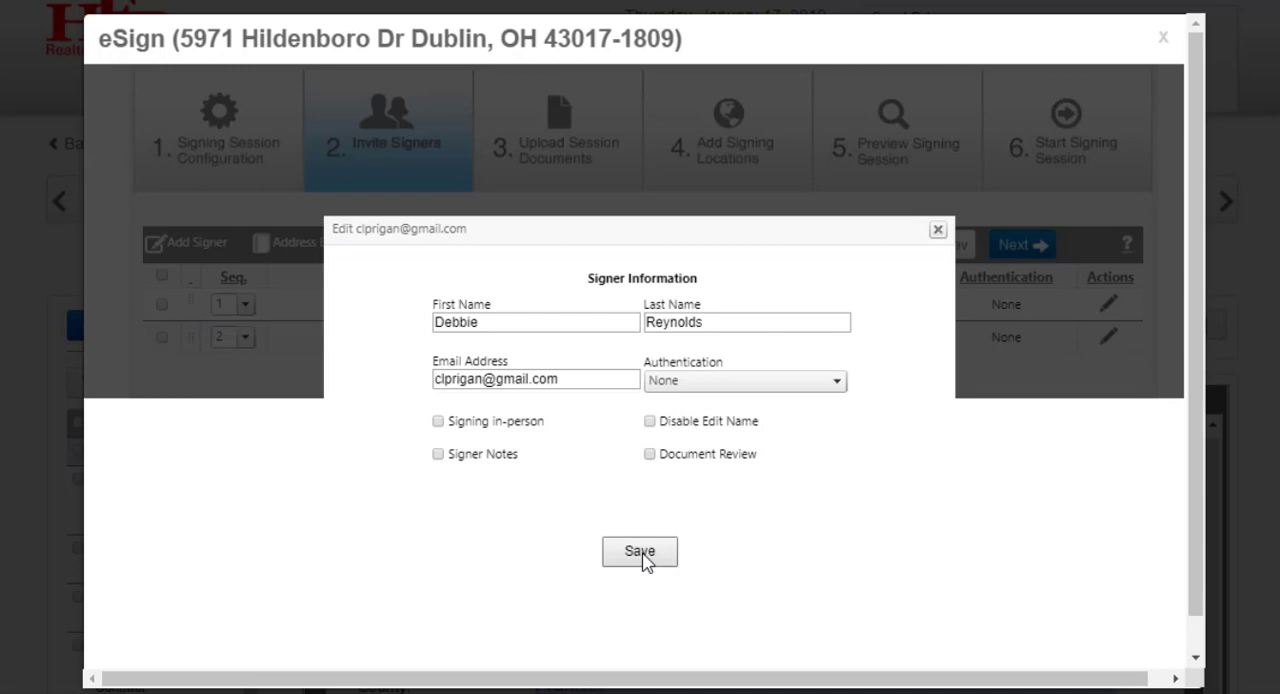
# Save Debbie Reynolds' details unchanged and continue to Assign Signer Roles.
pyautogui.click(640, 552)
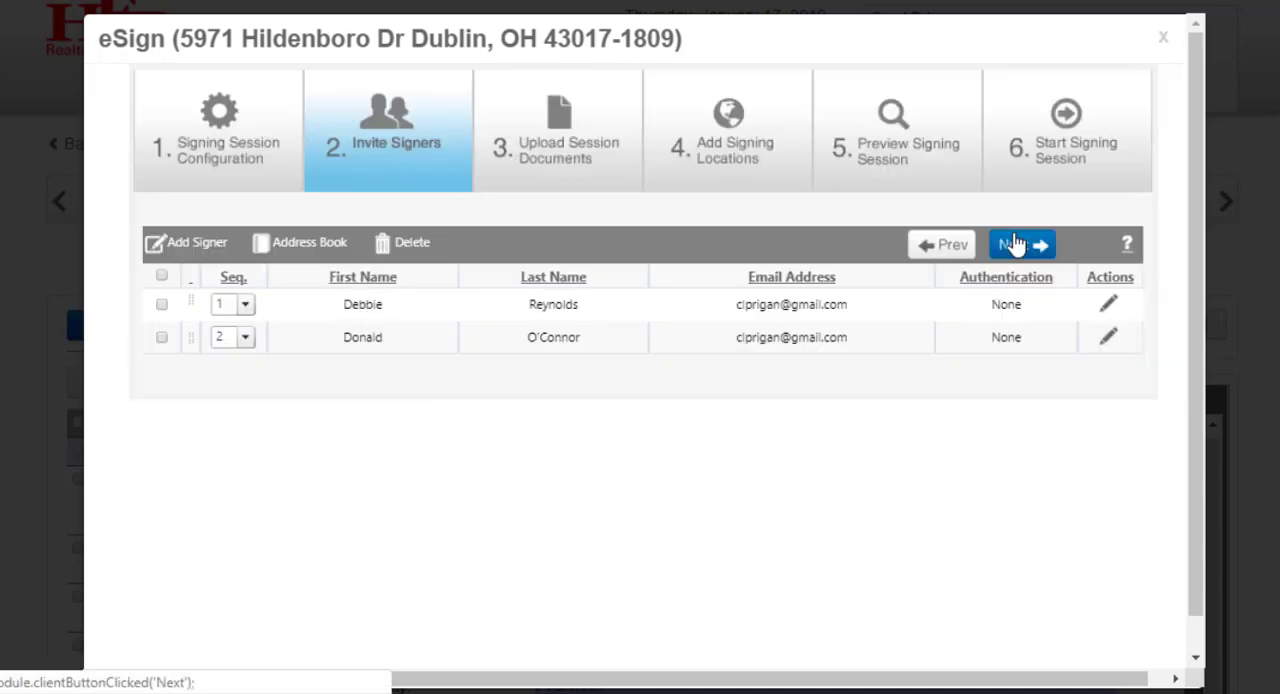
pyautogui.click(1022, 244)
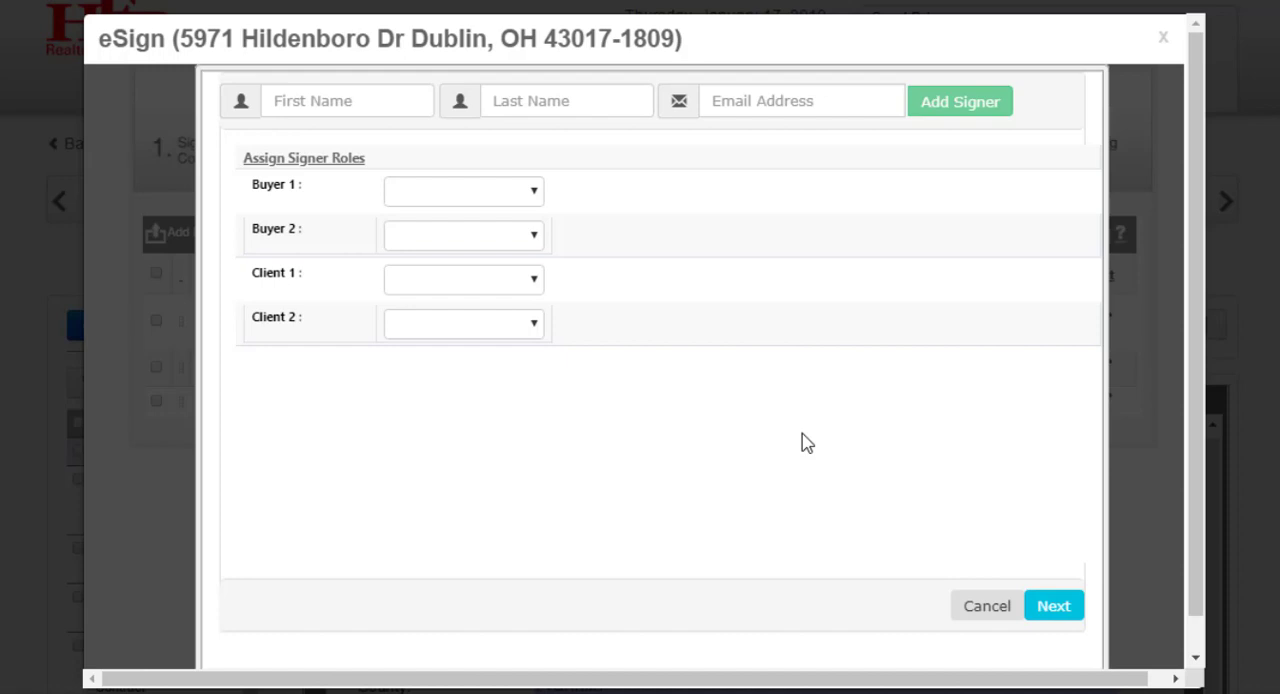
pyautogui.moveTo(688, 276)
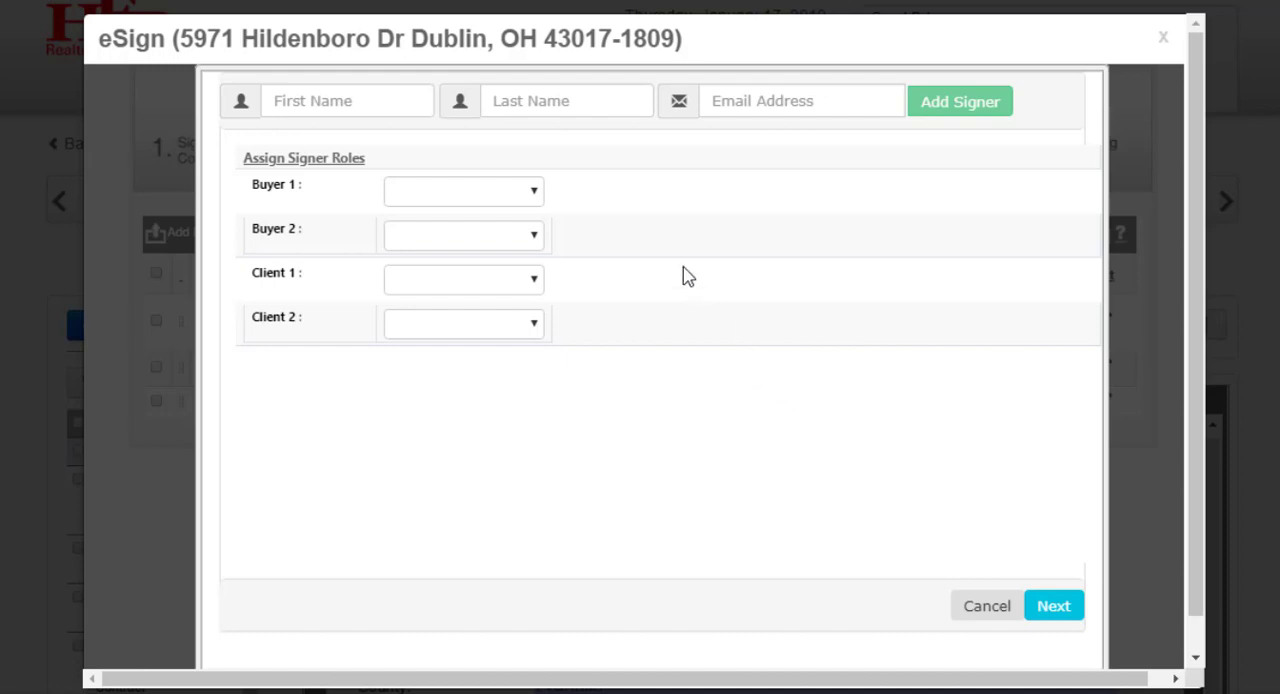
pyautogui.moveTo(608, 228)
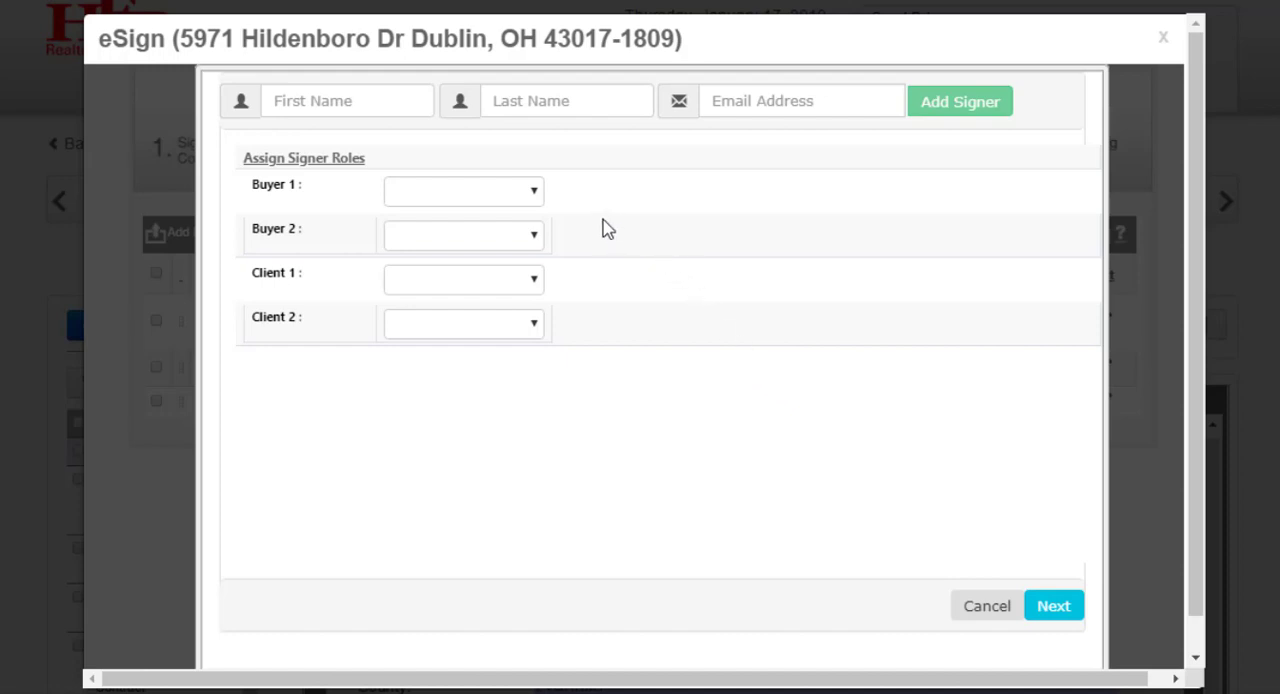
# Assign Donald O'Connor as Buyer 1 and Client 1, Debbie Reynolds as Buyer 2 and Client 2, then continue.
pyautogui.click(464, 190)
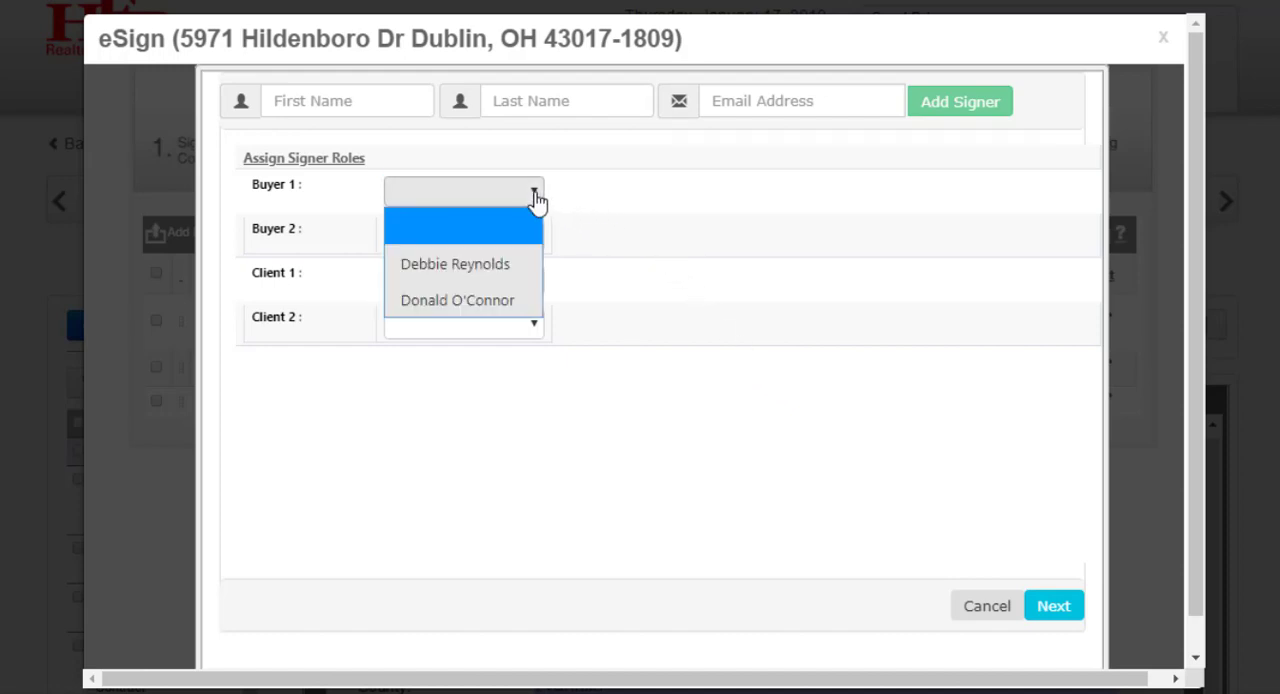
pyautogui.click(456, 300)
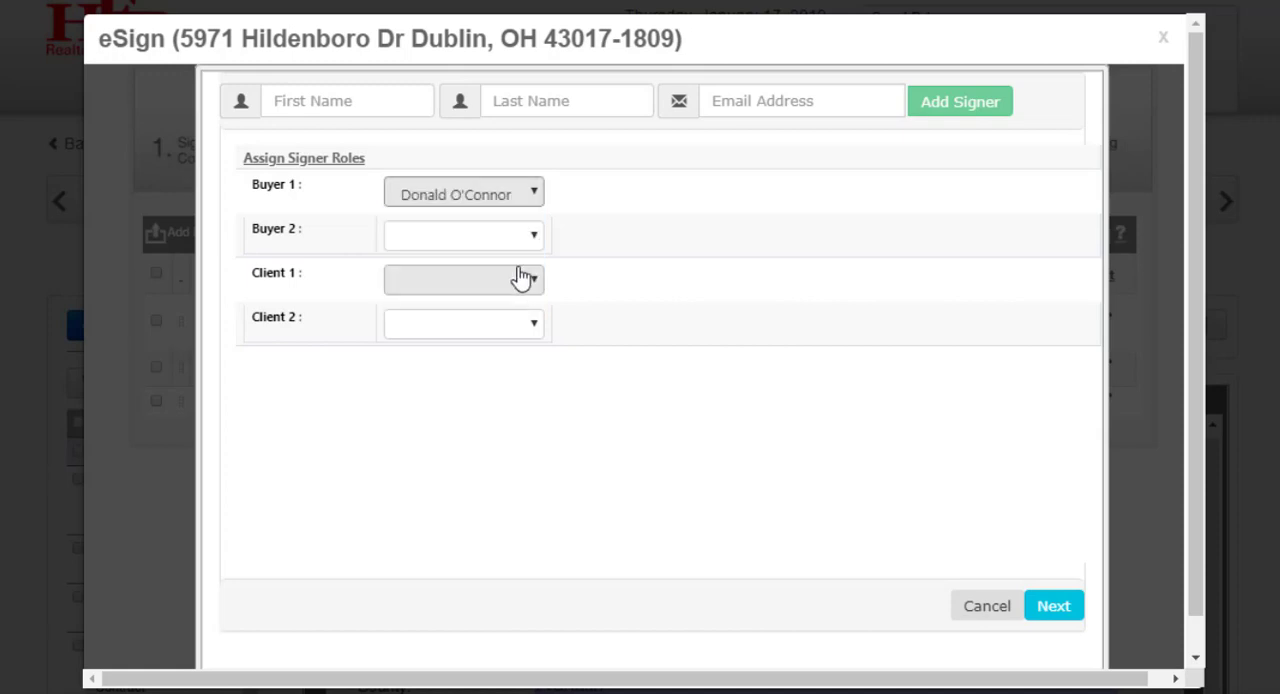
pyautogui.click(464, 236)
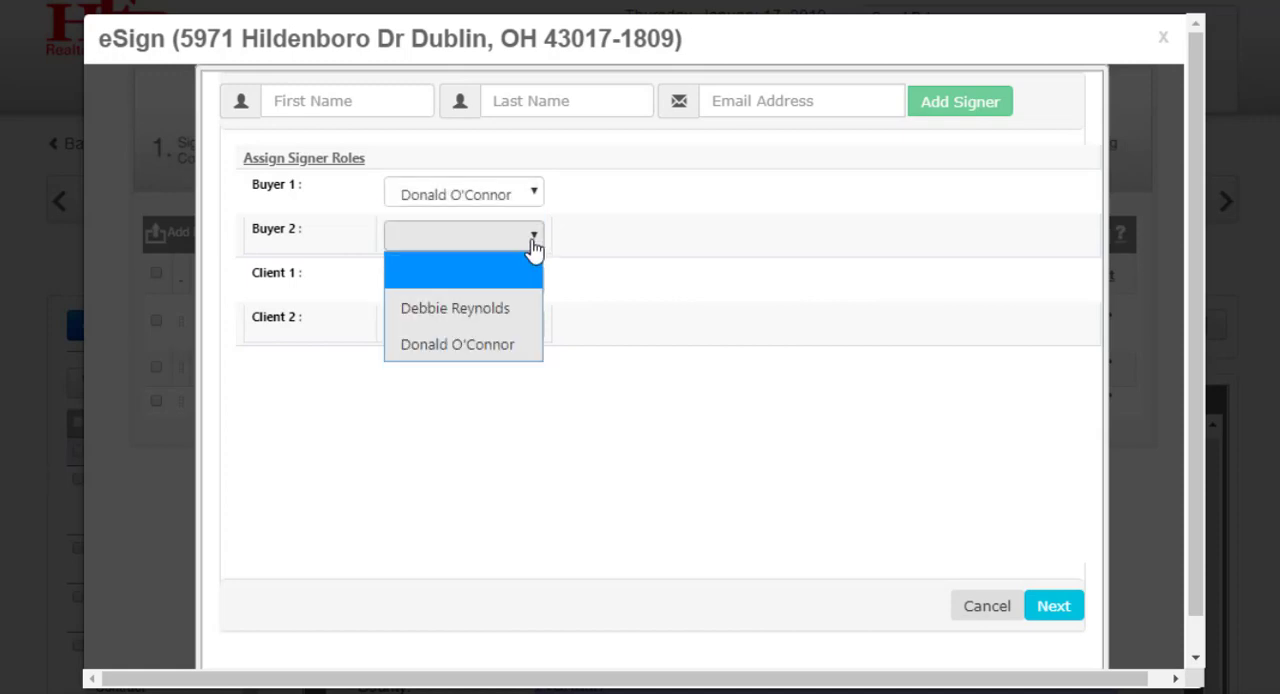
pyautogui.click(454, 308)
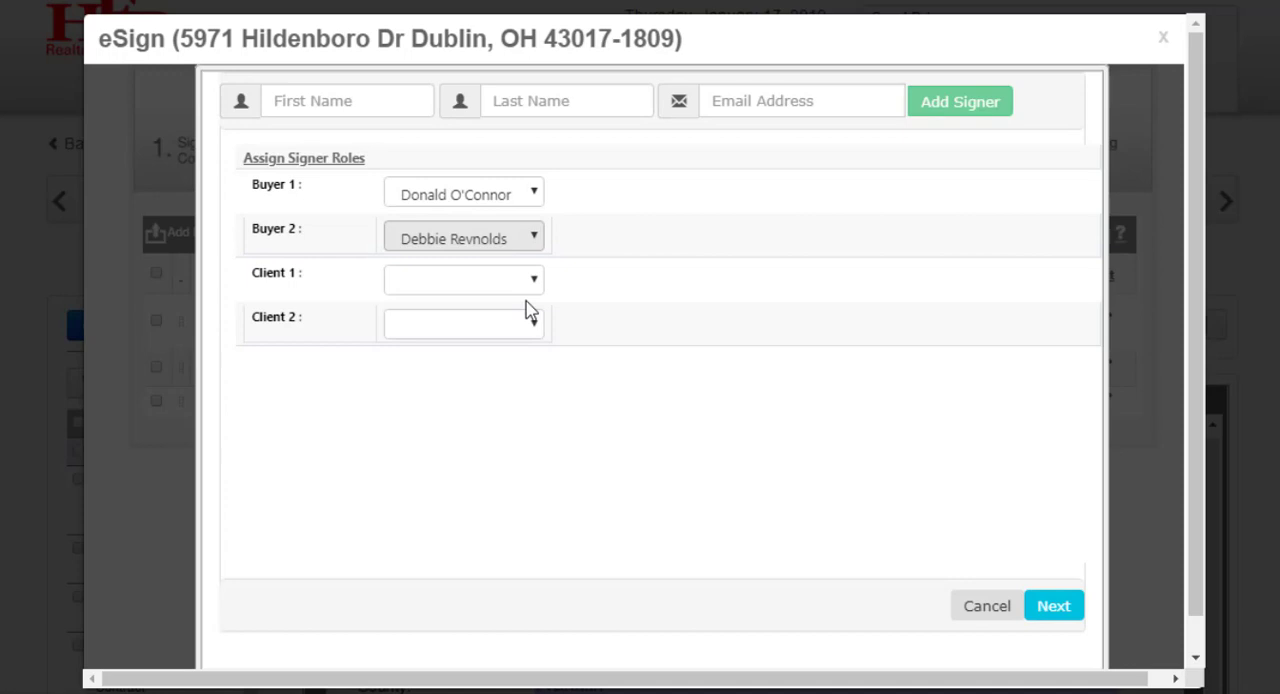
pyautogui.click(464, 280)
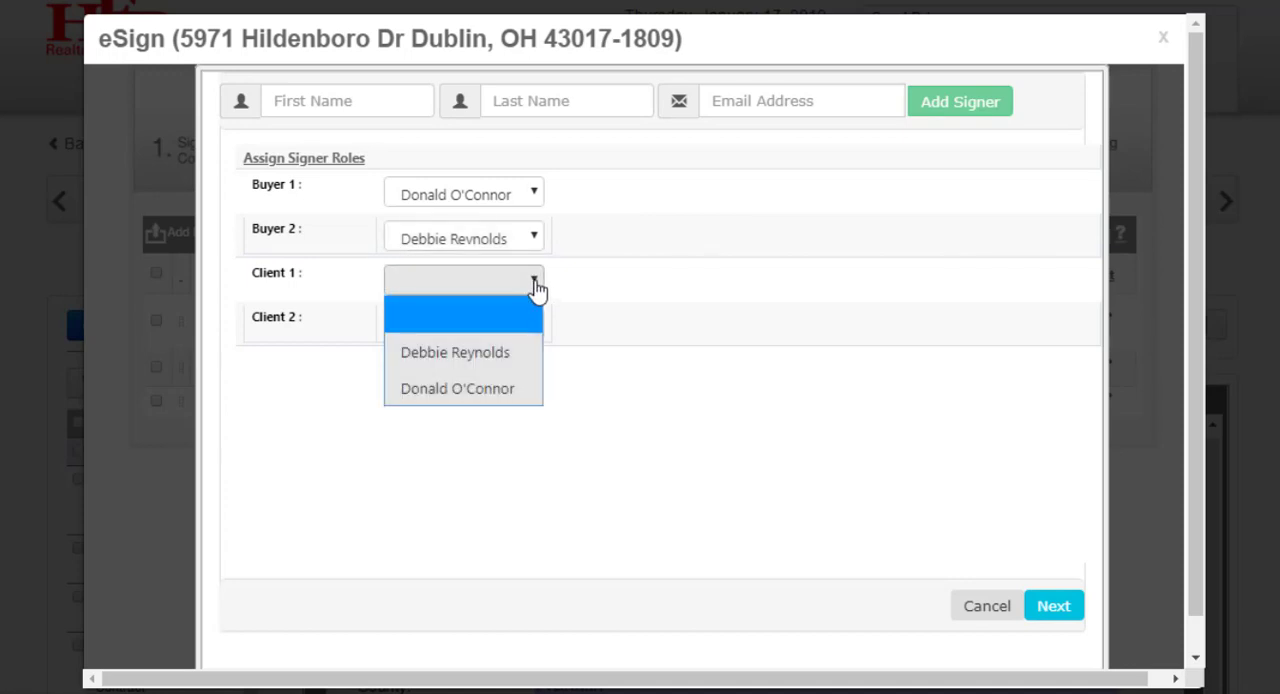
pyautogui.click(456, 388)
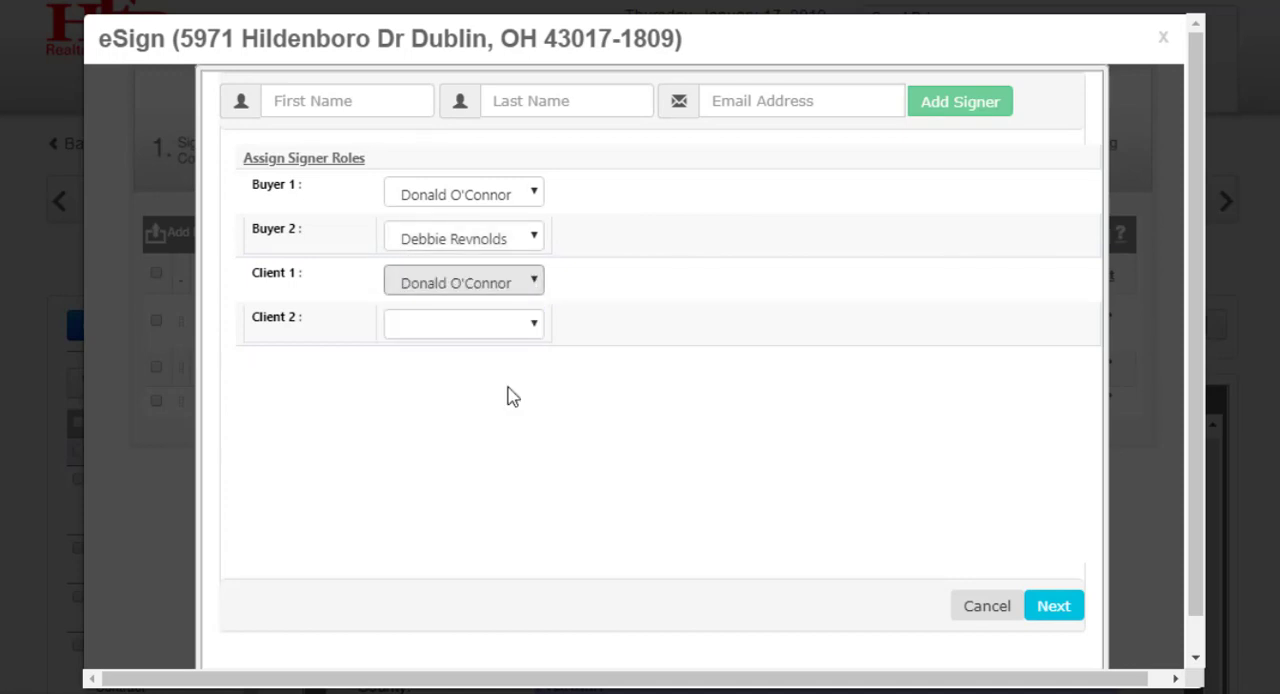
pyautogui.click(464, 322)
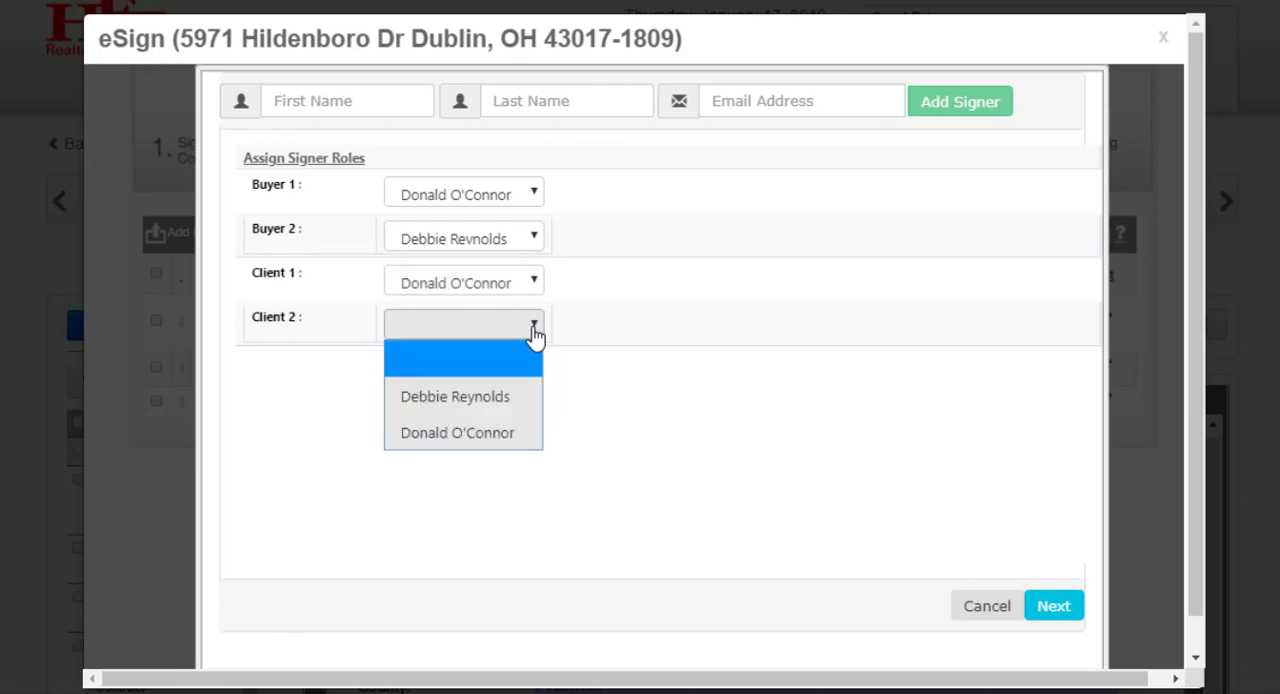
pyautogui.click(456, 396)
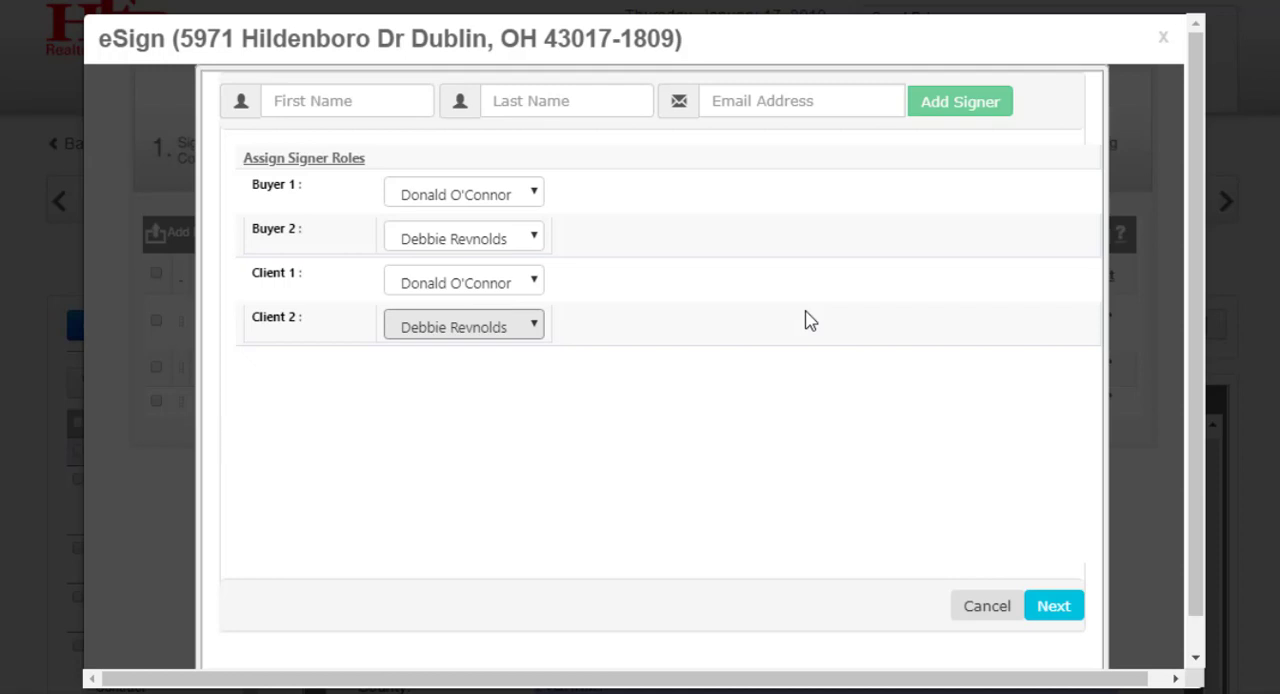
pyautogui.moveTo(844, 388)
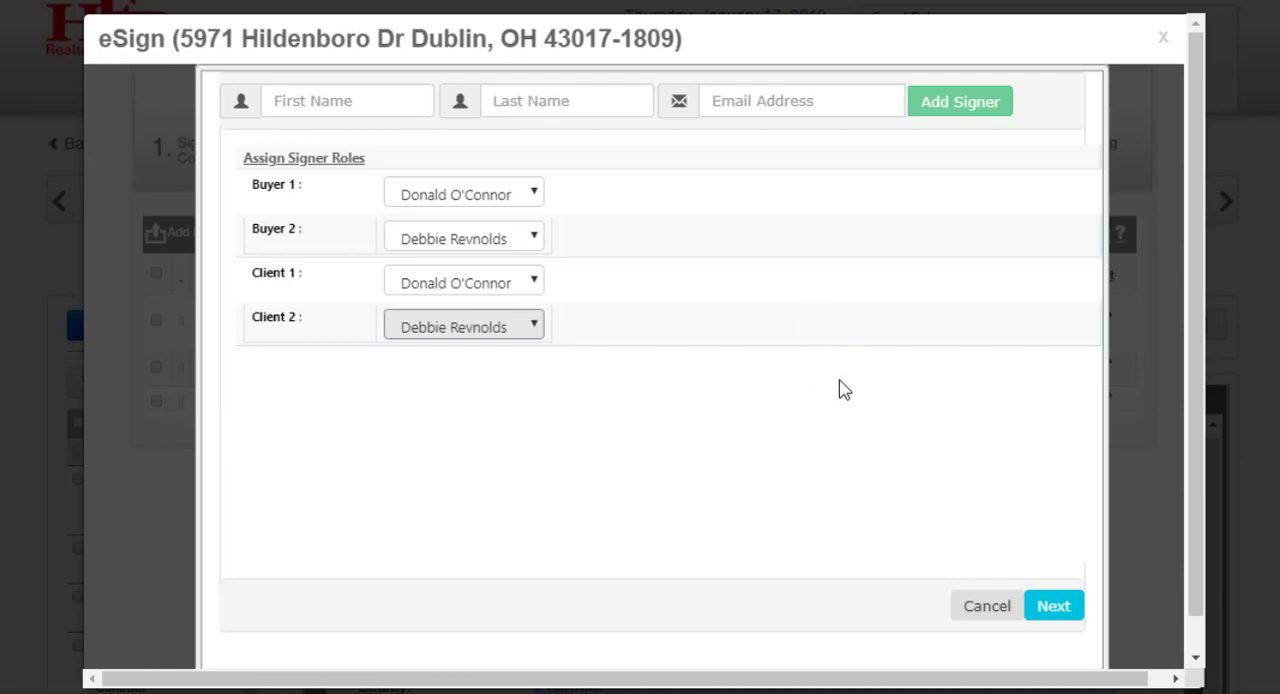
pyautogui.click(1052, 604)
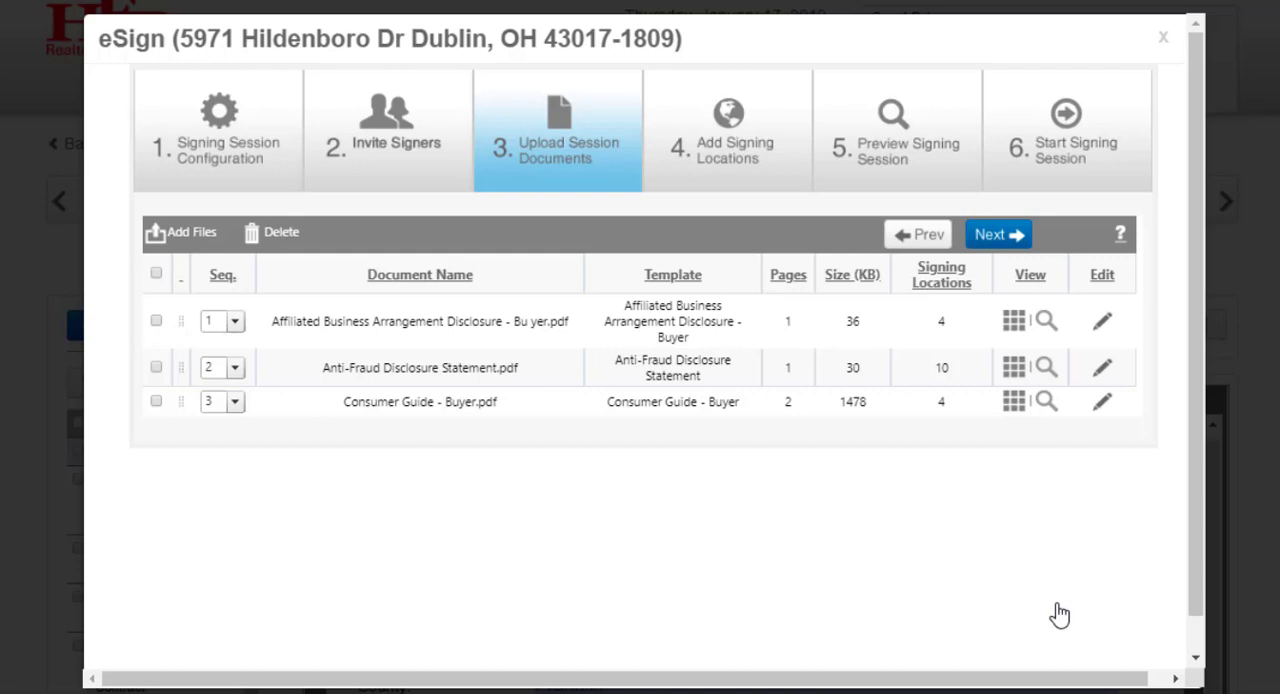
pyautogui.moveTo(784, 612)
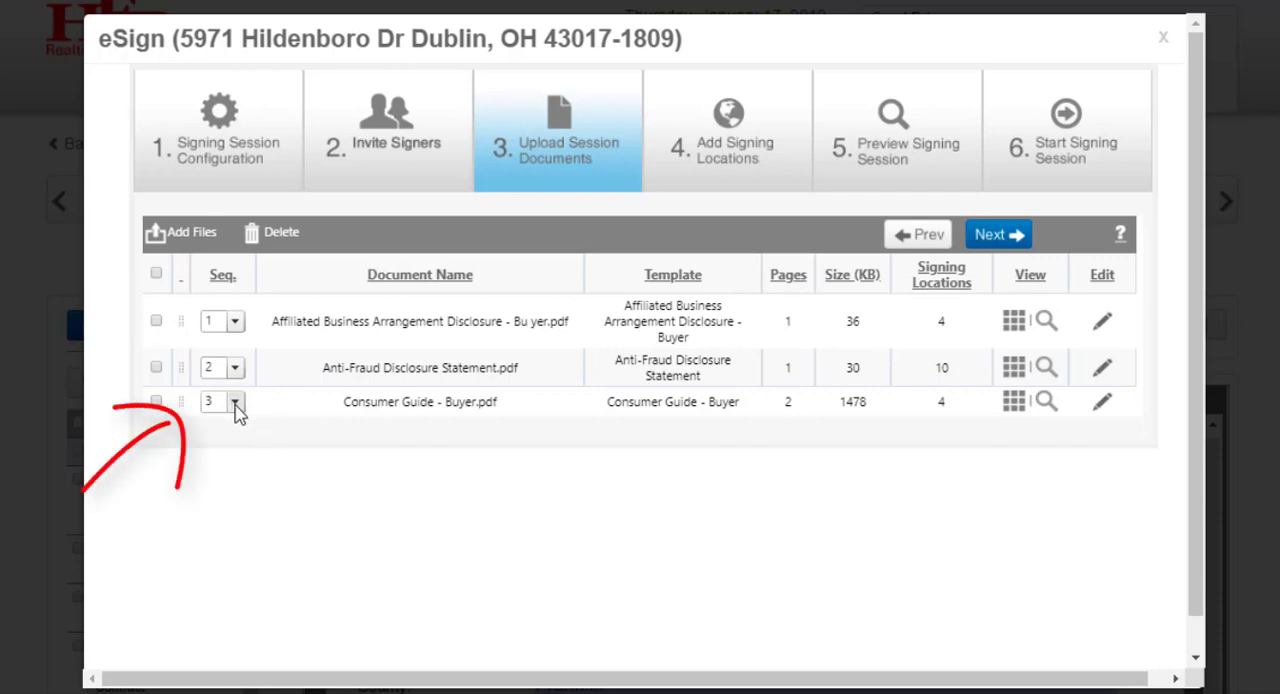
# Move Consumer Guide - Buyer.pdf from sequence 3 to 1 in the document order.
pyautogui.click(234, 400)
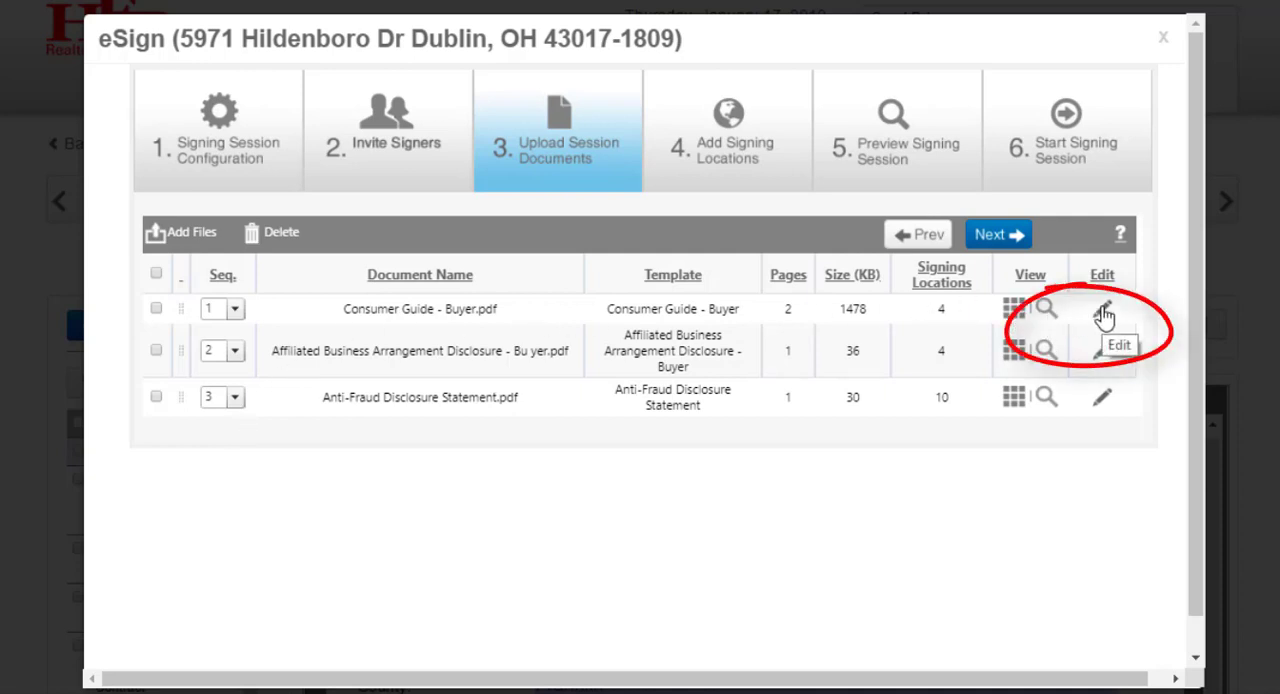
# Rename the first session document to simply "Consumer Guide".
pyautogui.click(1100, 308)
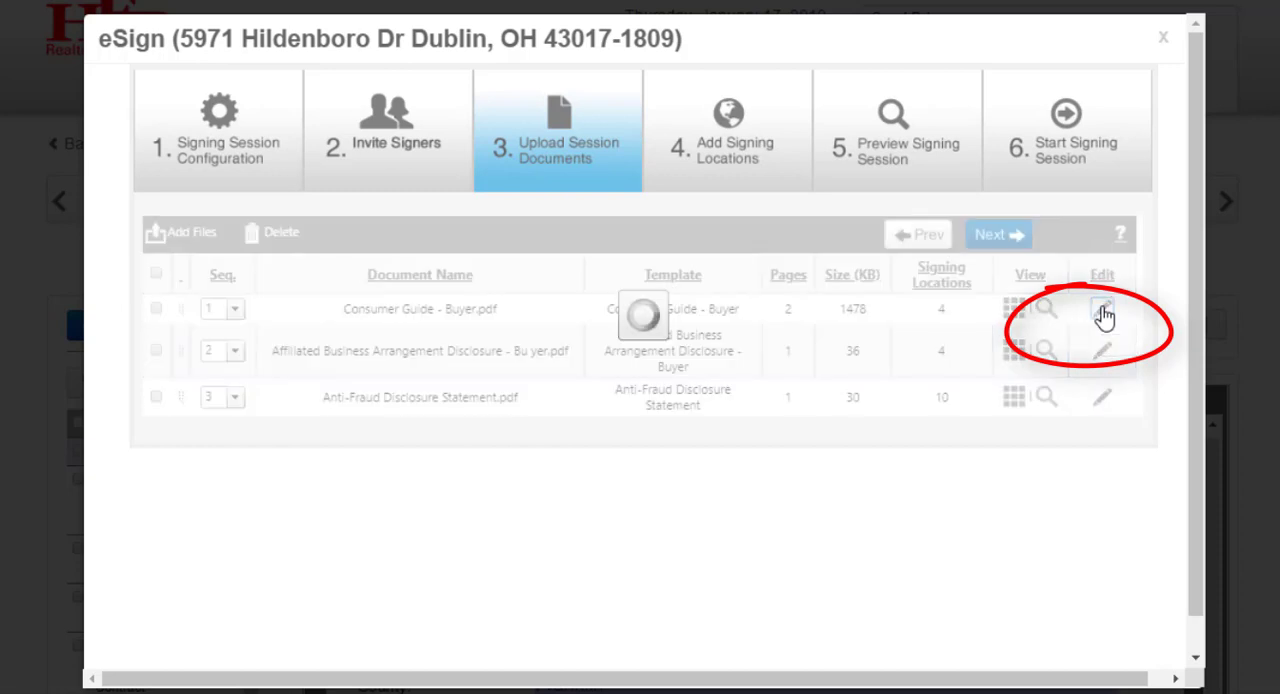
pyautogui.click(1102, 308)
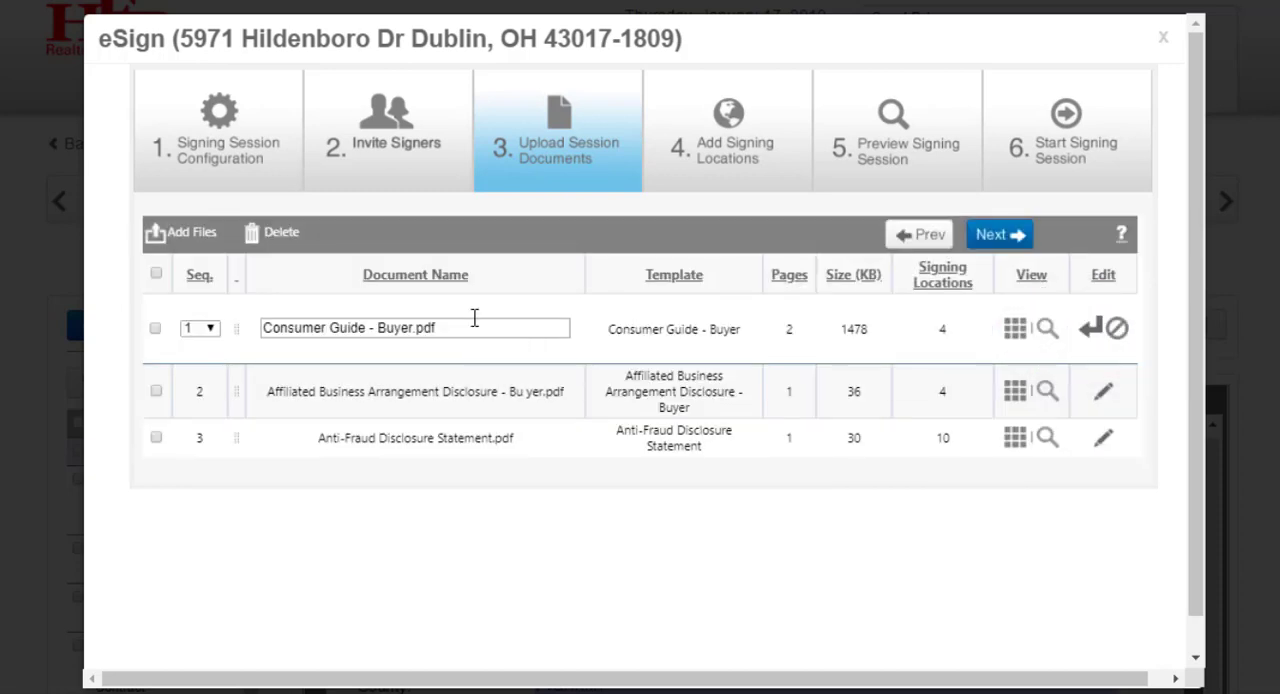
pyautogui.click(414, 328)
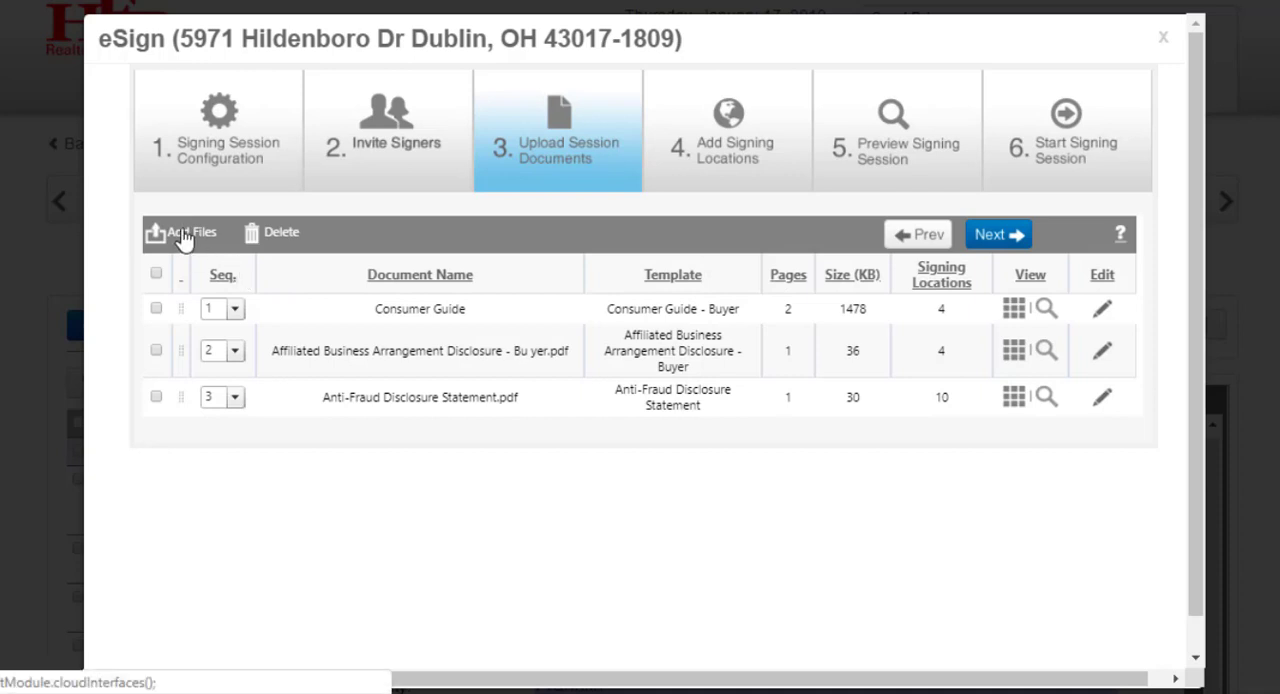
pyautogui.moveTo(184, 244)
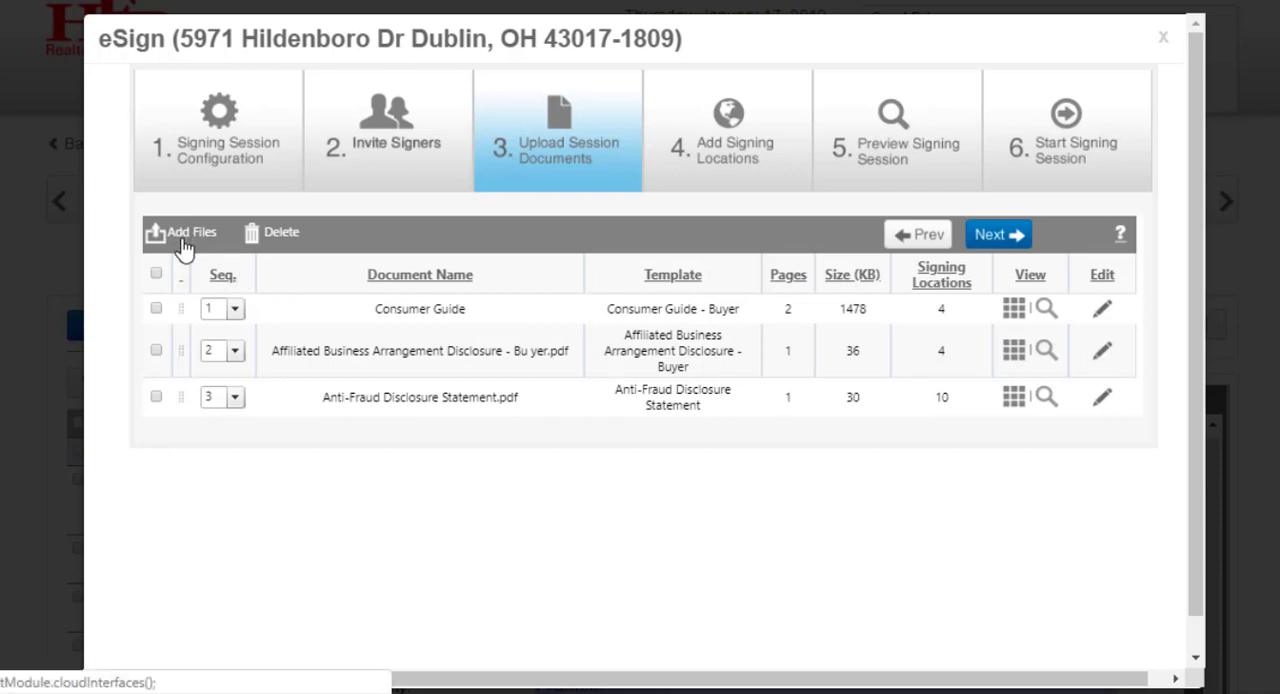
# Add files to the session from the Local Disk, bringing up the Windows file picker.
pyautogui.click(190, 232)
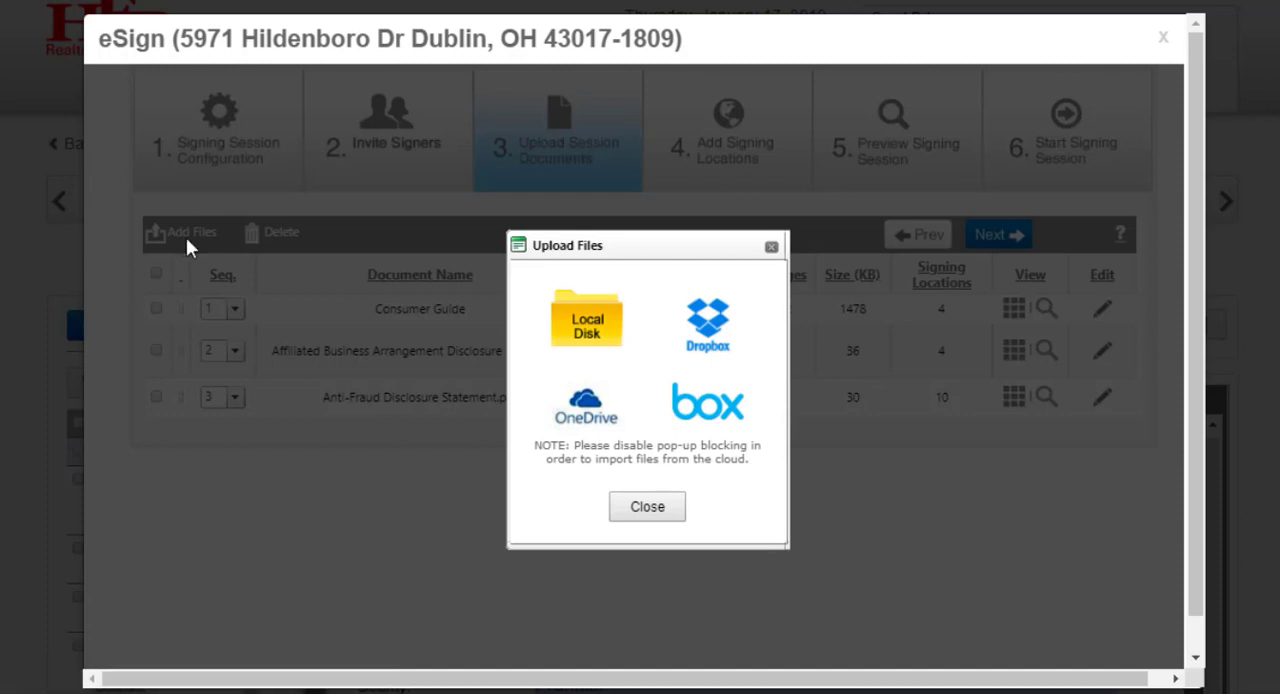
pyautogui.moveTo(662, 348)
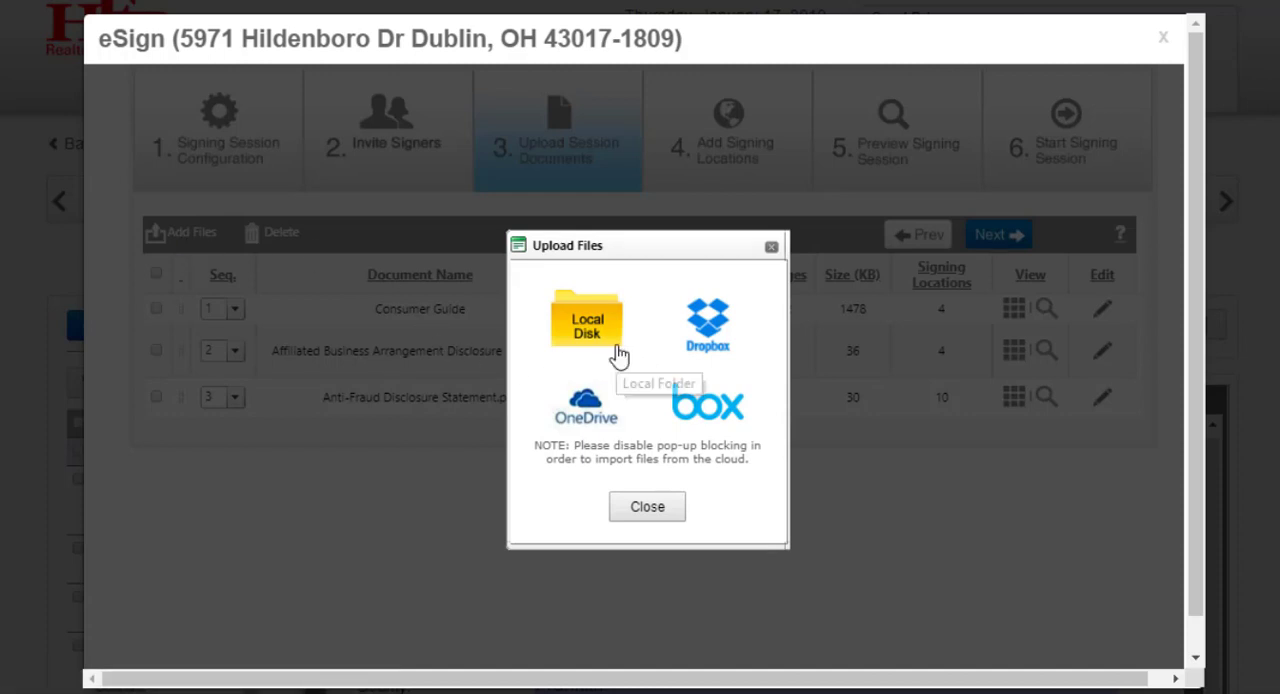
pyautogui.moveTo(668, 360)
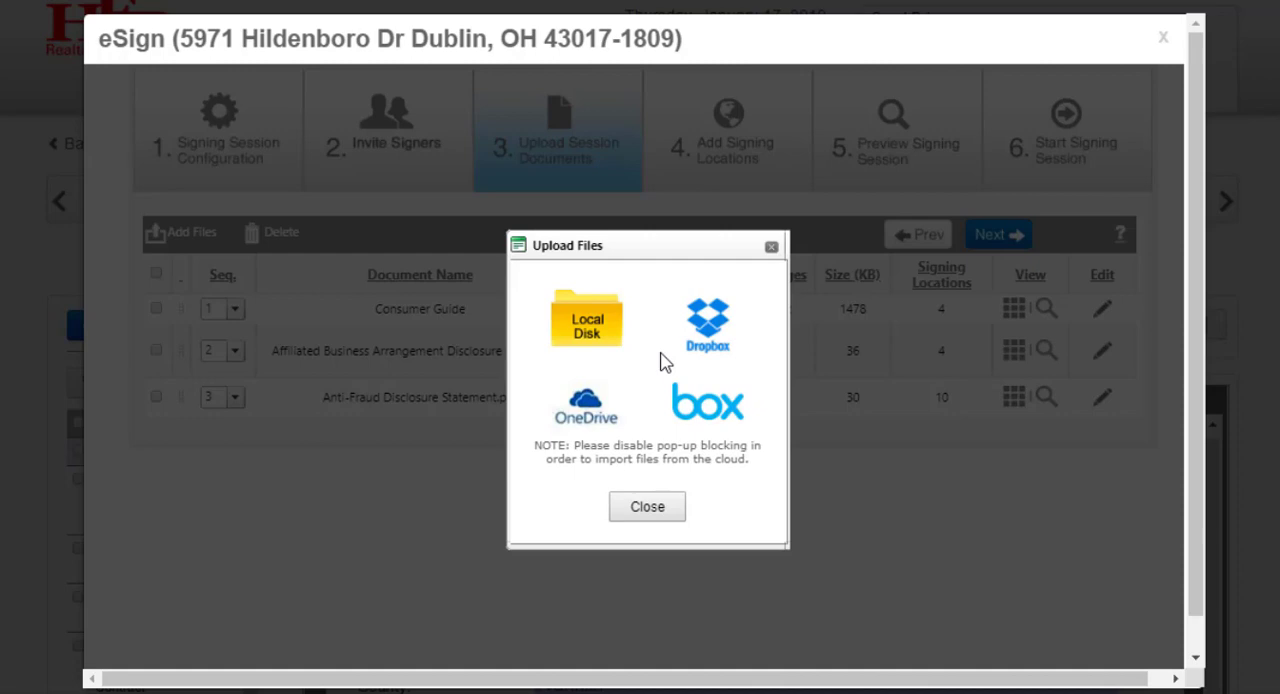
pyautogui.moveTo(588, 330)
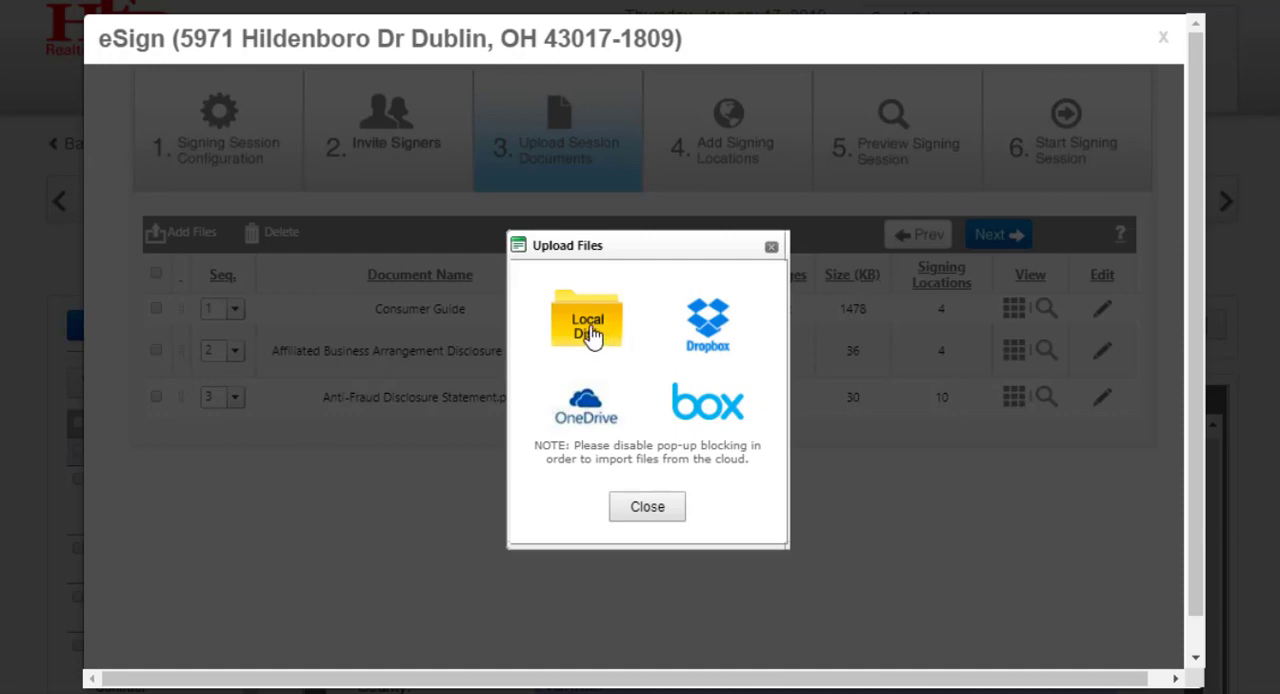
pyautogui.click(586, 324)
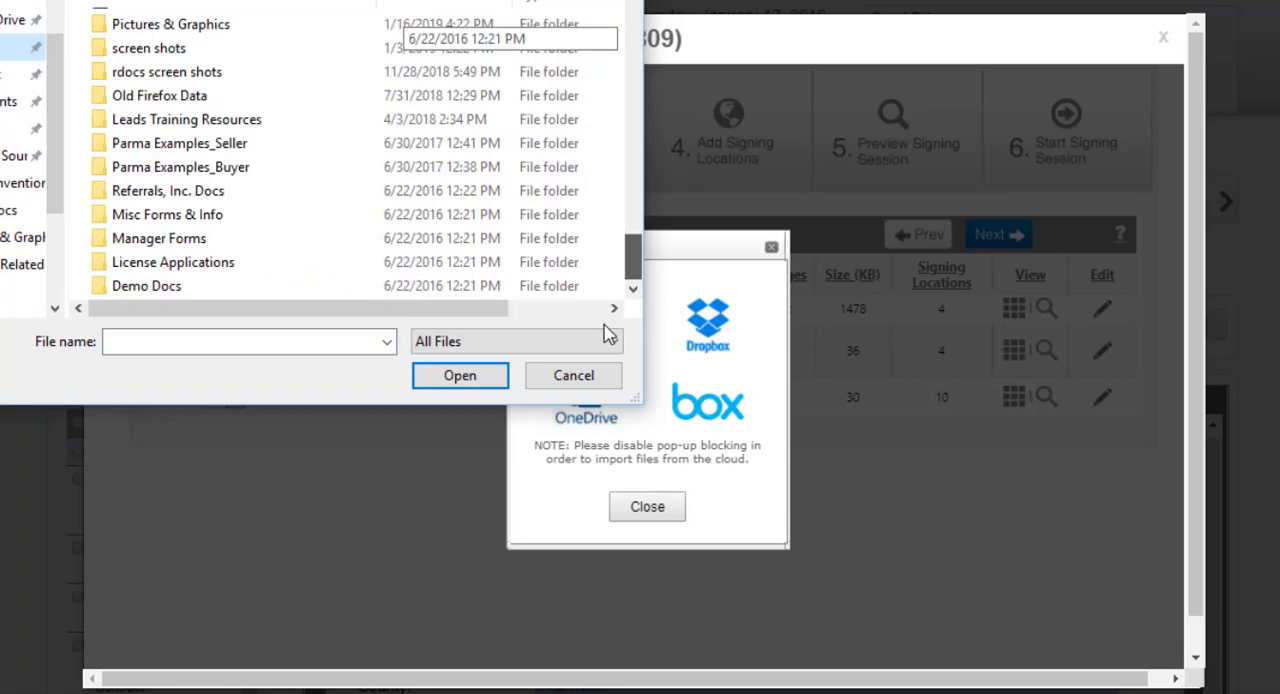
# Upload Buyers Request to Remedy.pdf as the fourth session document.
pyautogui.click(190, 144)
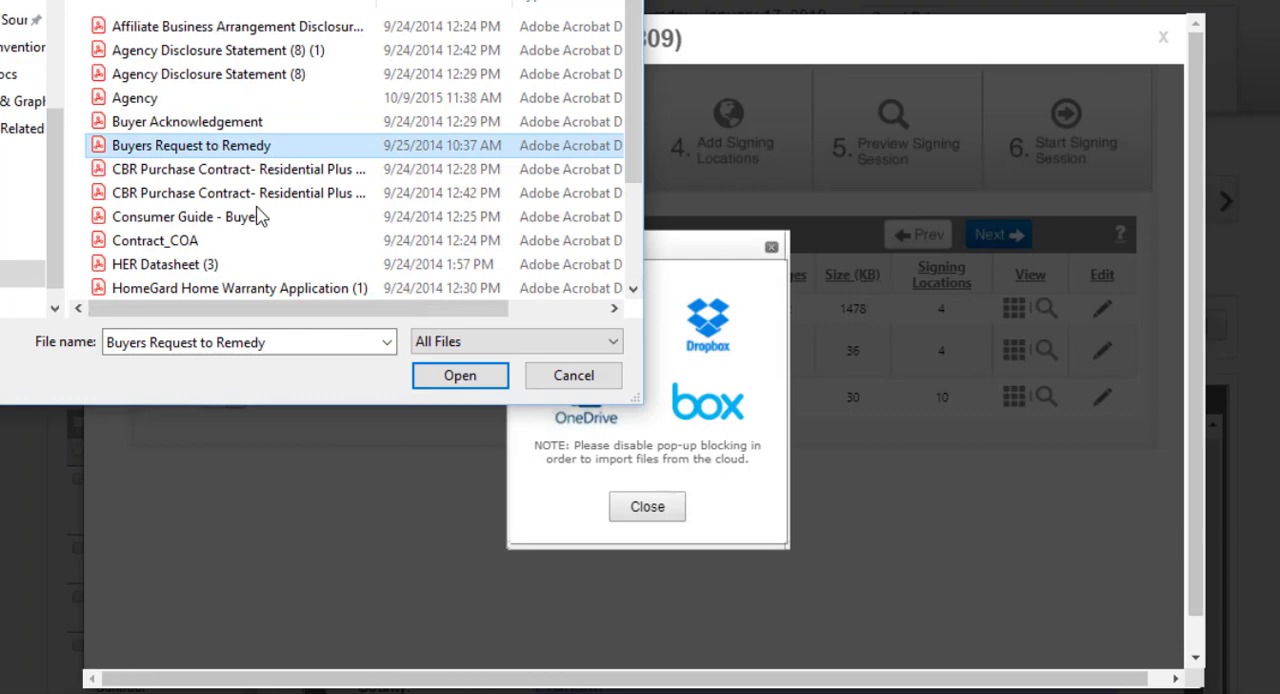
pyautogui.click(460, 376)
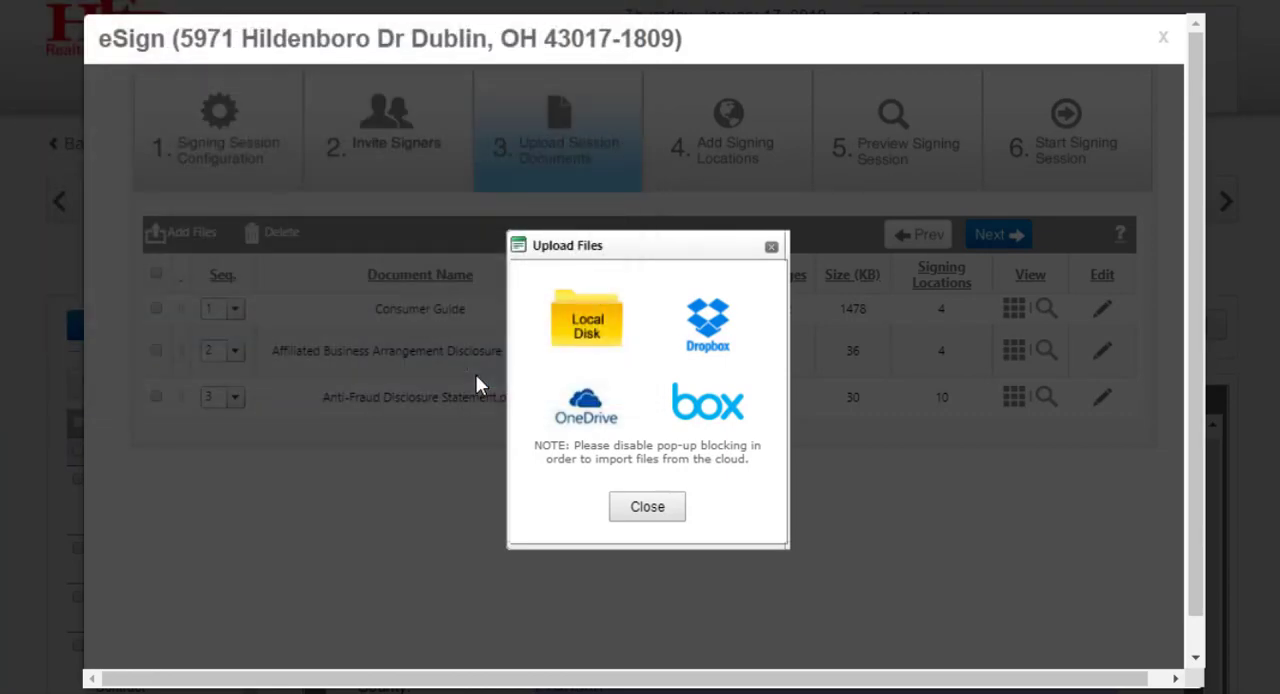
pyautogui.click(586, 320)
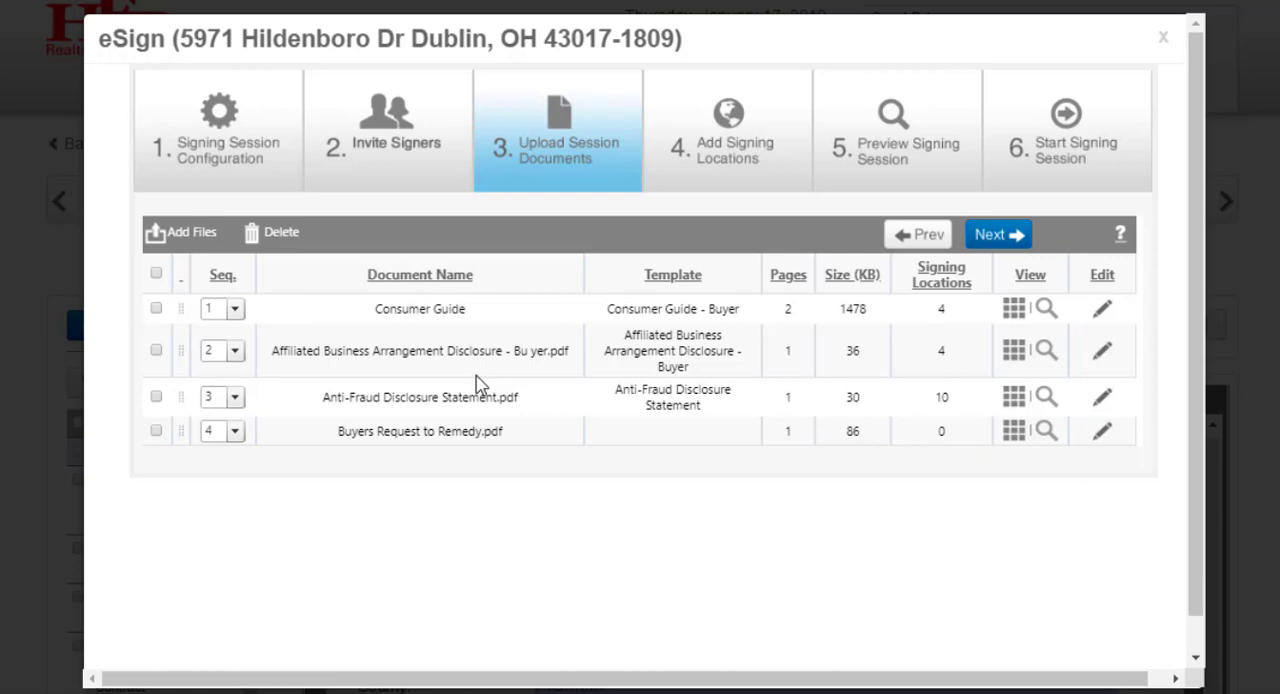
pyautogui.click(996, 234)
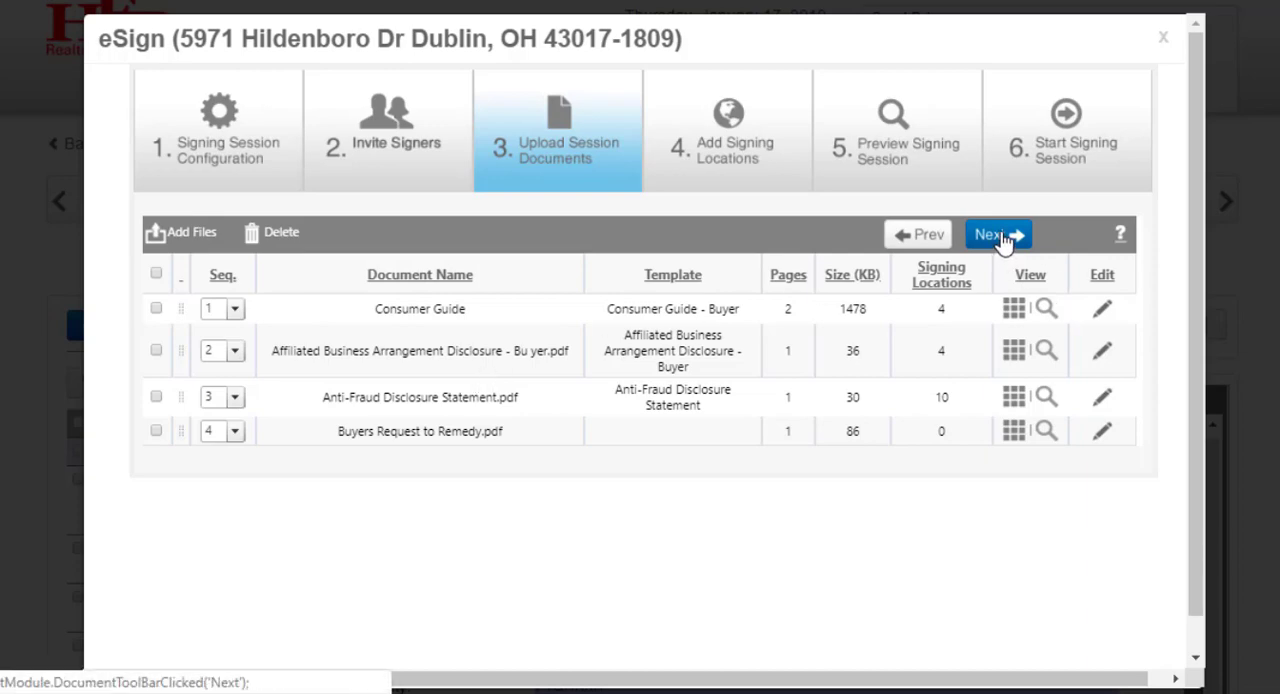
# Advance to Add Signing Locations and bring the remedy form's Buyer signature lines into view.
pyautogui.click(998, 234)
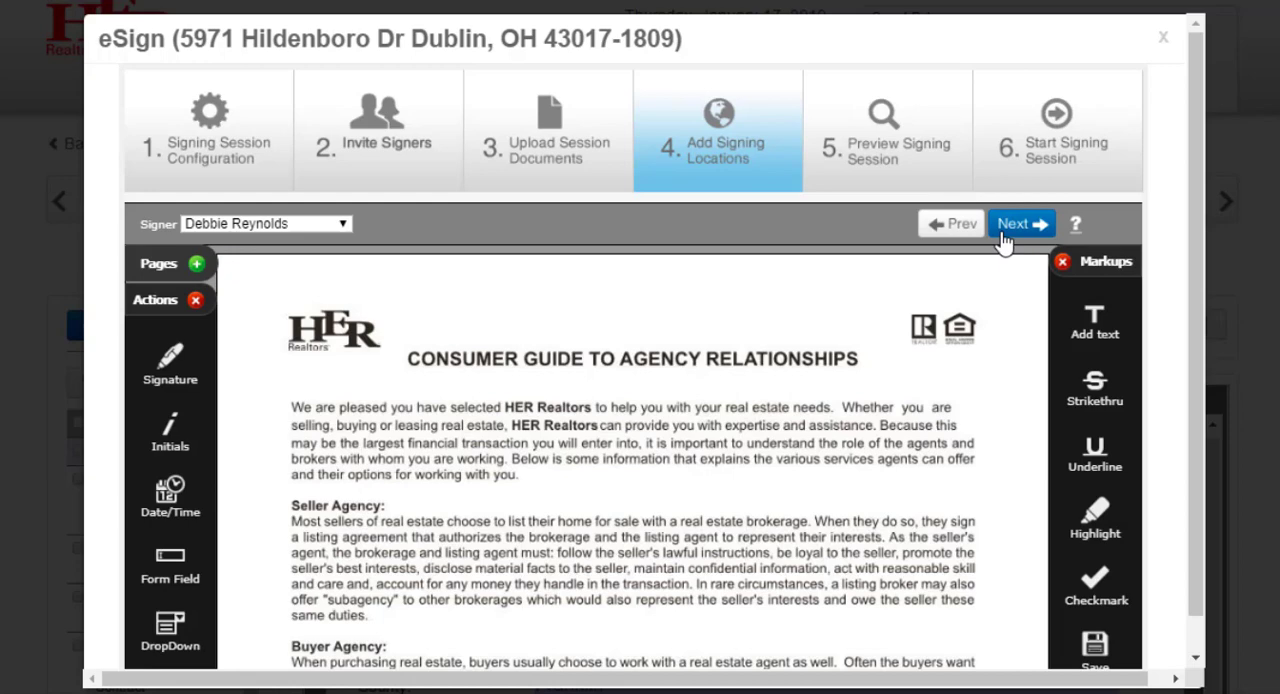
pyautogui.moveTo(378, 310)
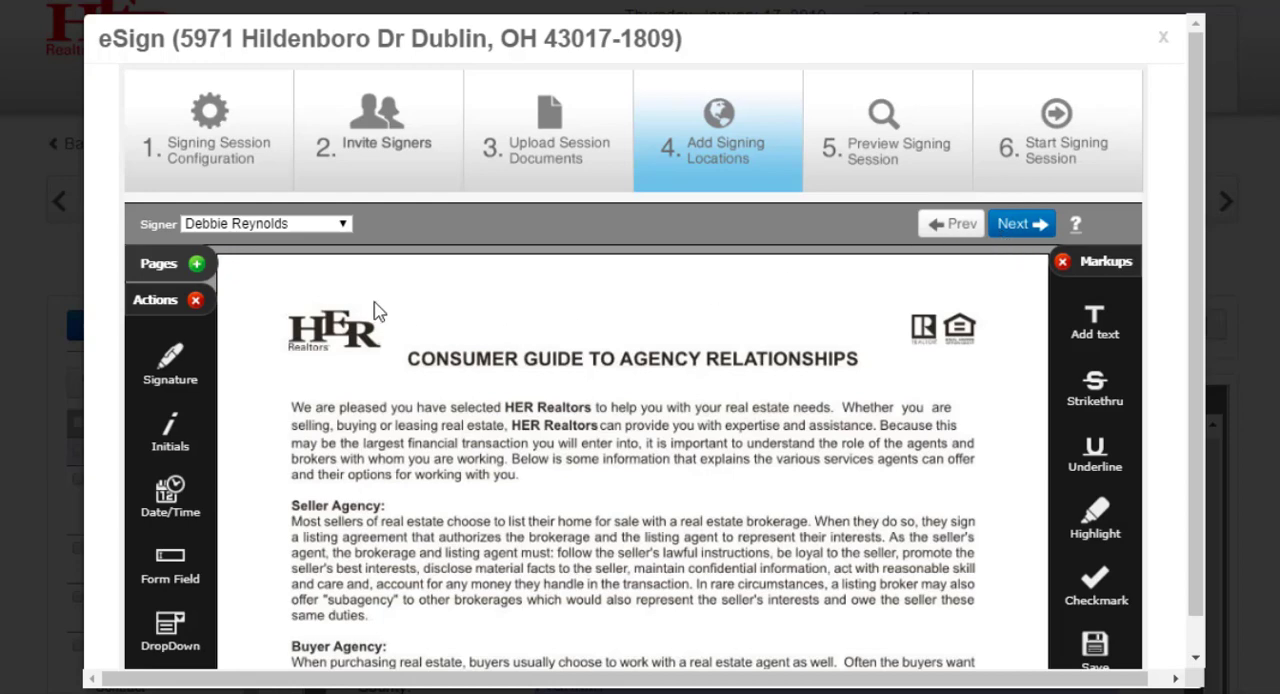
pyautogui.moveTo(696, 276)
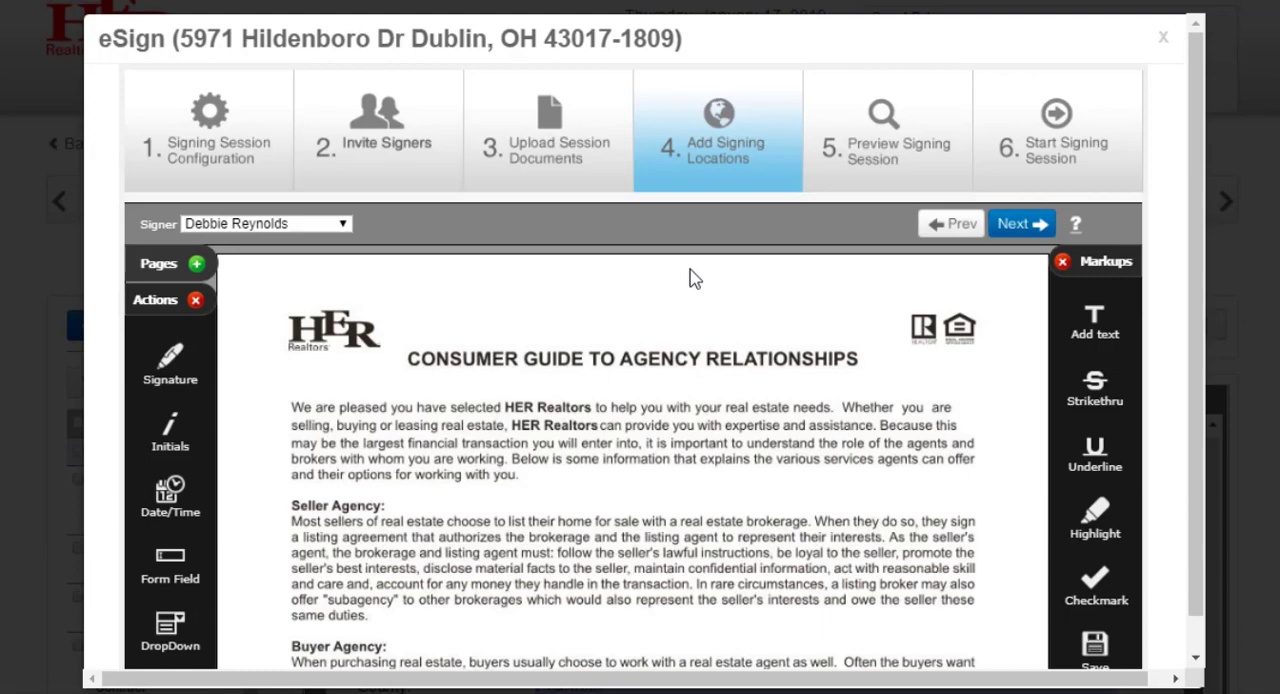
pyautogui.moveTo(1248, 244)
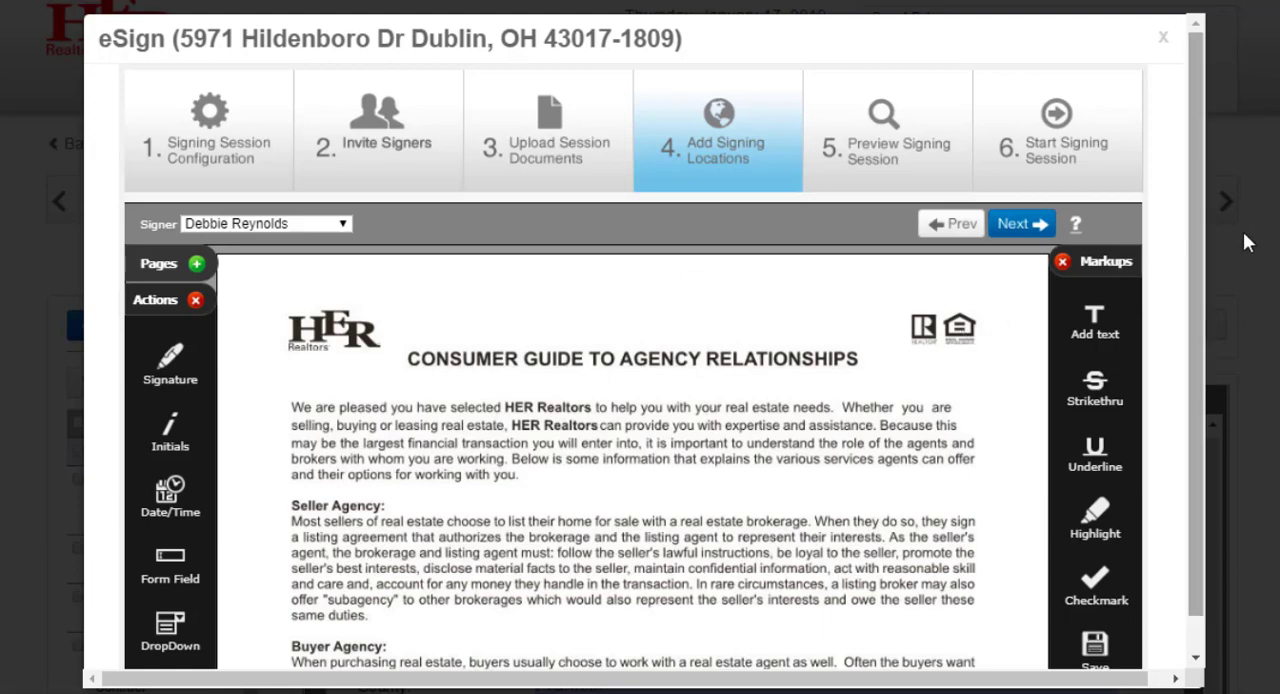
pyautogui.scroll(-3)
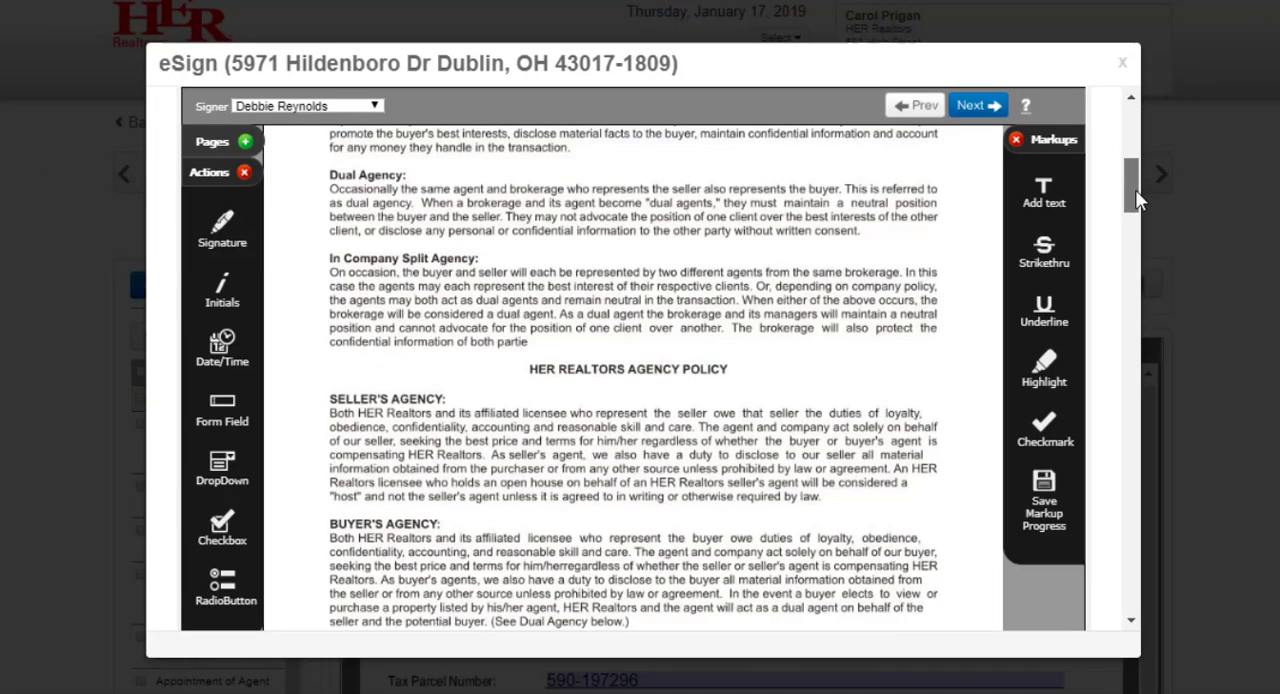
pyautogui.scroll(-3)
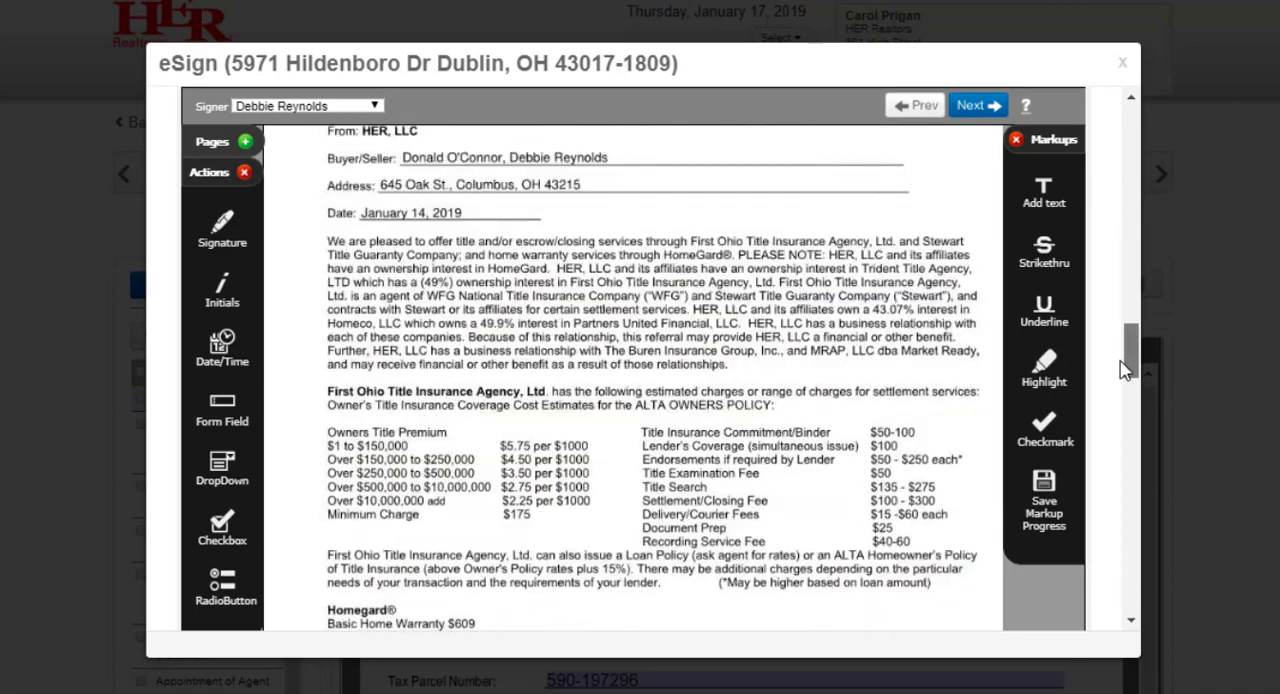
pyautogui.scroll(-3)
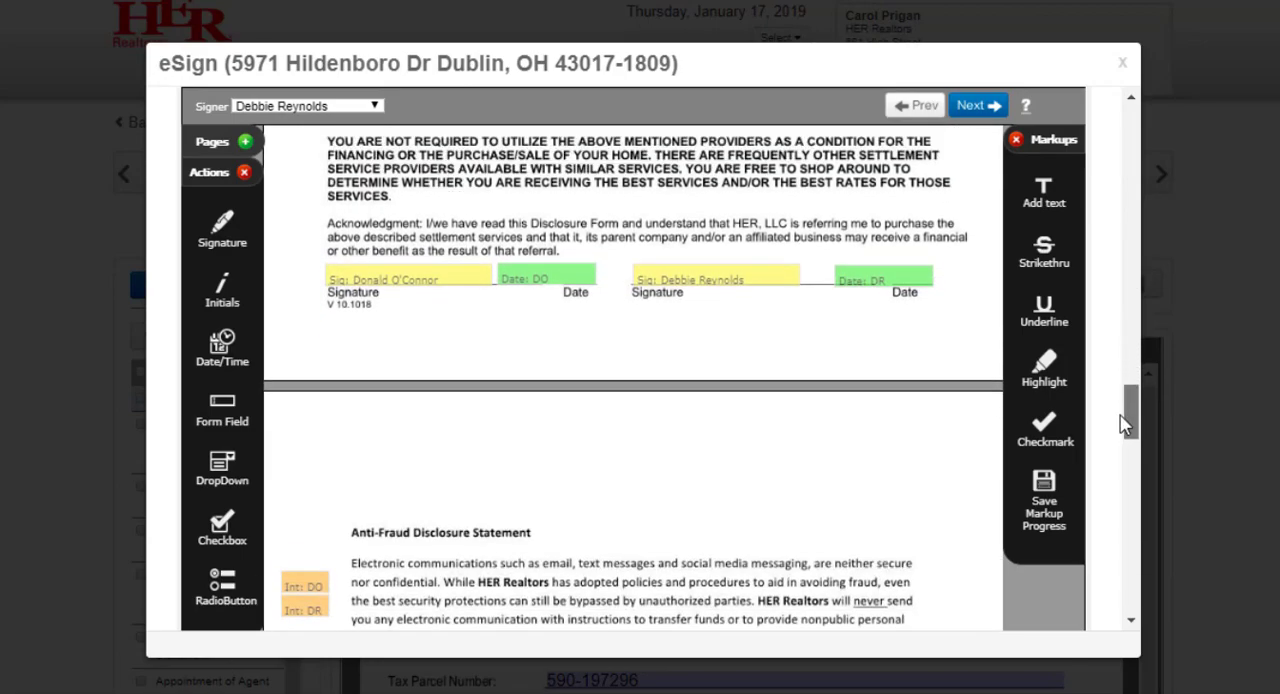
pyautogui.scroll(-3)
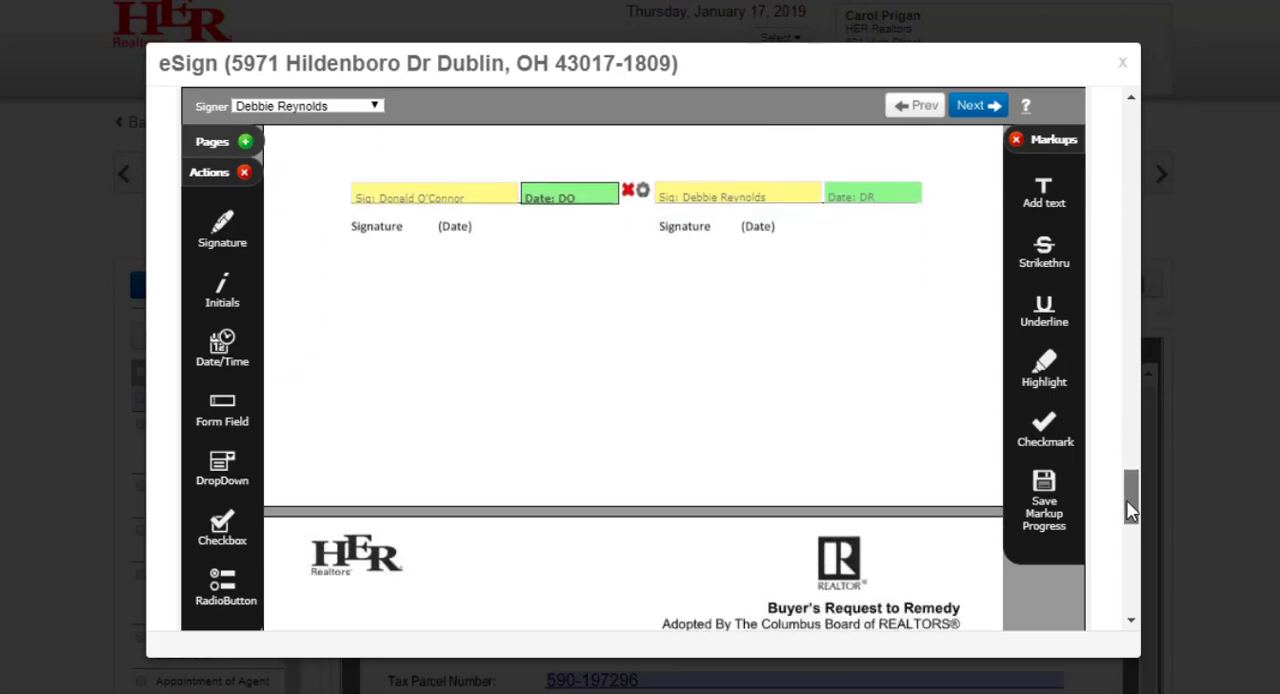
pyautogui.scroll(-3)
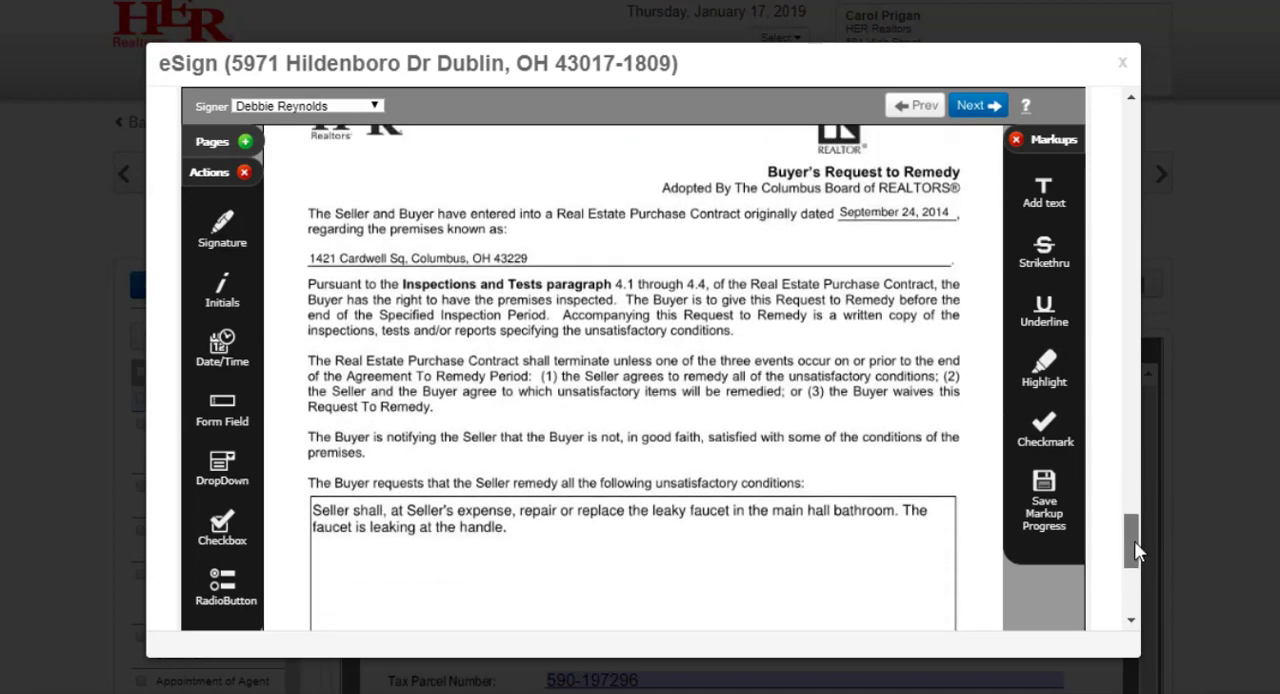
pyautogui.scroll(-3)
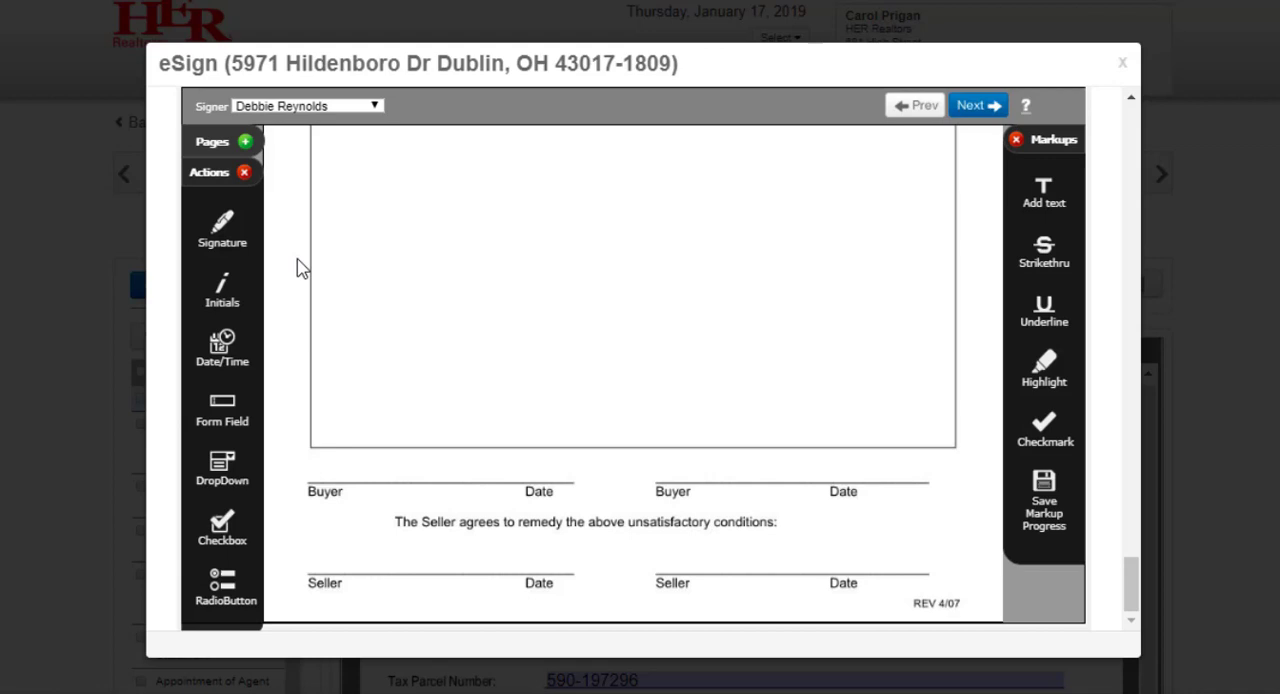
# Place signature and date fields for Donald and Debbie on the two Buyer lines.
pyautogui.click(308, 104)
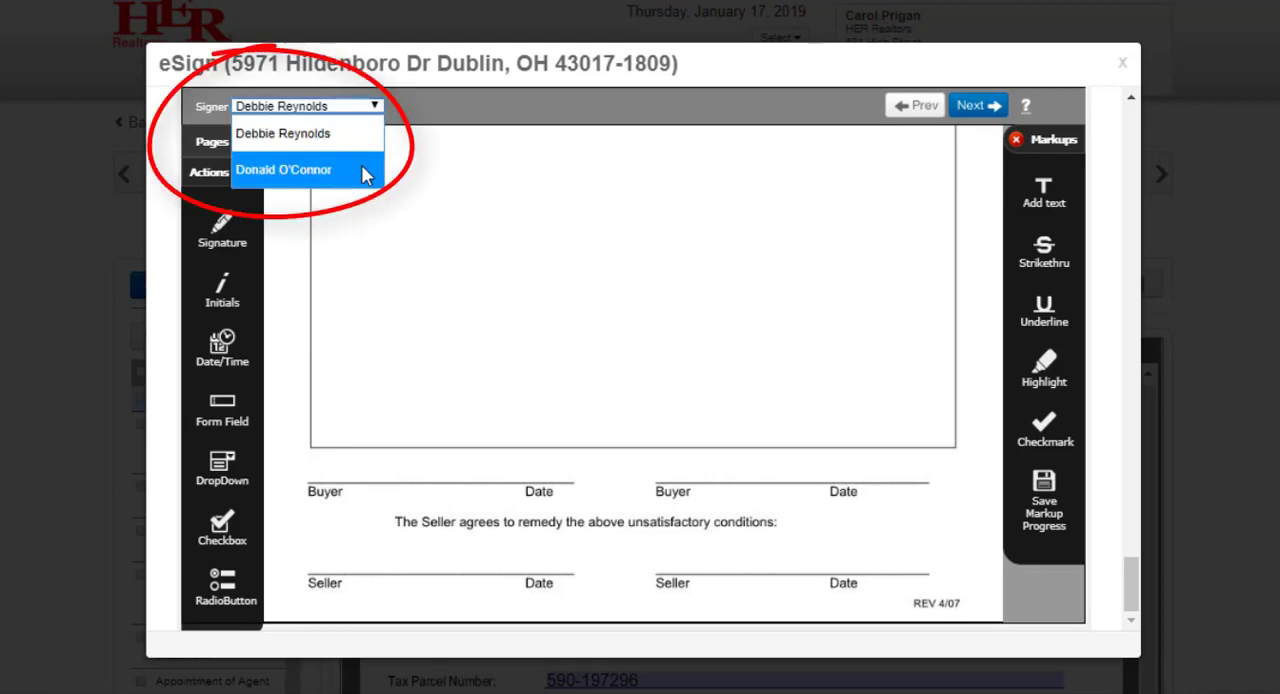
pyautogui.click(284, 168)
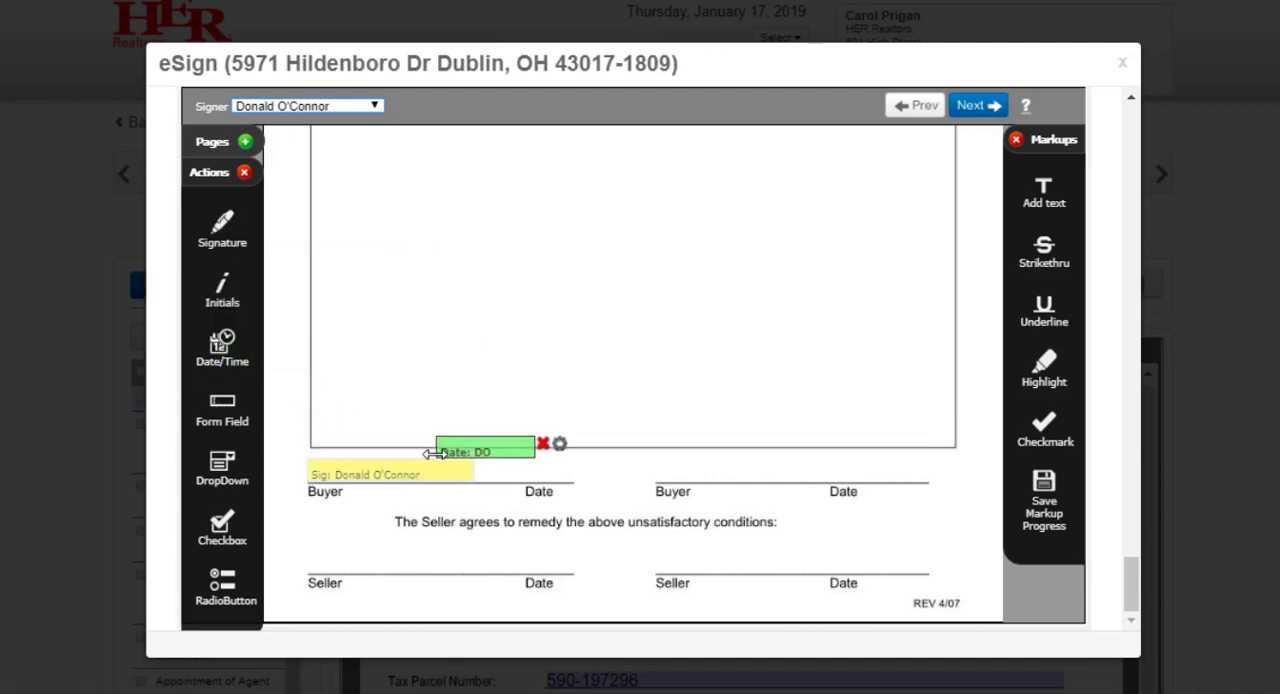
pyautogui.moveTo(484, 446); pyautogui.dragTo(524, 474)
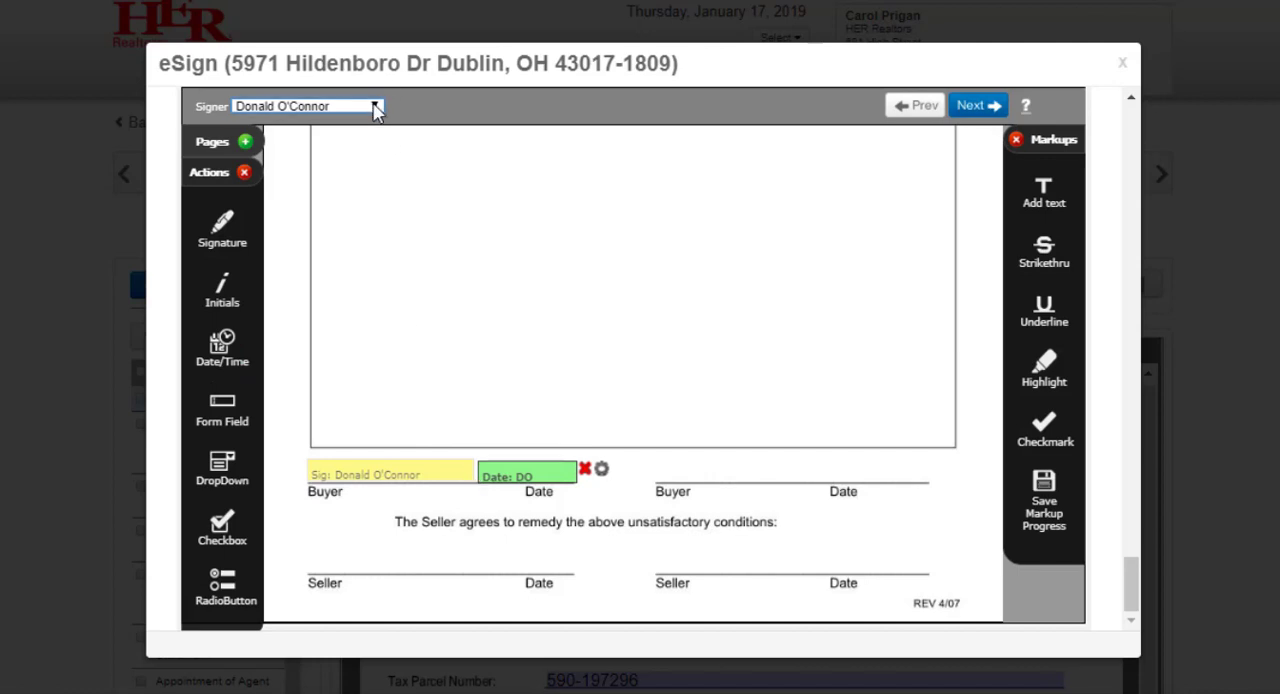
pyautogui.click(308, 104)
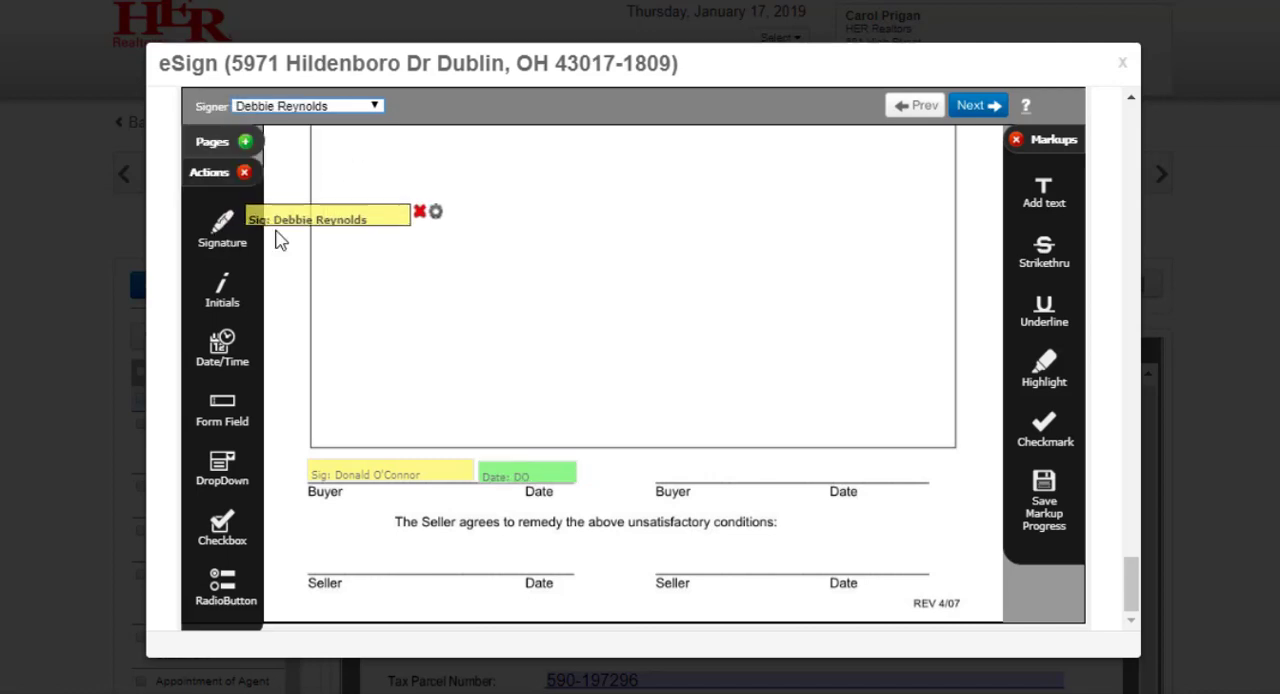
pyautogui.moveTo(328, 212); pyautogui.dragTo(730, 472)
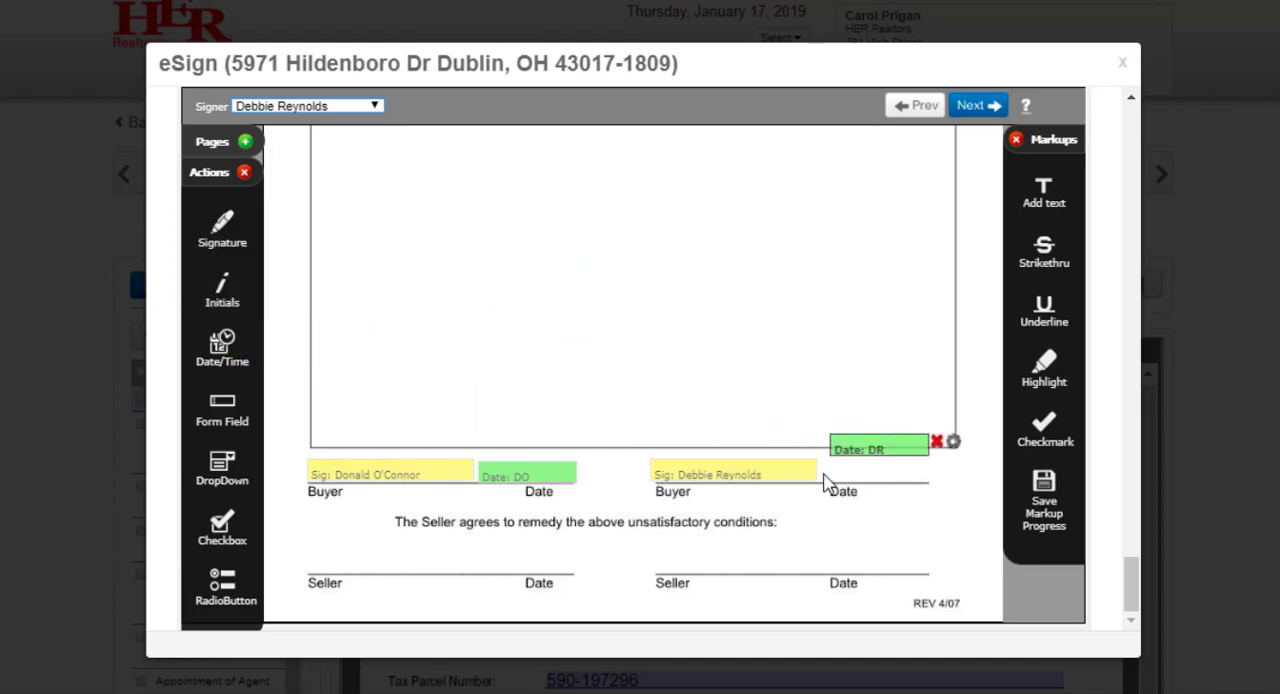
pyautogui.moveTo(878, 444); pyautogui.dragTo(878, 472)
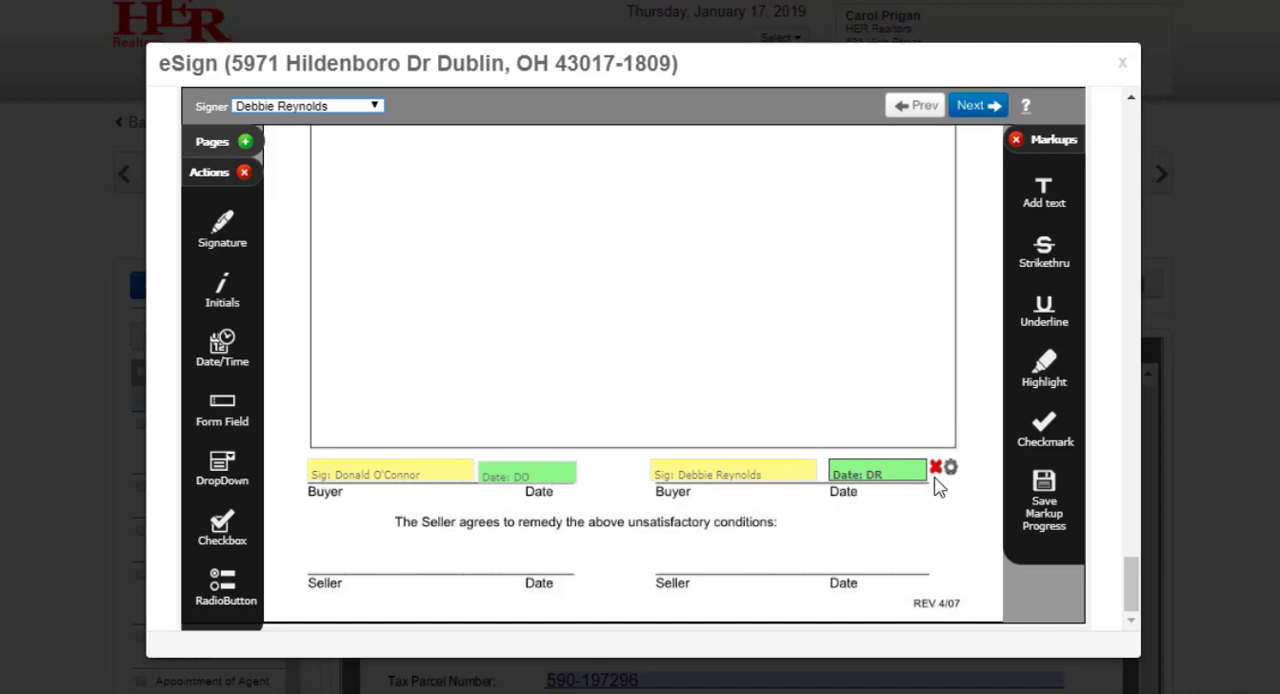
pyautogui.moveTo(934, 468)
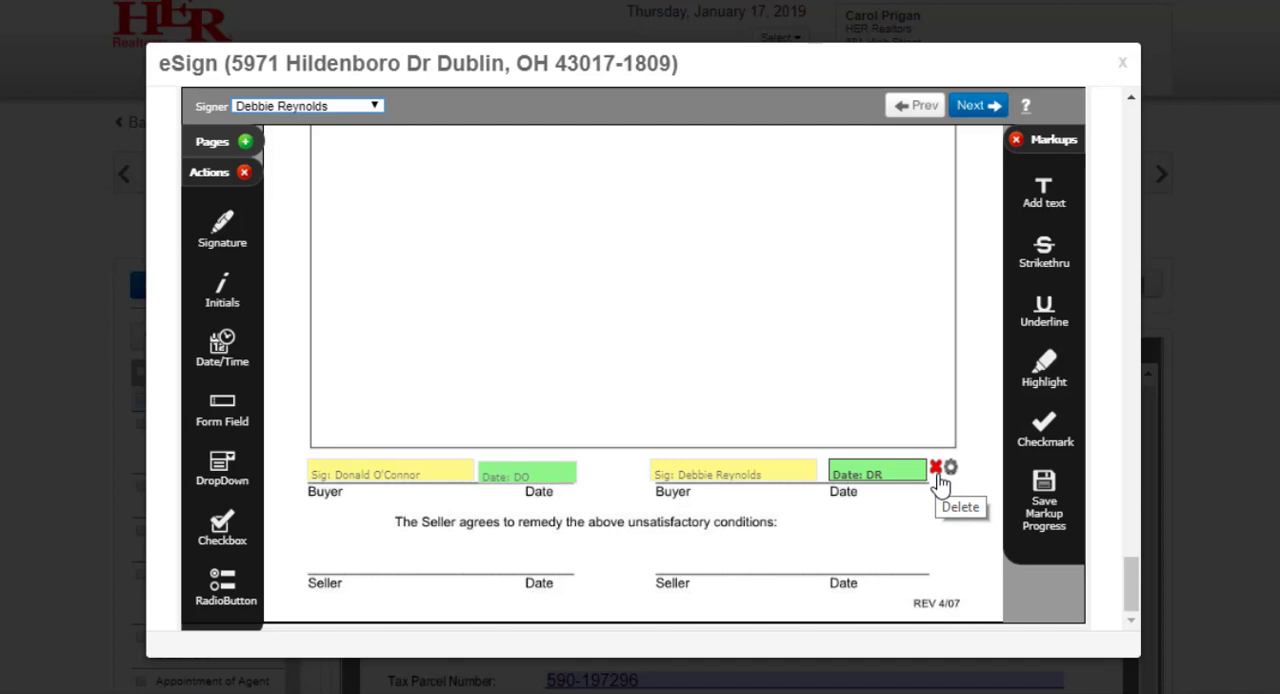
pyautogui.moveTo(948, 468)
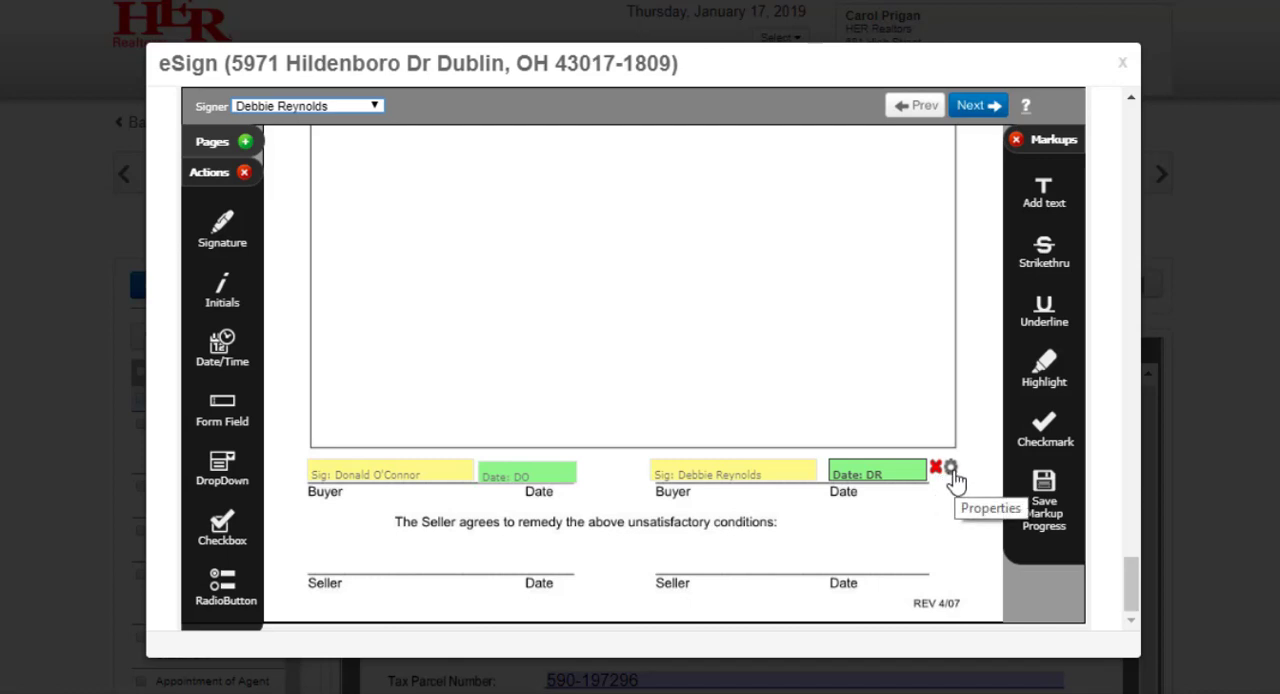
pyautogui.moveTo(436, 390)
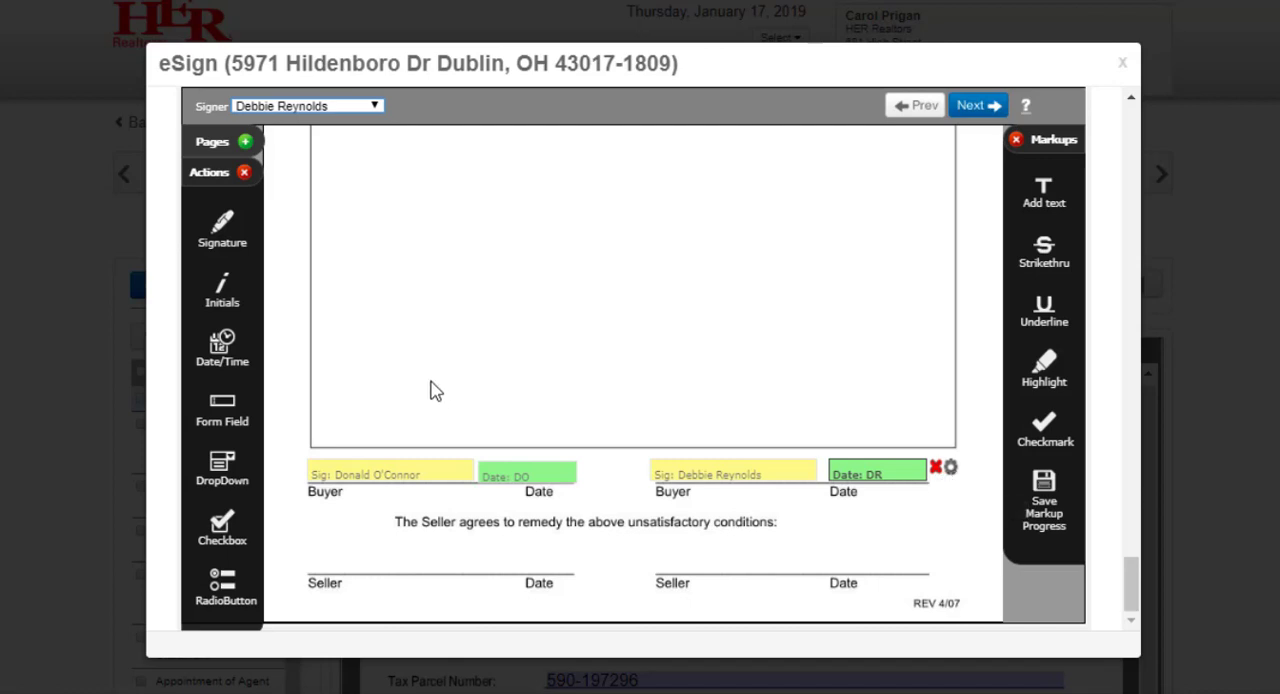
pyautogui.moveTo(248, 298)
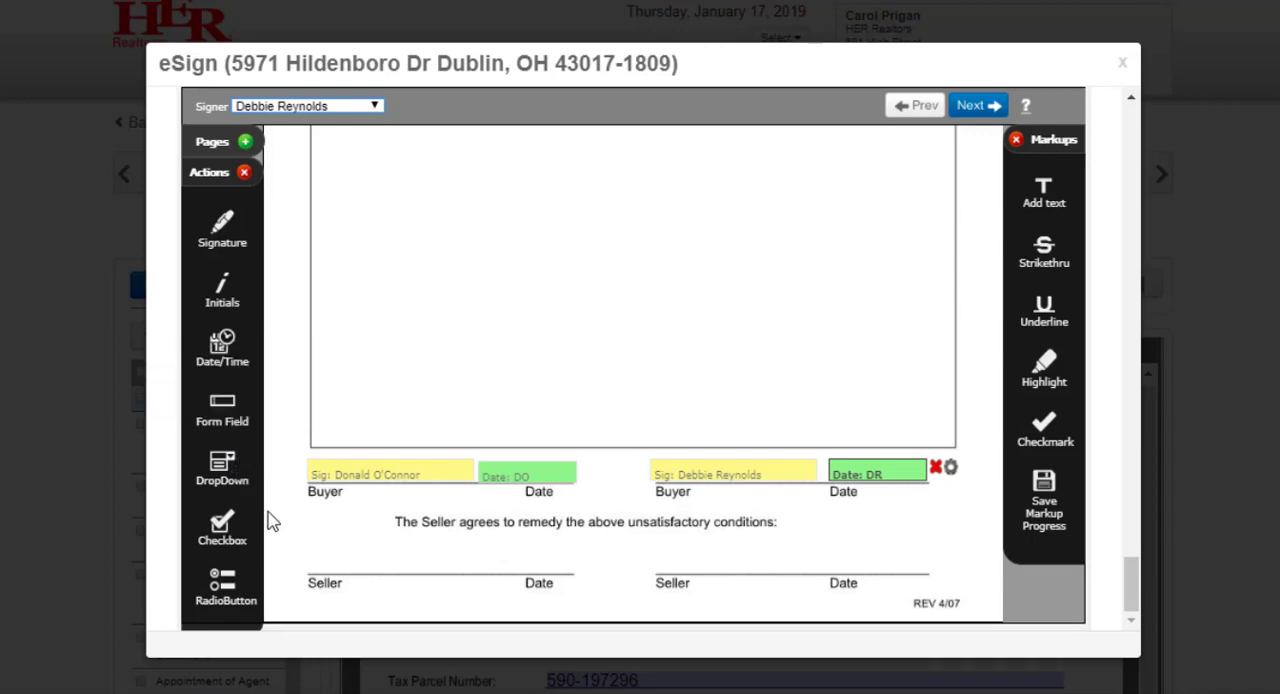
pyautogui.moveTo(324, 528)
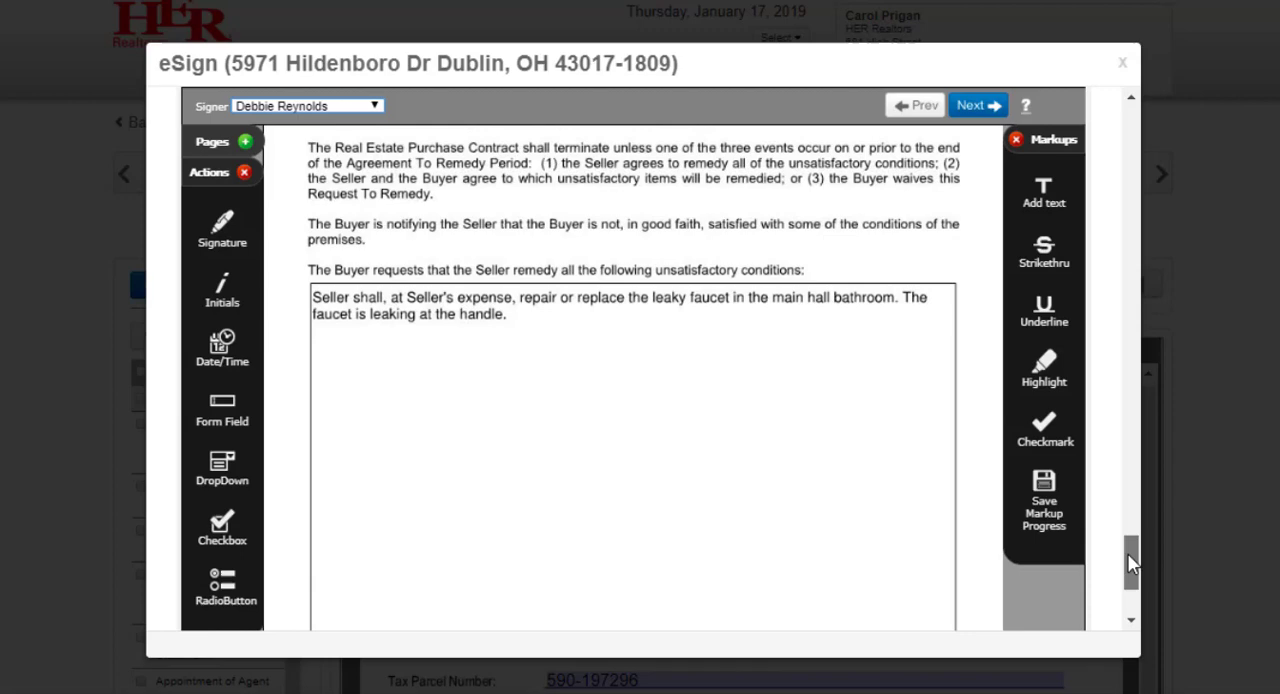
# Add a text box reading 'This is a text box' below the faucet request.
pyautogui.scroll(-3)
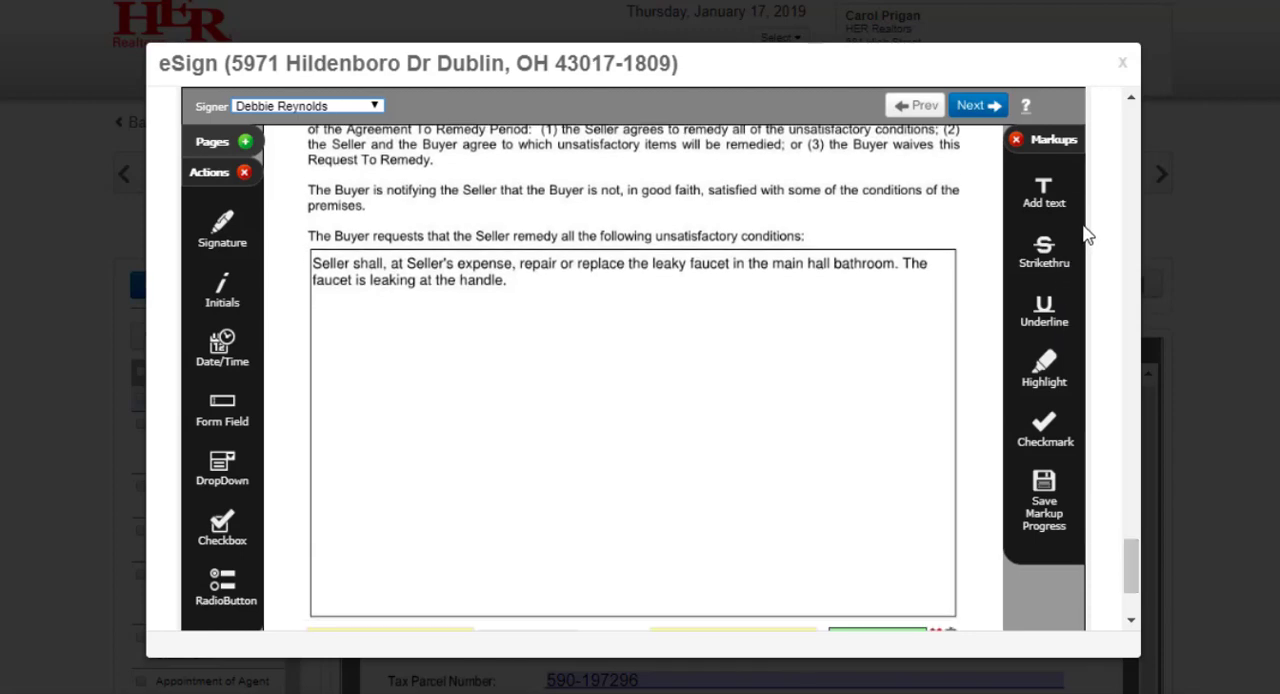
pyautogui.moveTo(1088, 308)
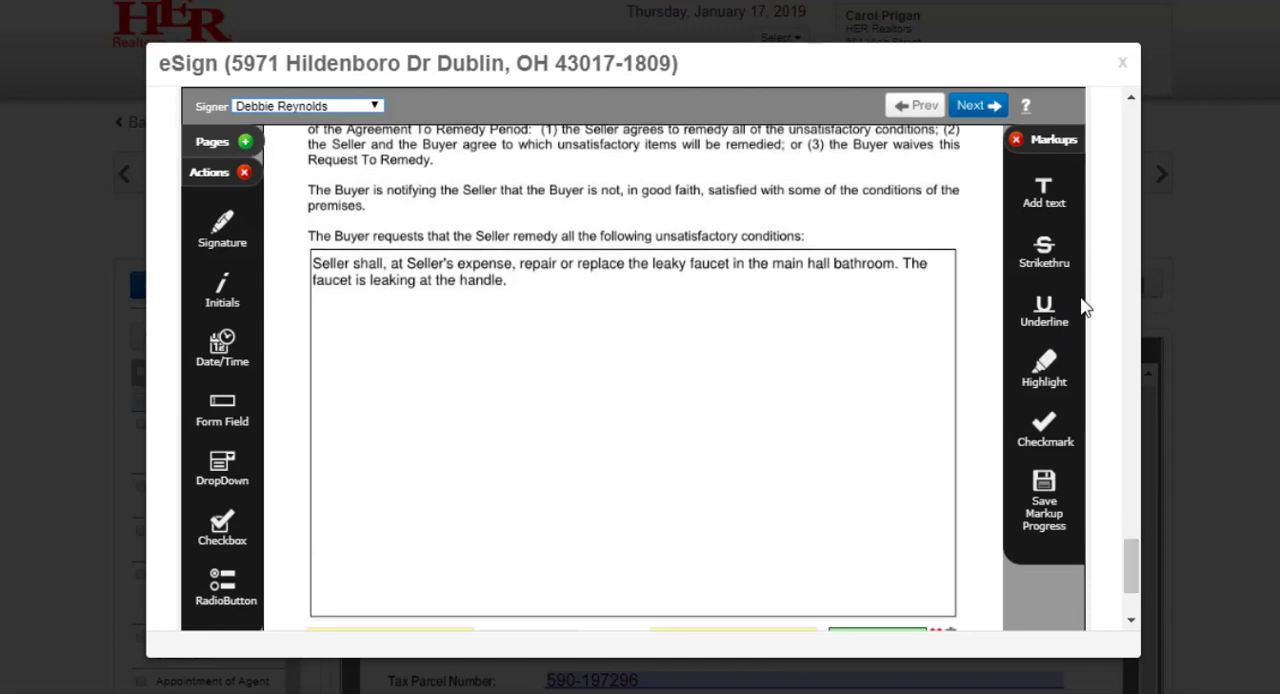
pyautogui.moveTo(1070, 424)
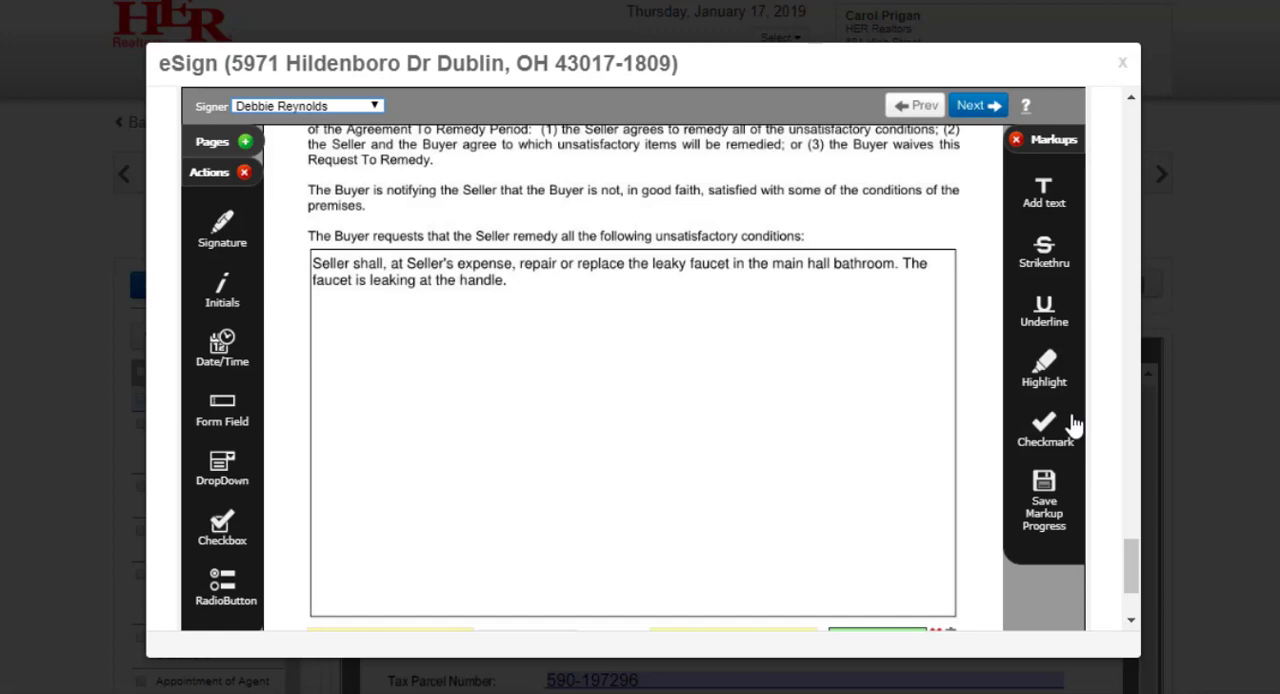
pyautogui.moveTo(1044, 190)
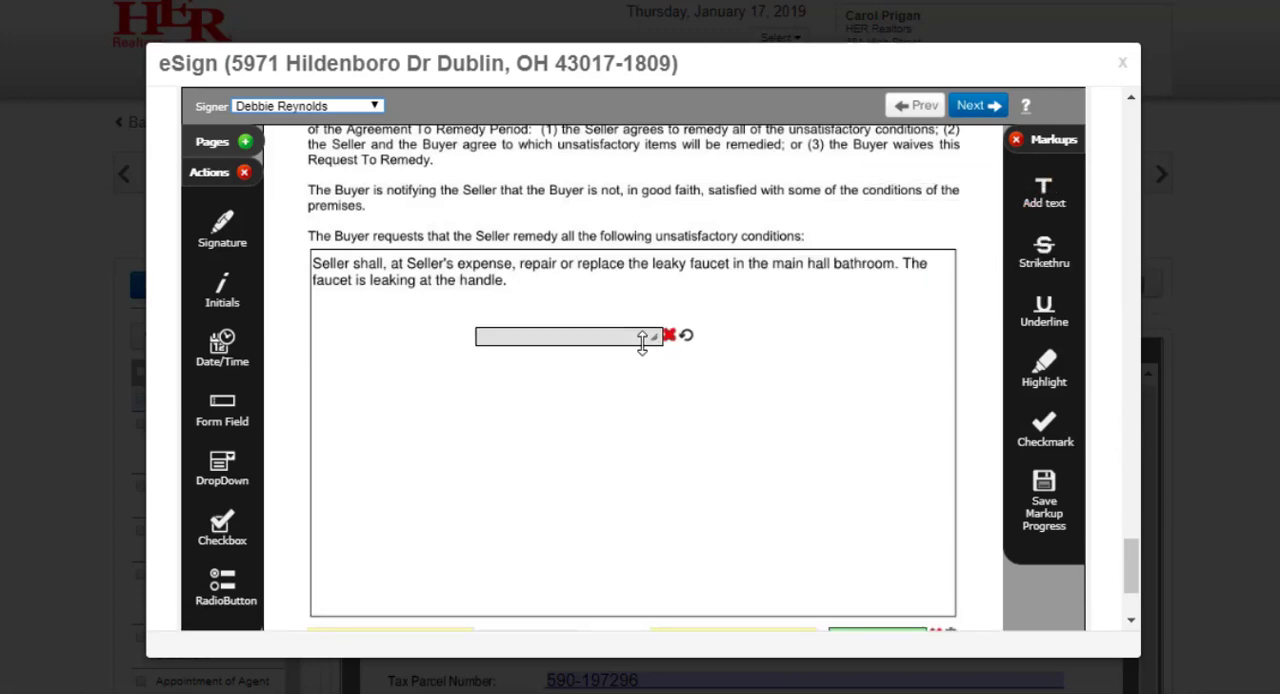
pyautogui.moveTo(560, 336); pyautogui.dragTo(404, 310)
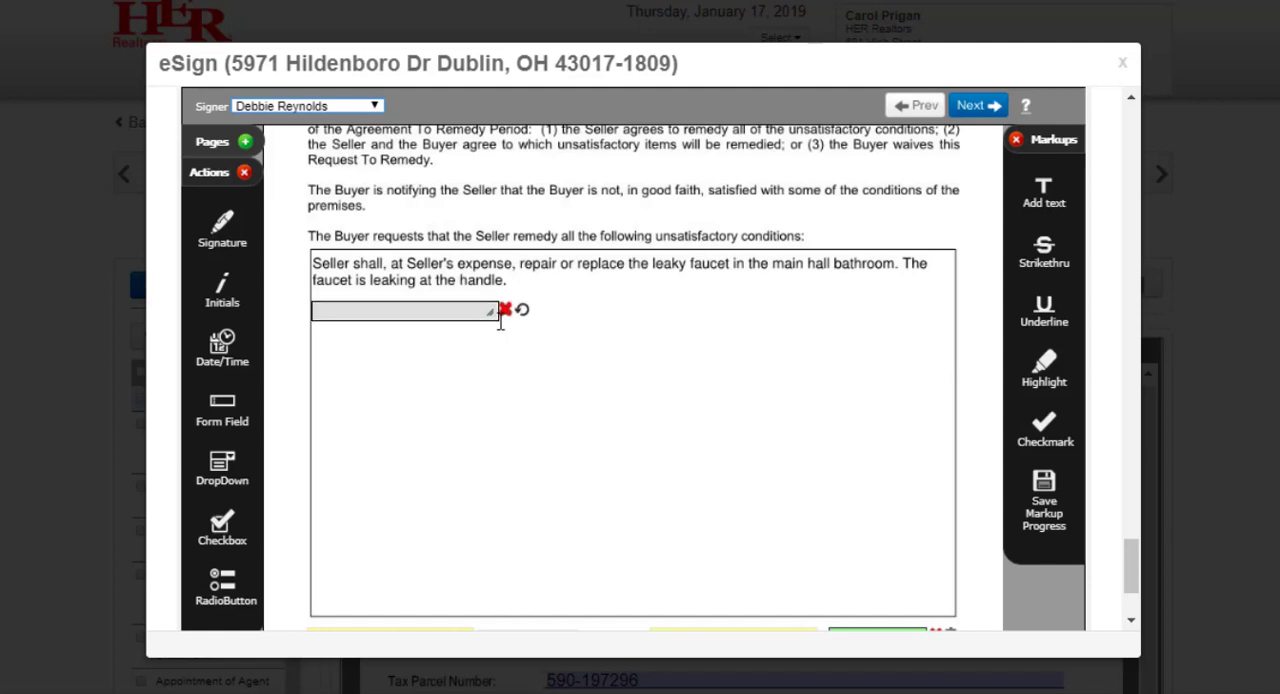
pyautogui.click(400, 312)
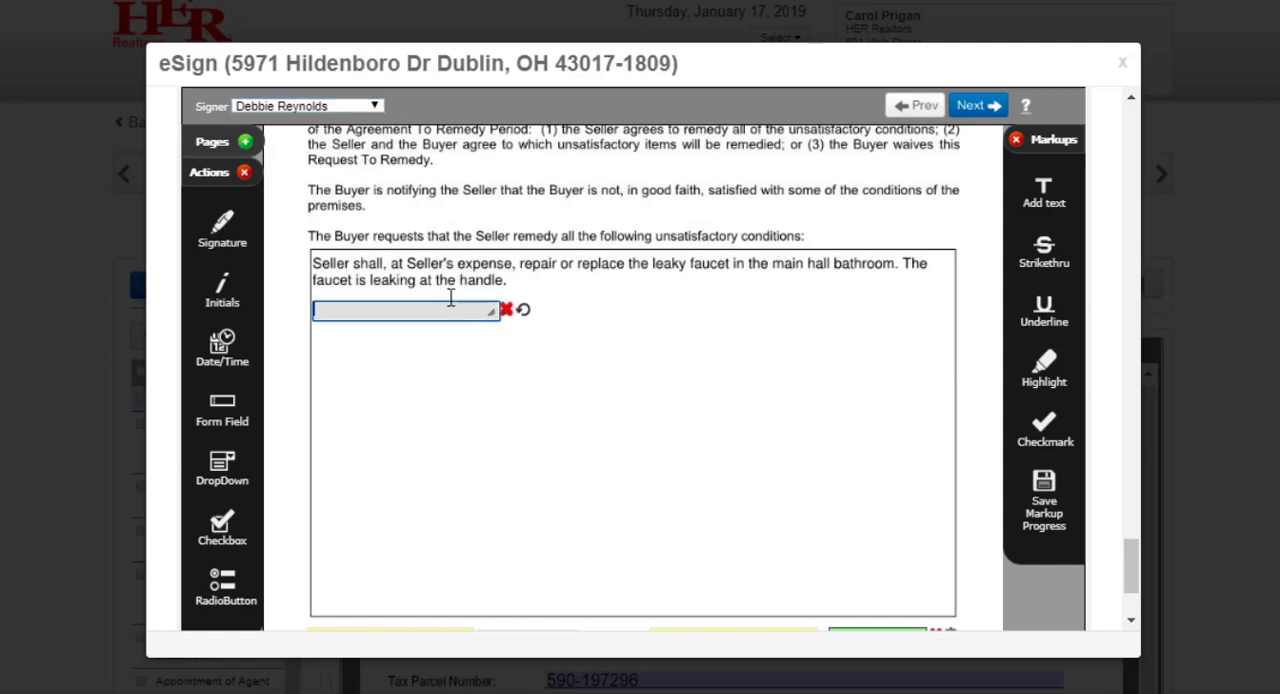
pyautogui.write('This')
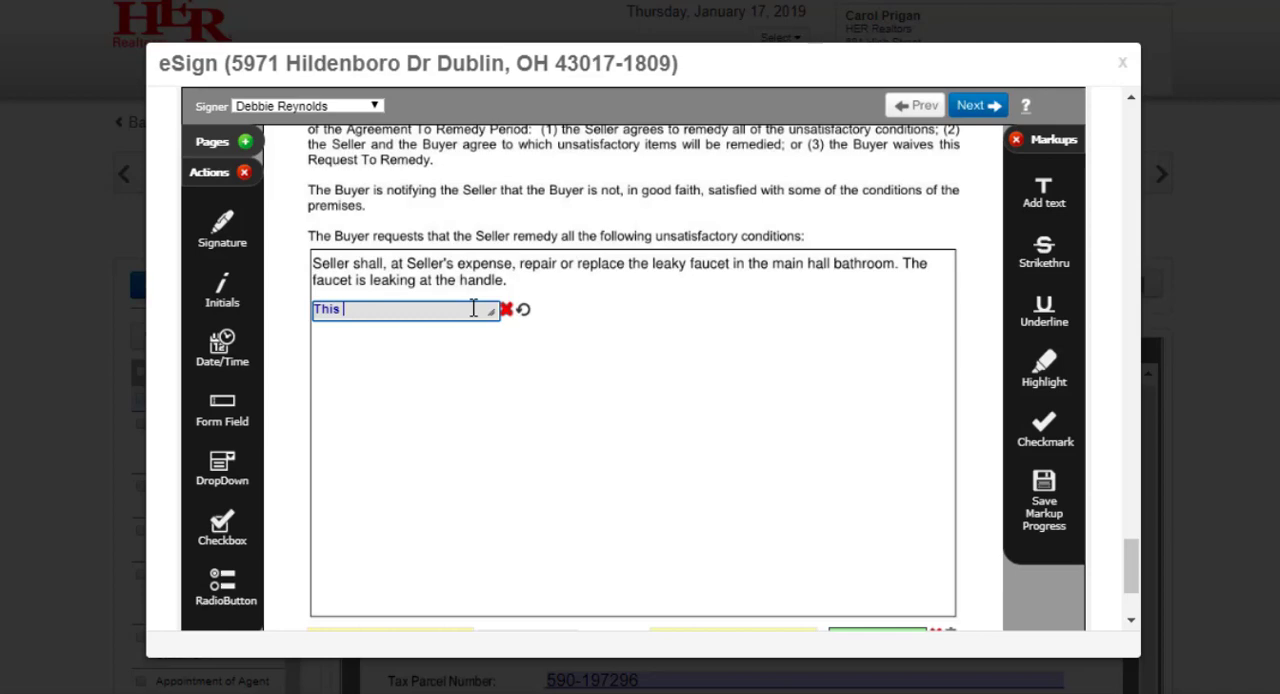
pyautogui.write('is a text')
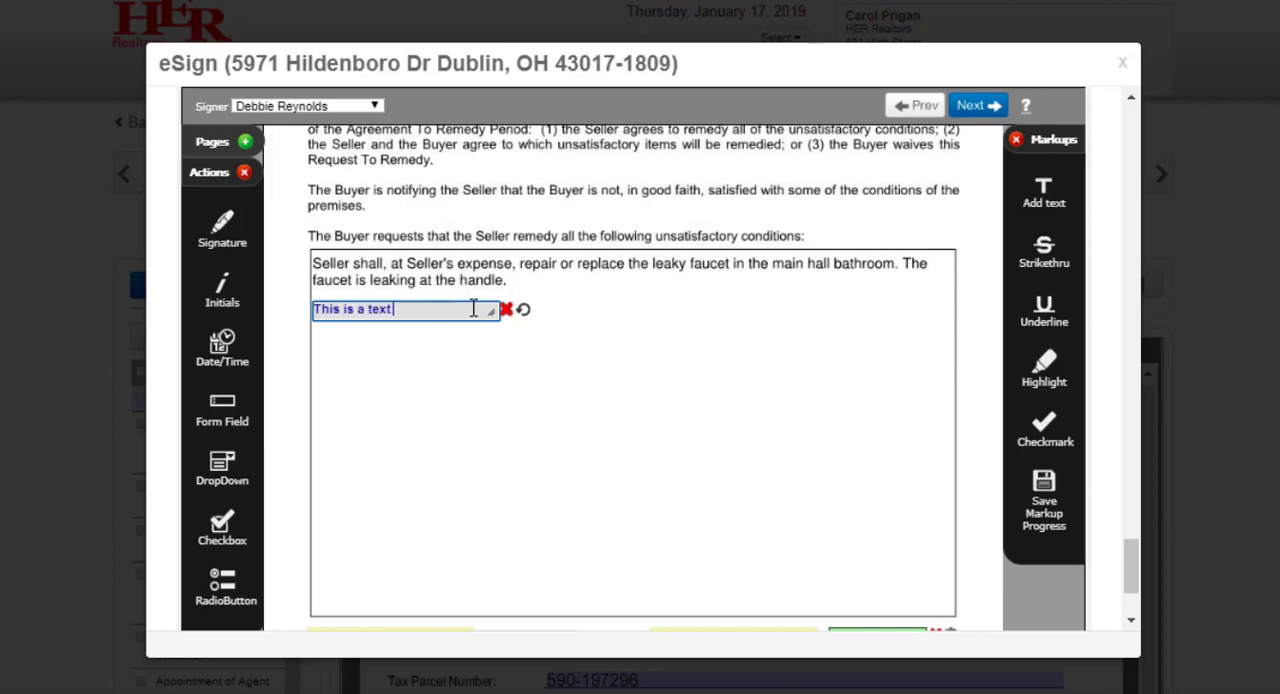
pyautogui.write('box. The is')
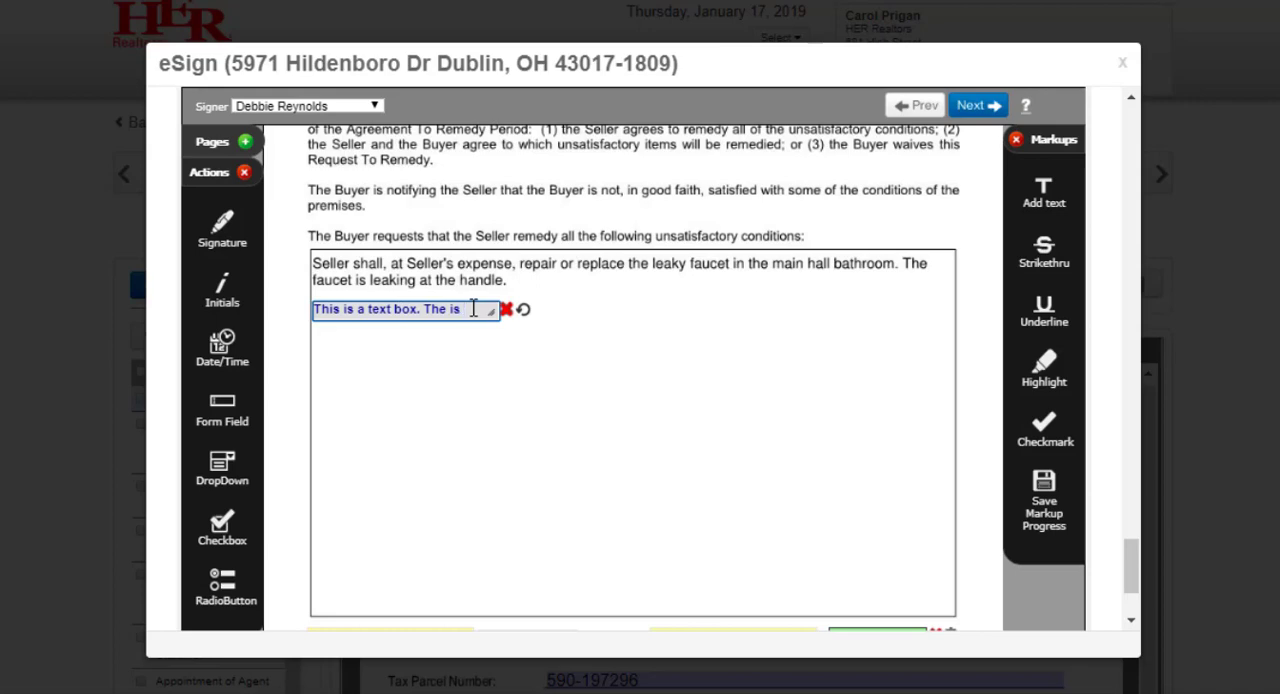
pyautogui.write('text box.')
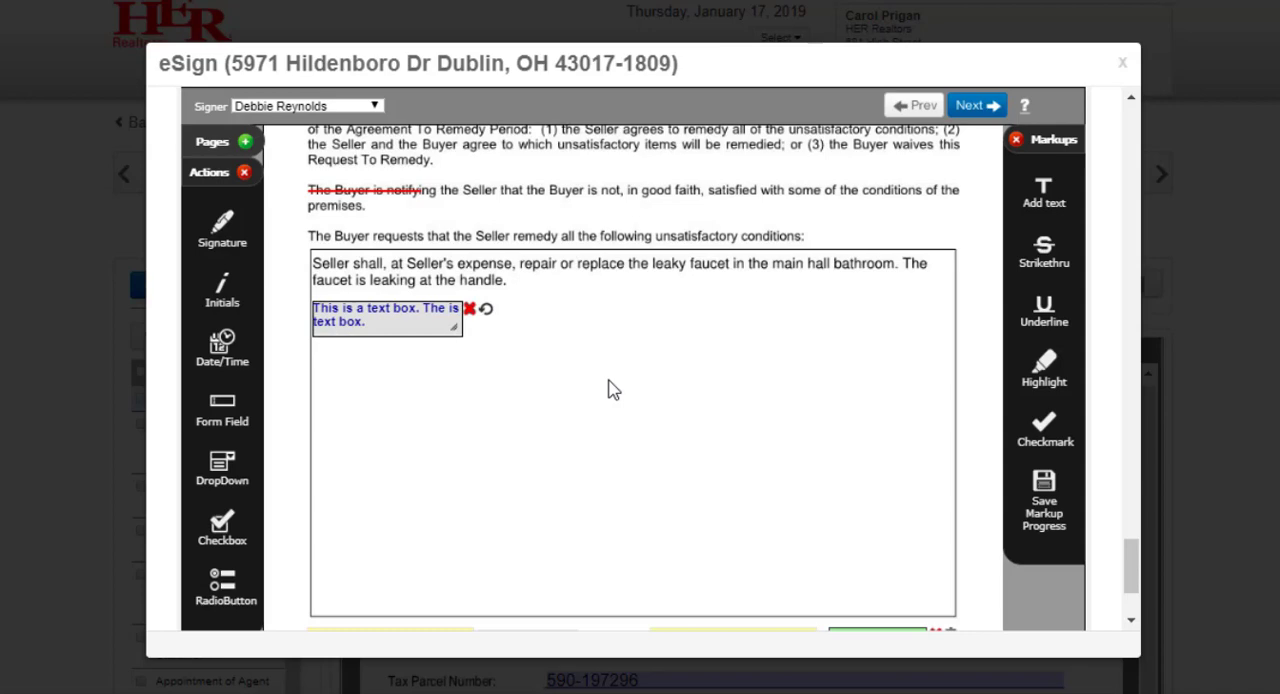
pyautogui.moveTo(888, 480)
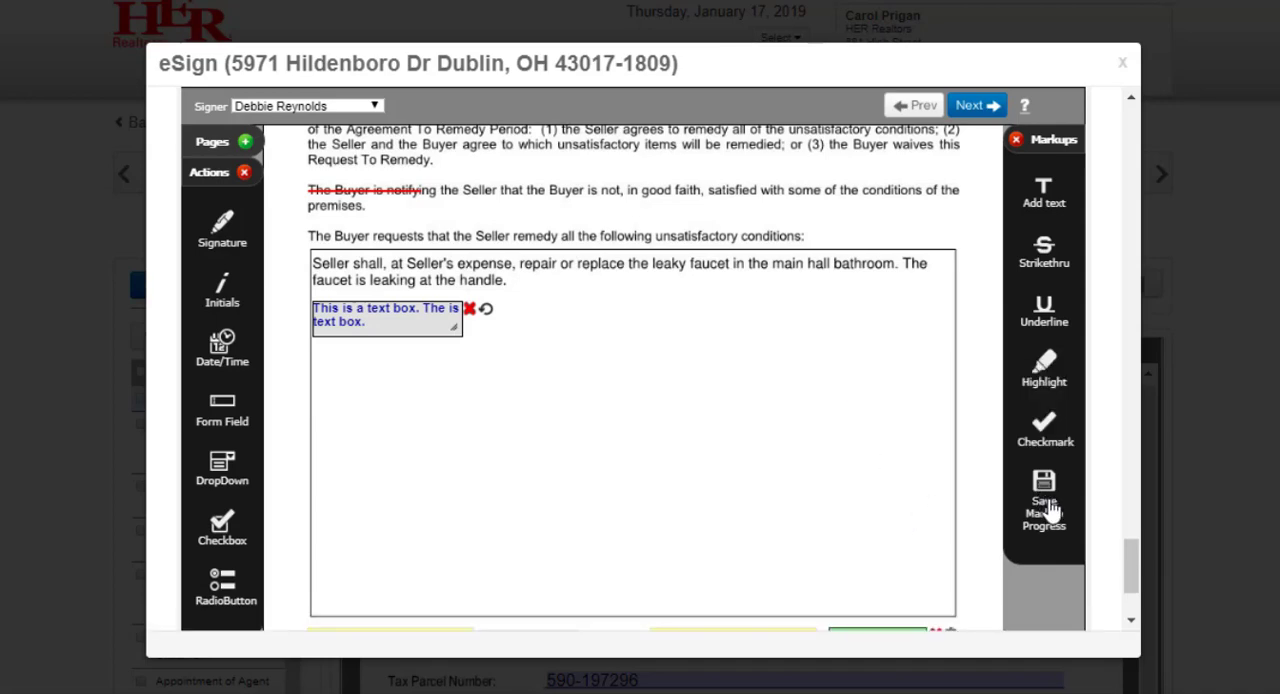
pyautogui.moveTo(1036, 516)
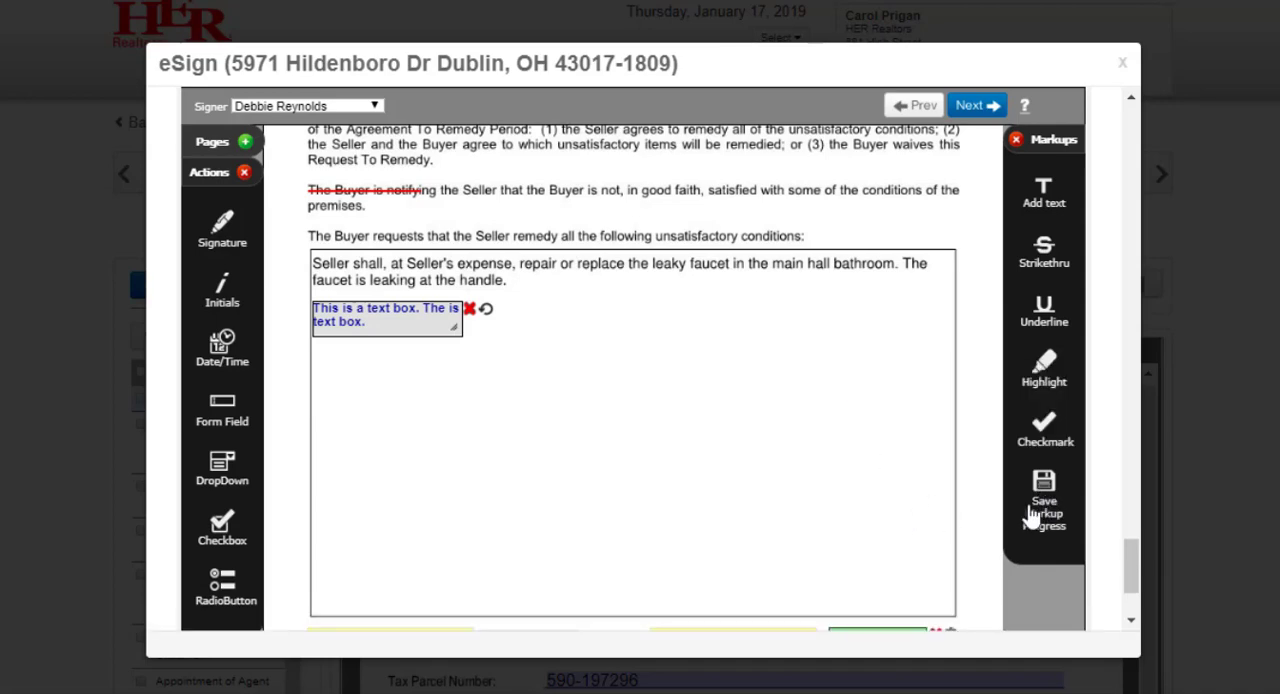
pyautogui.click(1044, 490)
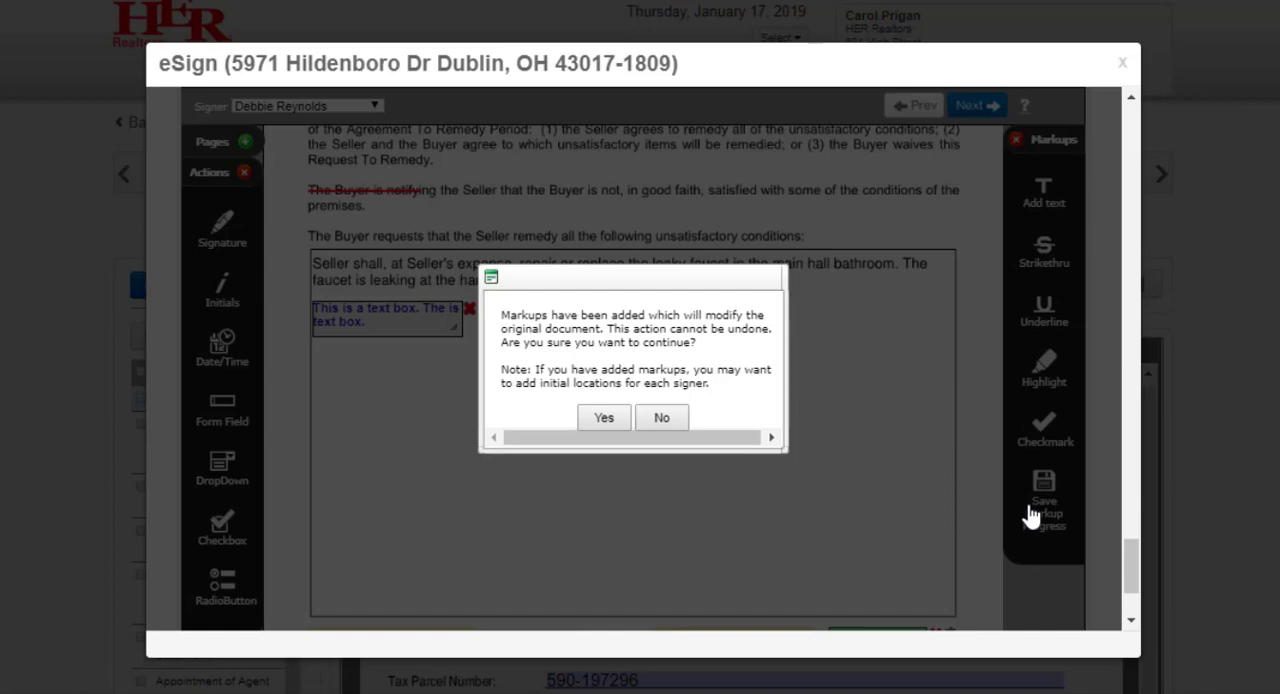
pyautogui.moveTo(660, 496)
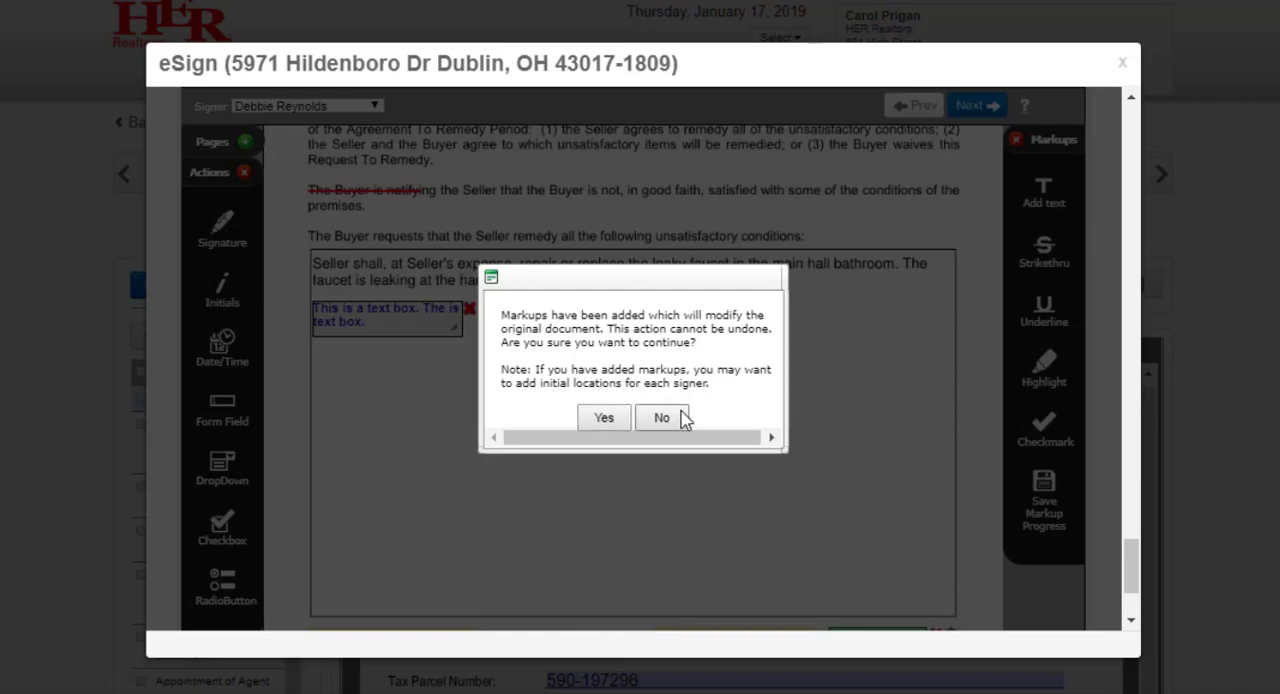
pyautogui.click(660, 416)
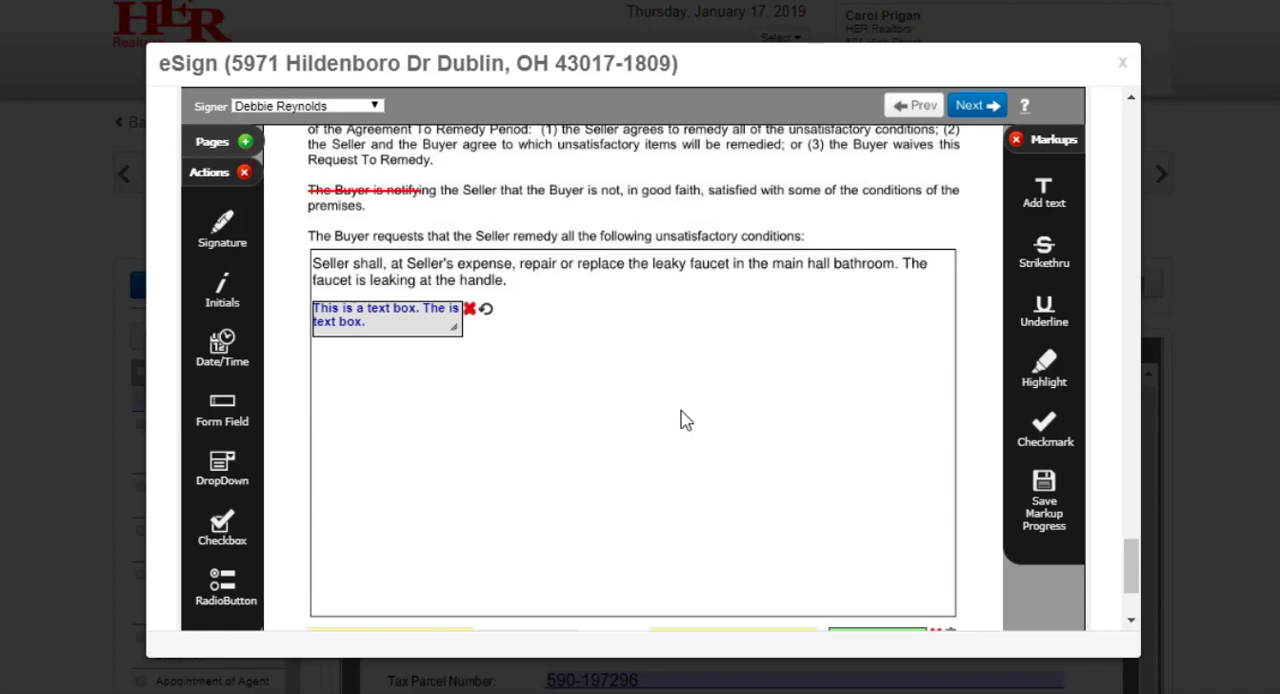
pyautogui.moveTo(464, 294)
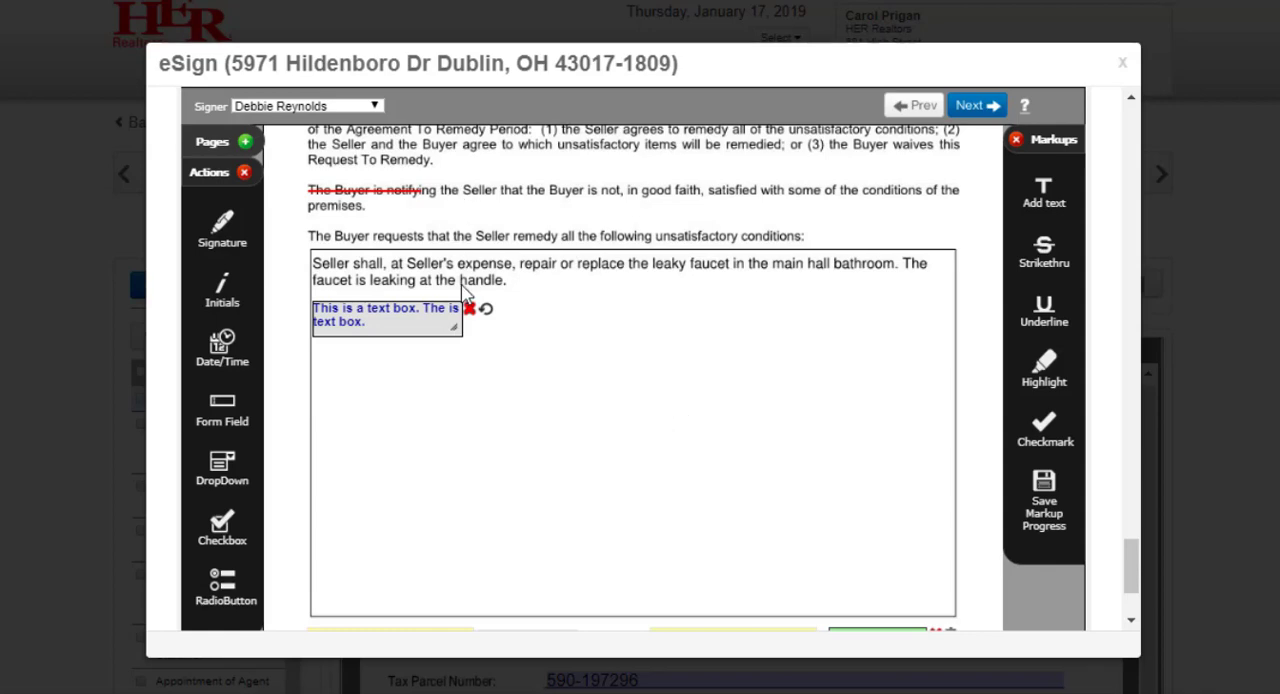
pyautogui.moveTo(468, 308)
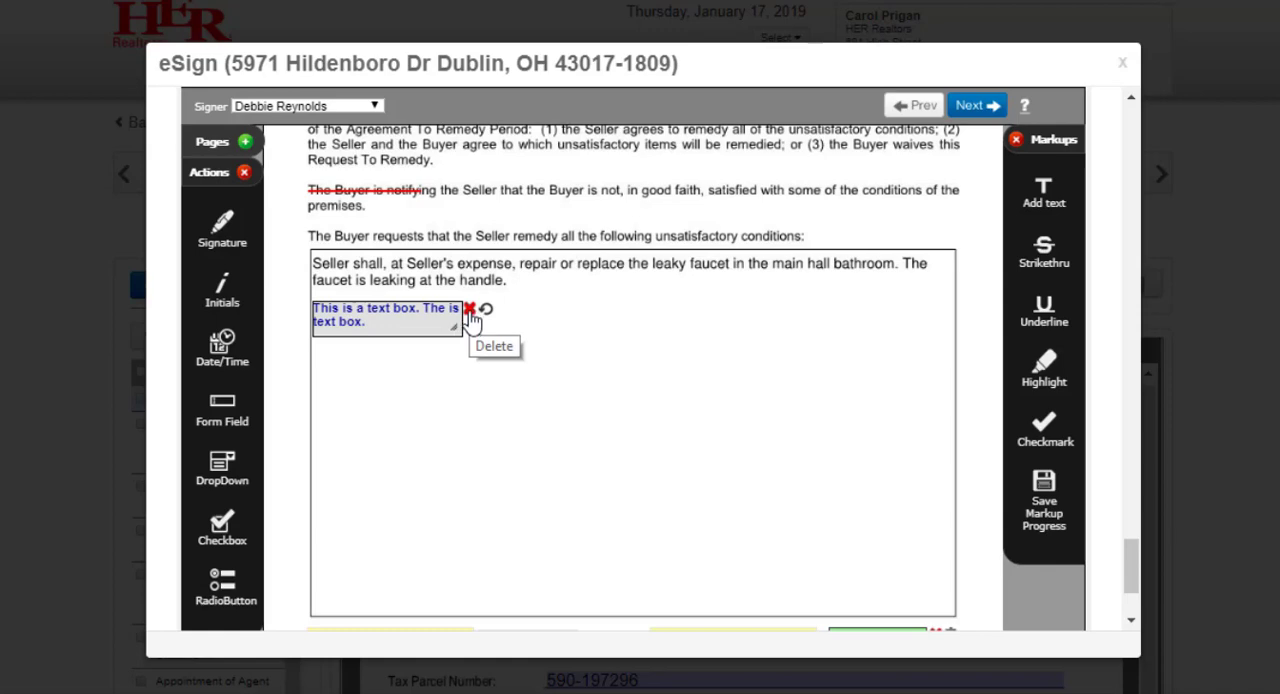
# Delete the text-box note below the faucet request.
pyautogui.click(468, 308)
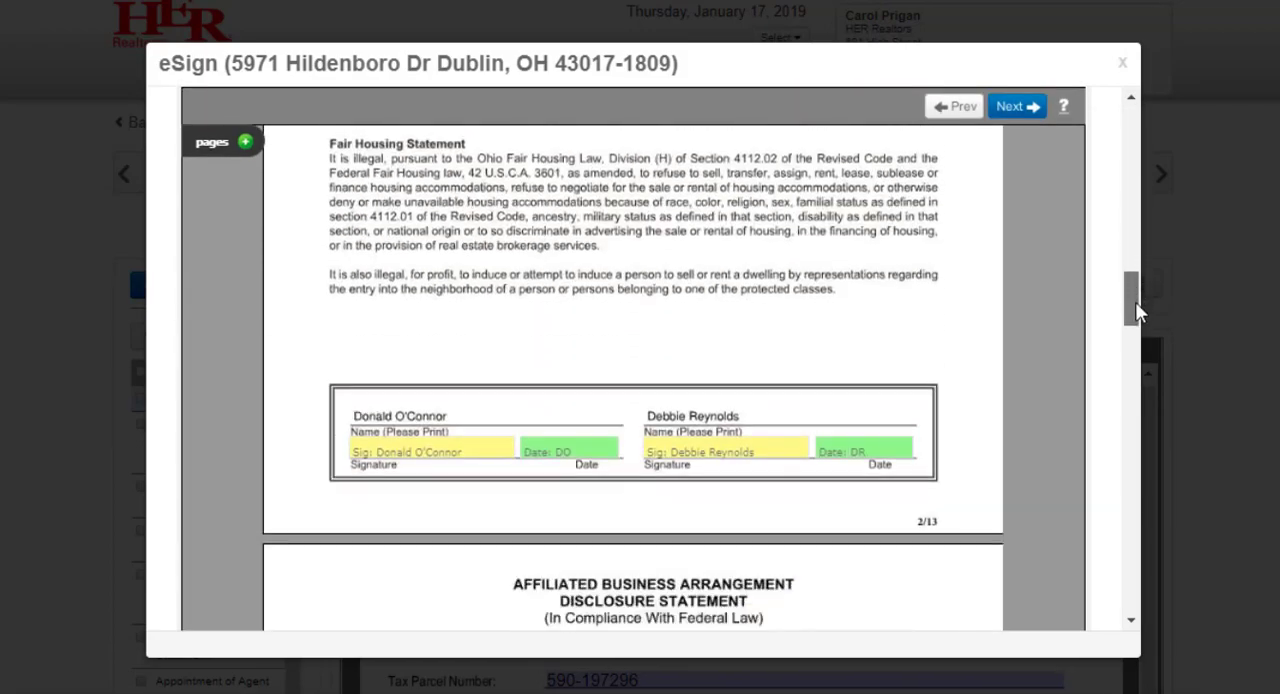
# Scroll through the signing-session preview pages for the Consumer Guide.
pyautogui.scroll(-3)
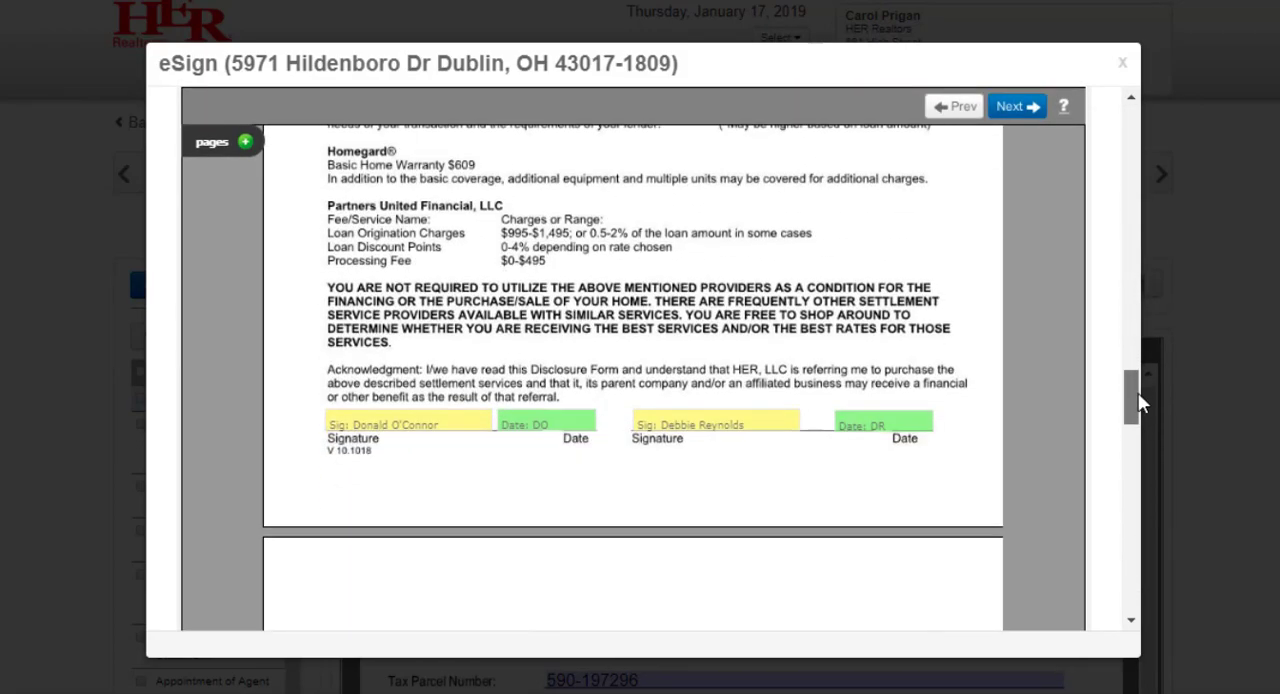
pyautogui.scroll(-3)
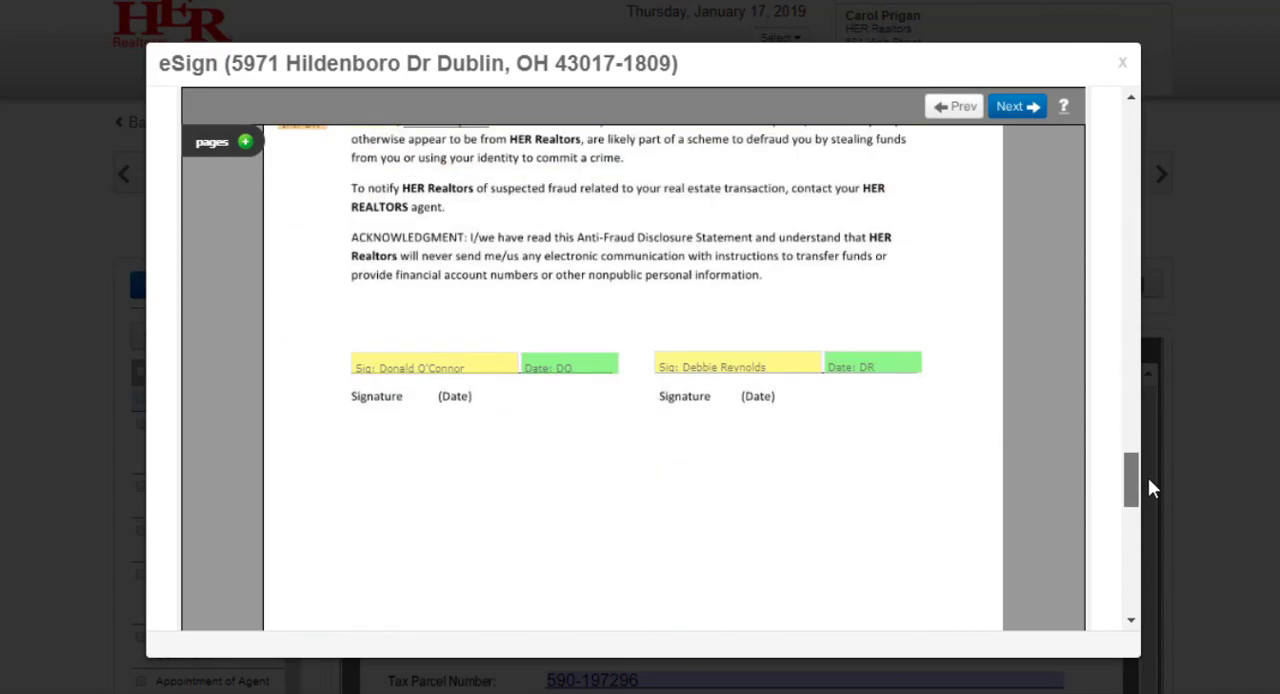
pyautogui.scroll(-3)
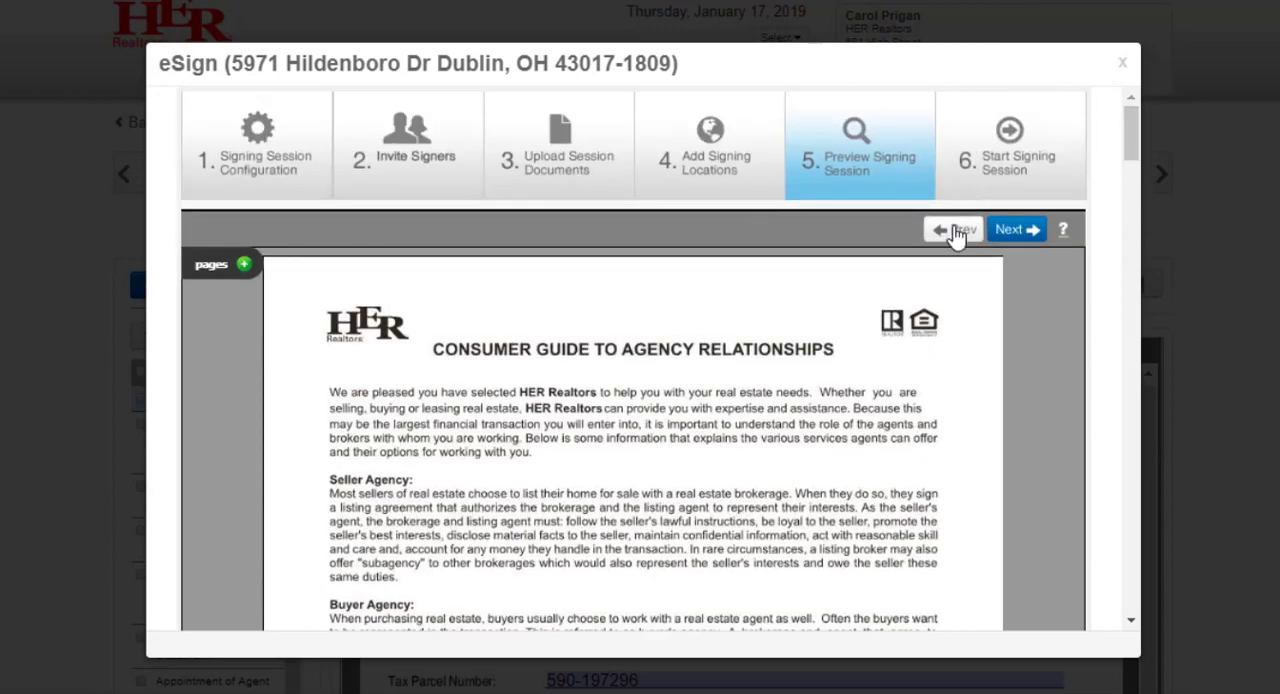
pyautogui.moveTo(568, 192)
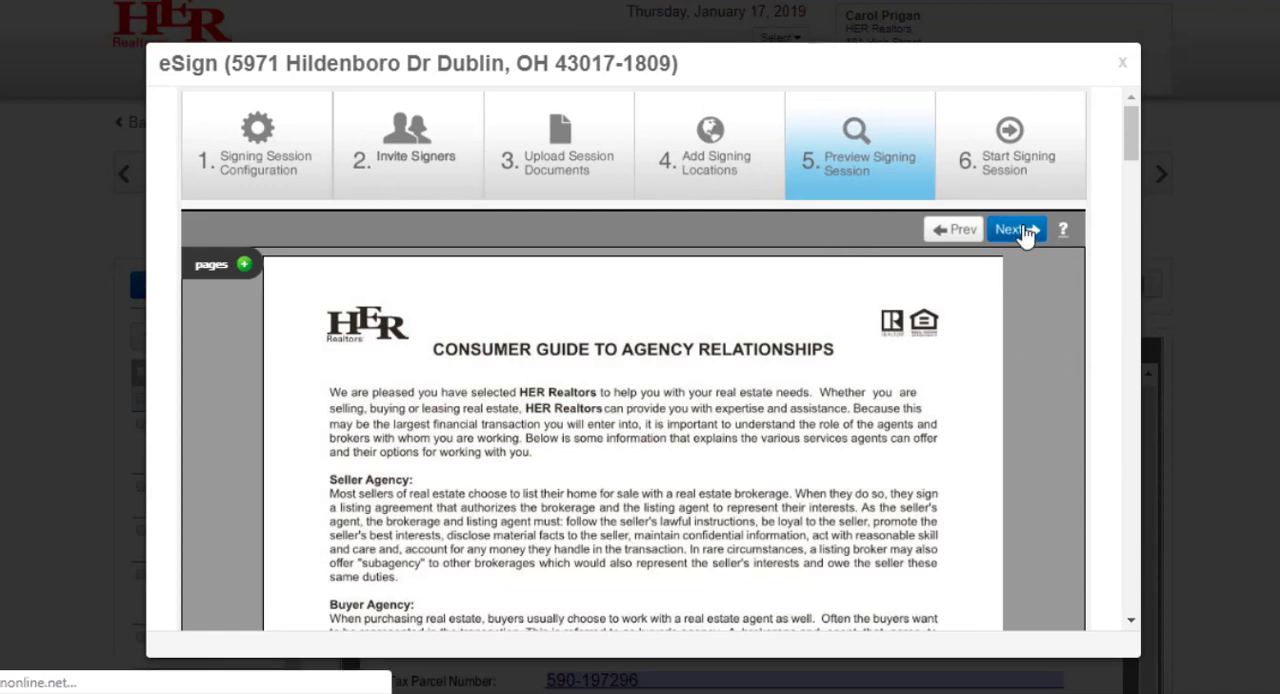
pyautogui.click(1016, 228)
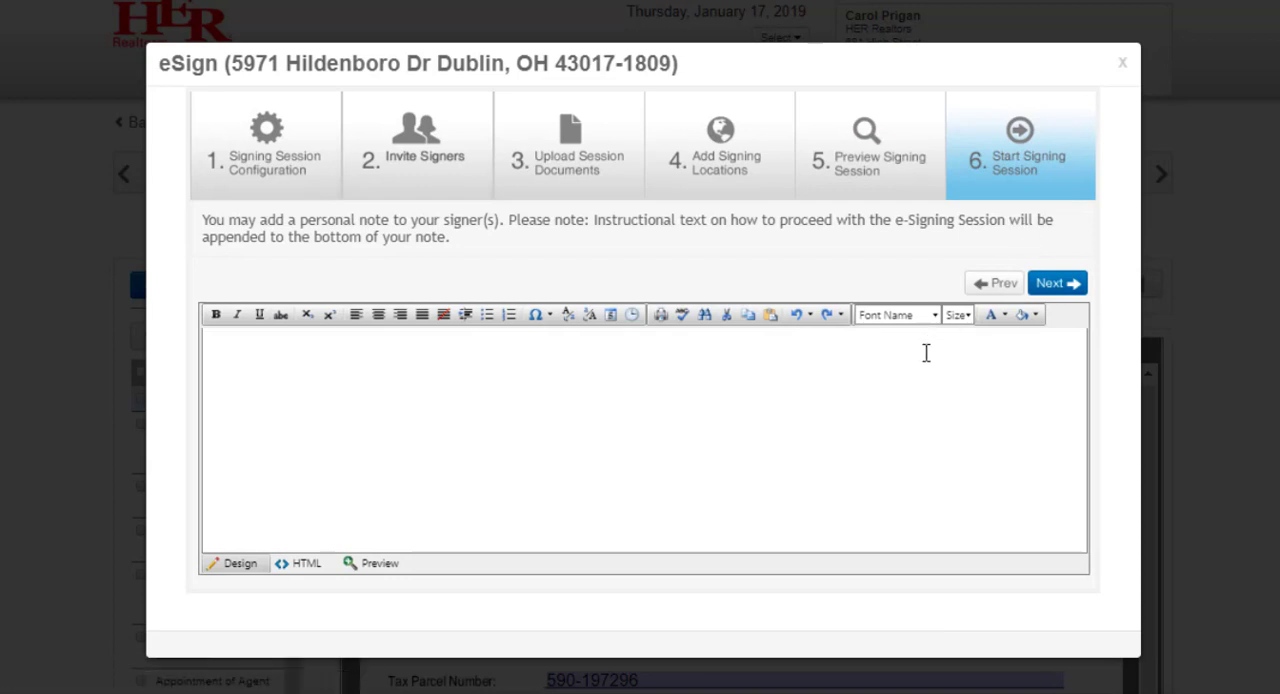
pyautogui.moveTo(924, 358)
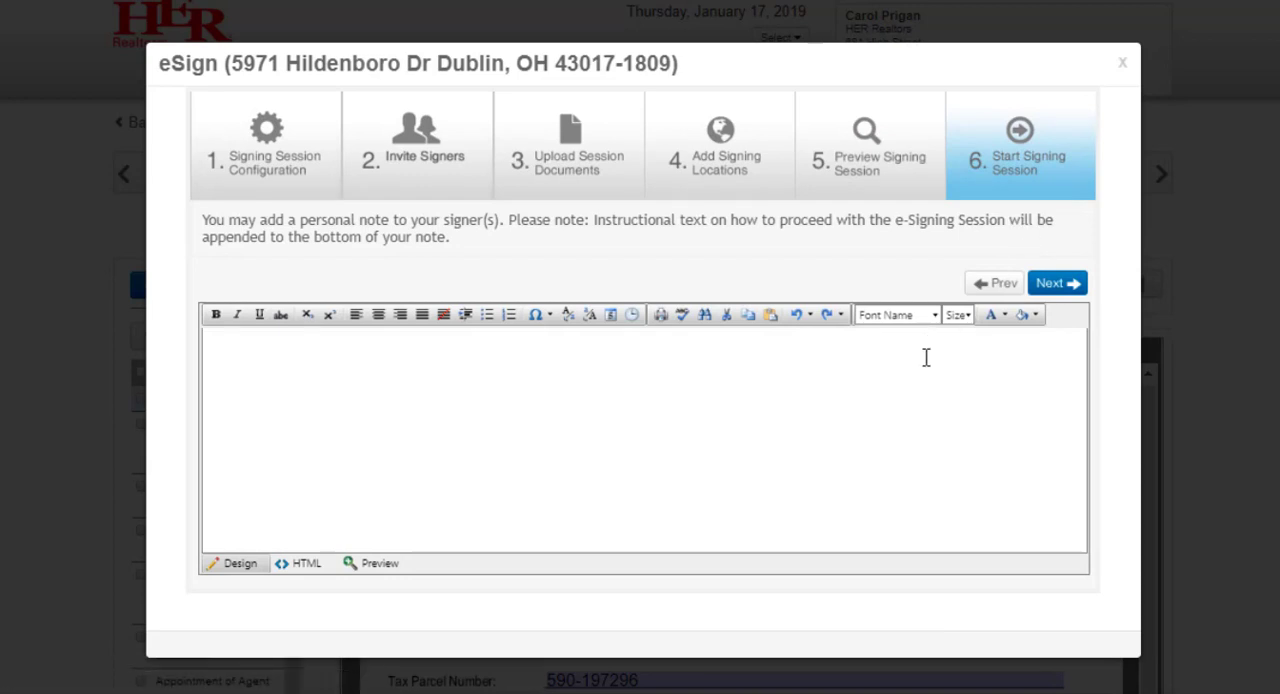
pyautogui.moveTo(978, 348)
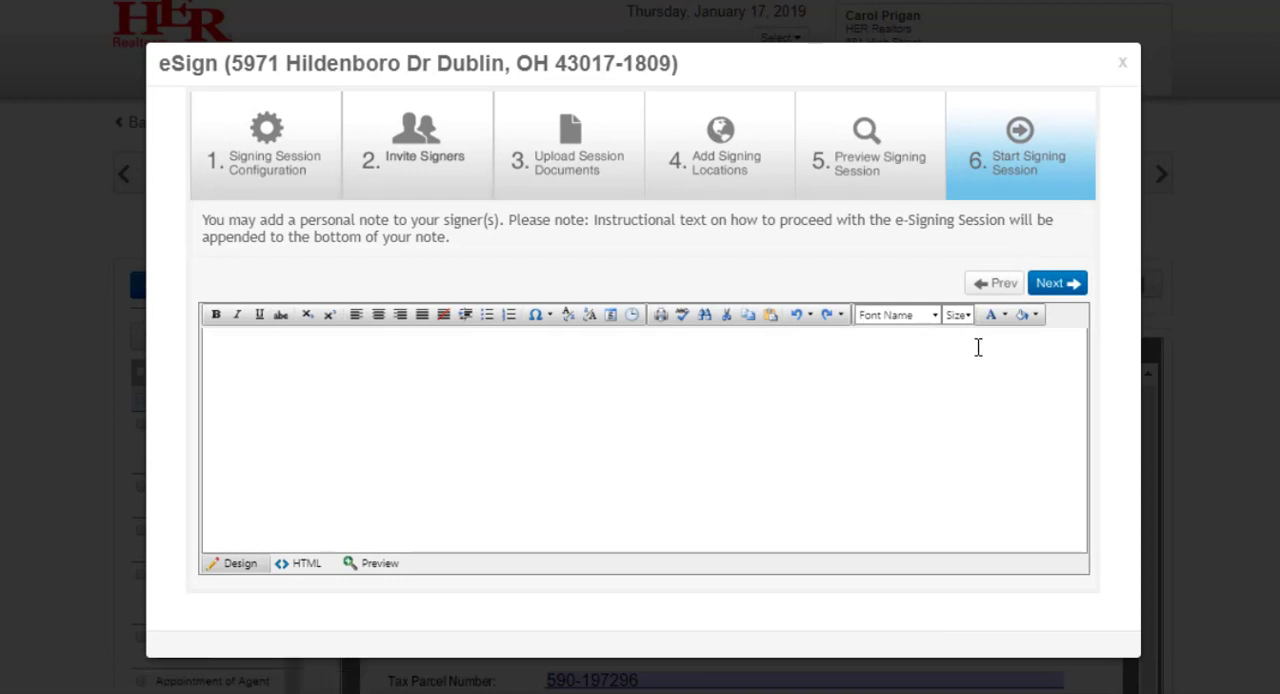
pyautogui.click(1056, 284)
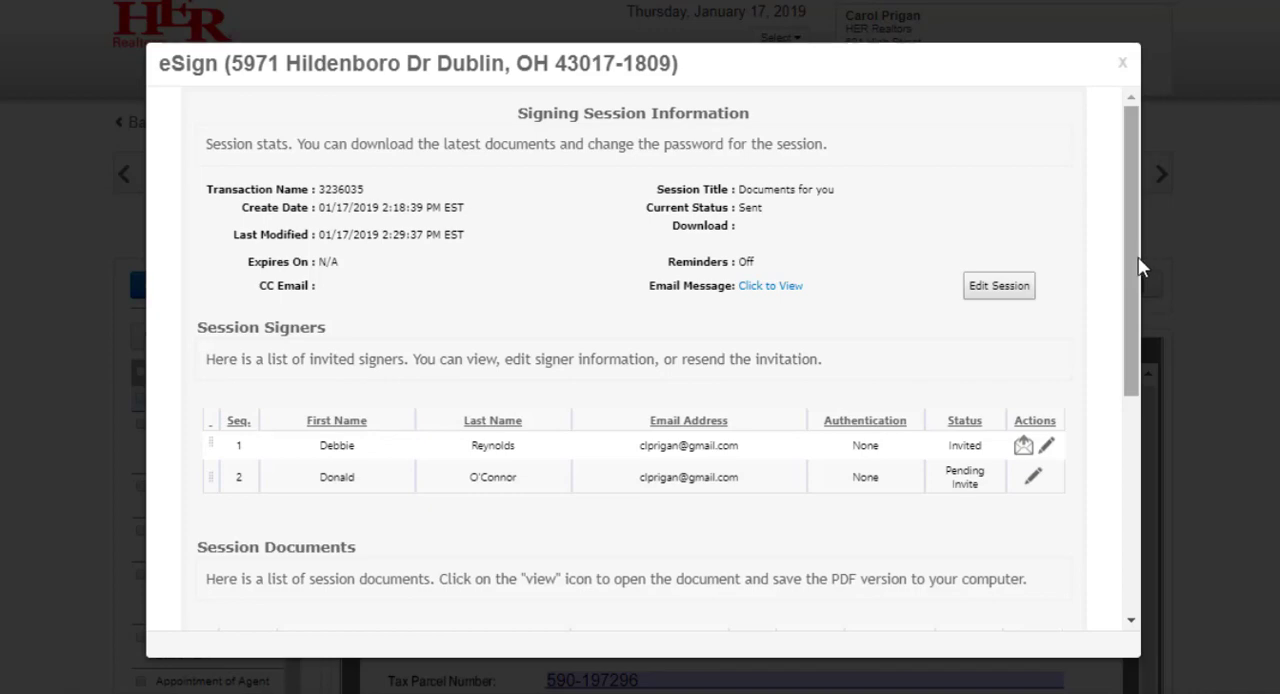
pyautogui.scroll(-3)
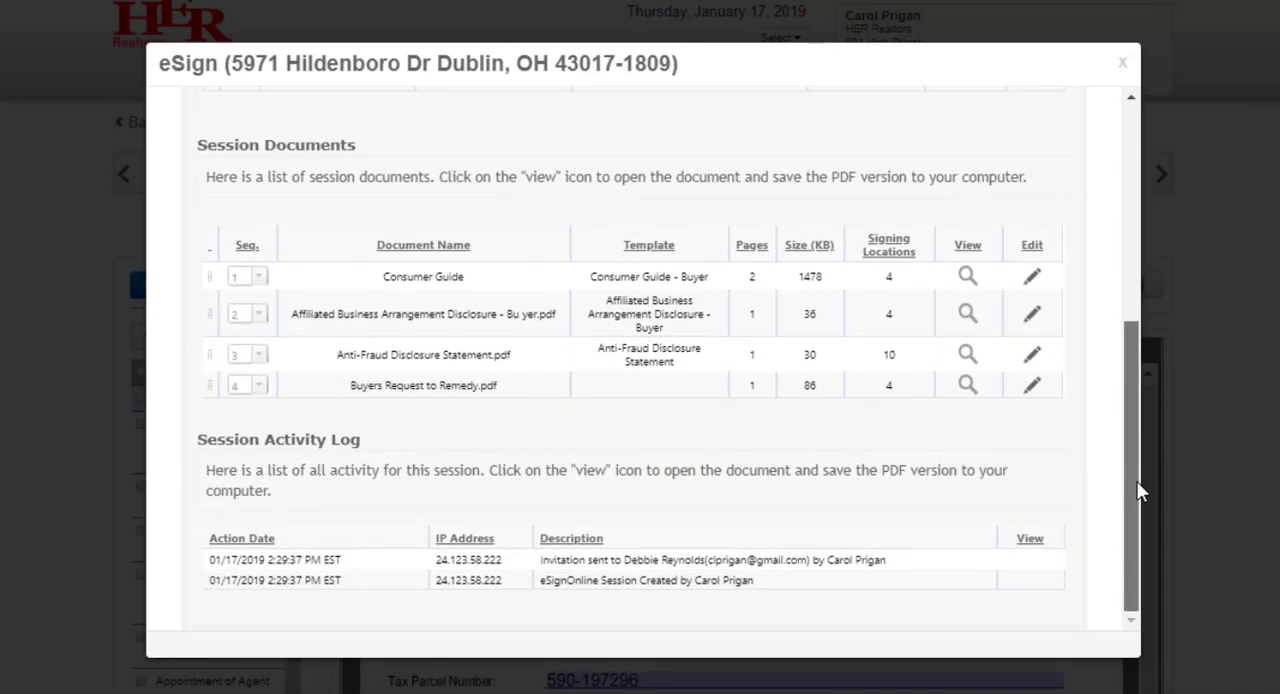